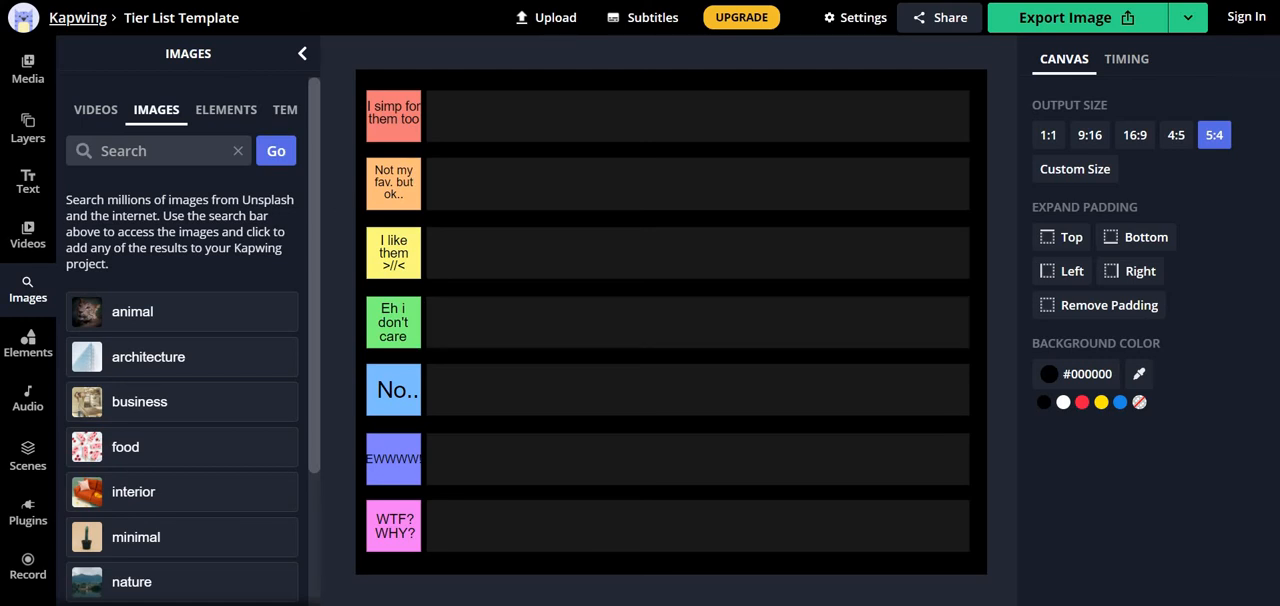
{"action": "mouse_move", "coordinate": [648, 158]}
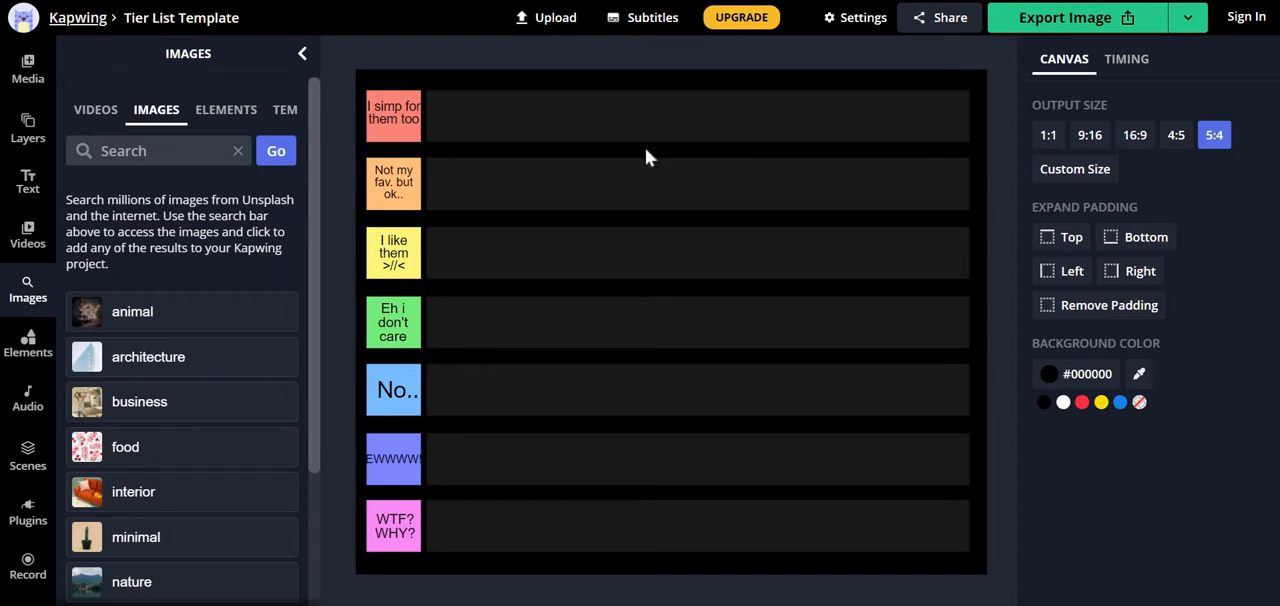
{"action": "mouse_move", "coordinate": [602, 200]}
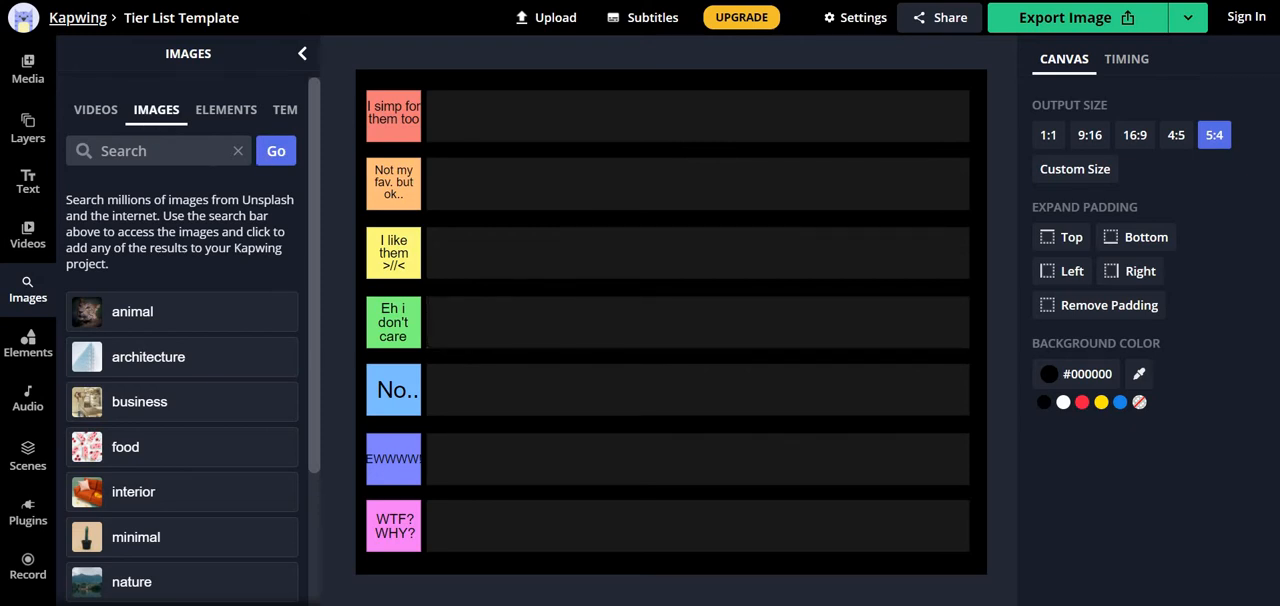
{"action": "mouse_move", "coordinate": [394, 458]}
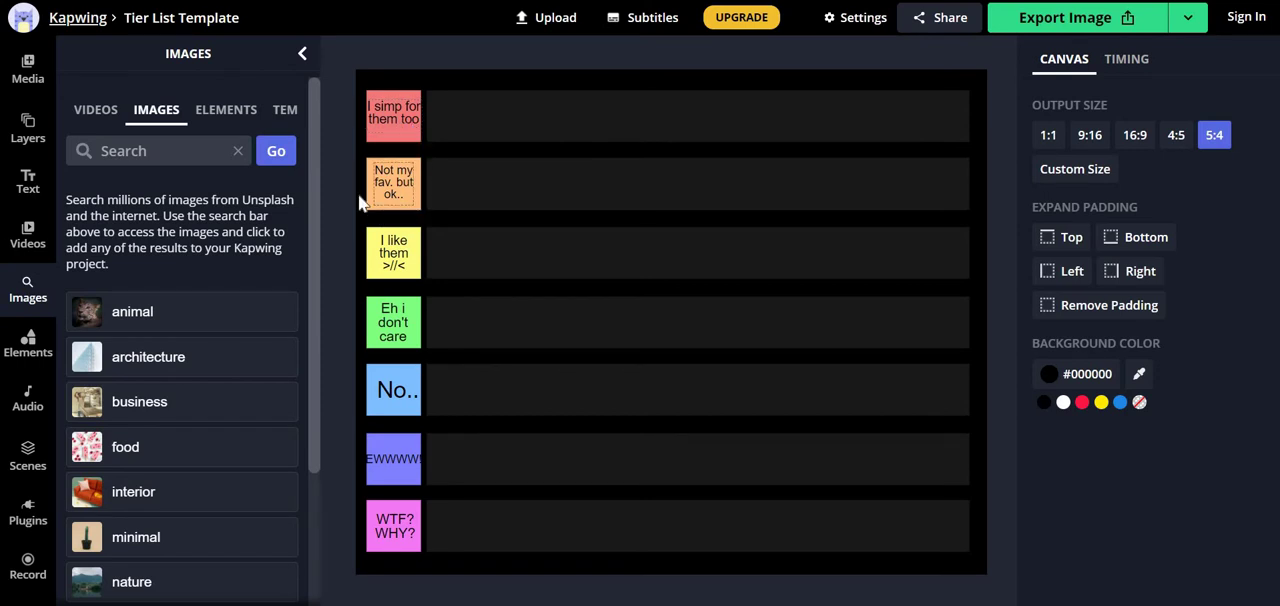
{"action": "mouse_move", "coordinate": [444, 248]}
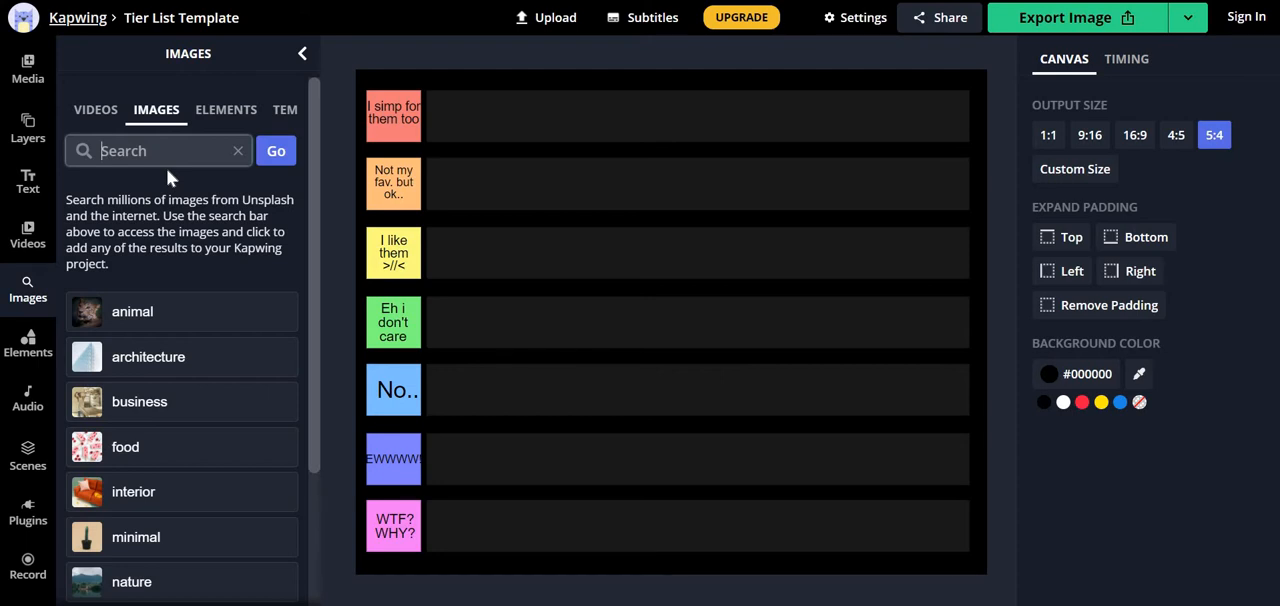
Search Images for "mha deku" and drop the Deku result into the blue No.. row.
{"action": "type", "text": "m"}
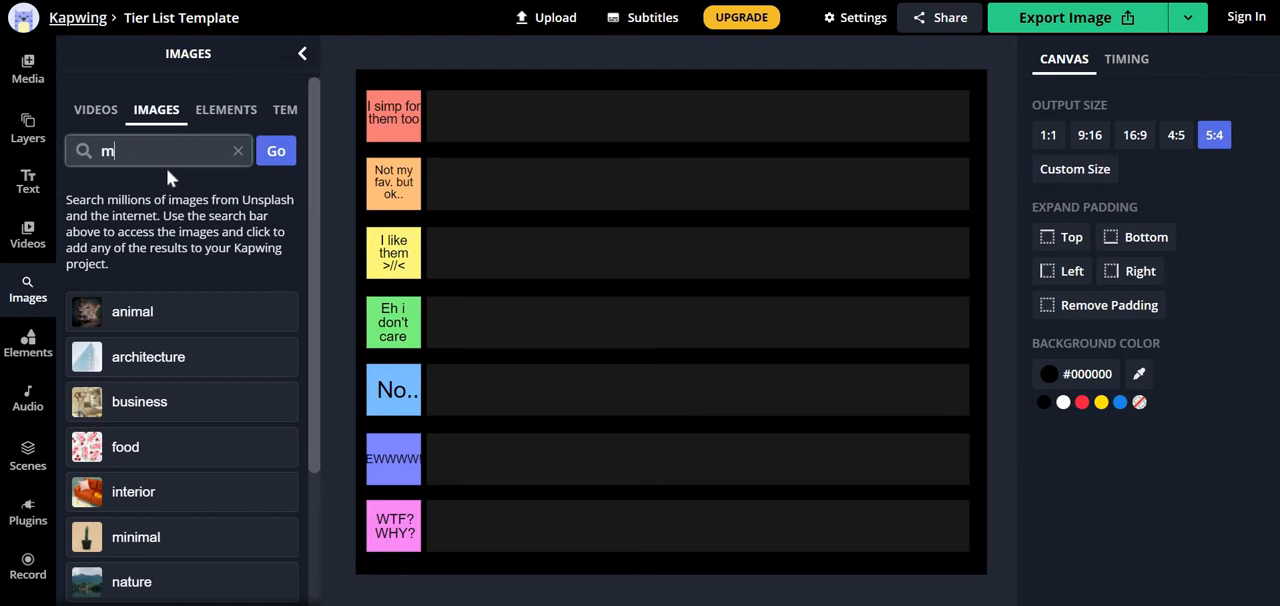
{"action": "type", "text": "ha deku"}
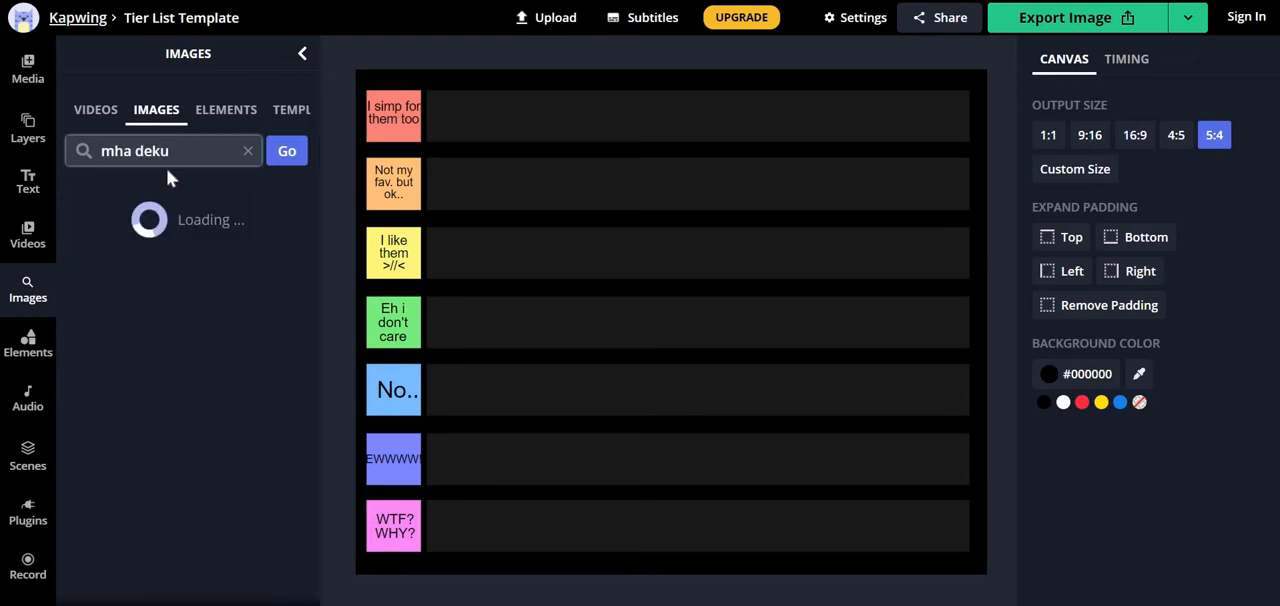
{"action": "left_click", "coordinate": [288, 152]}
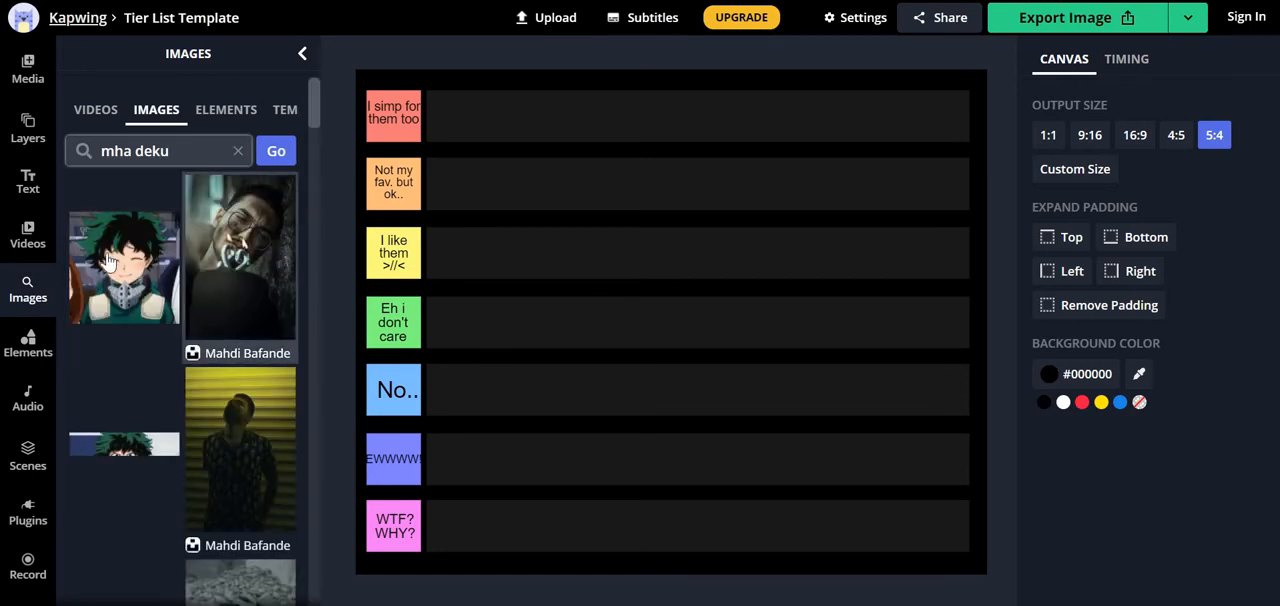
{"action": "scroll", "scroll_direction": "down", "scroll_amount": 3}
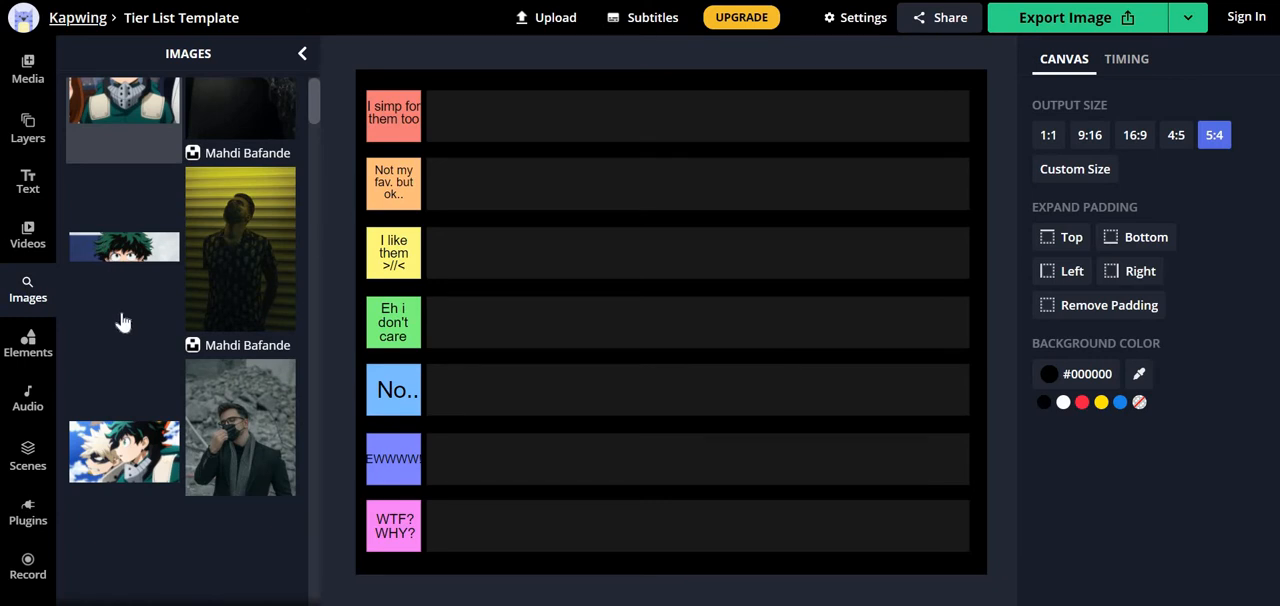
{"action": "scroll", "scroll_direction": "down", "scroll_amount": 3}
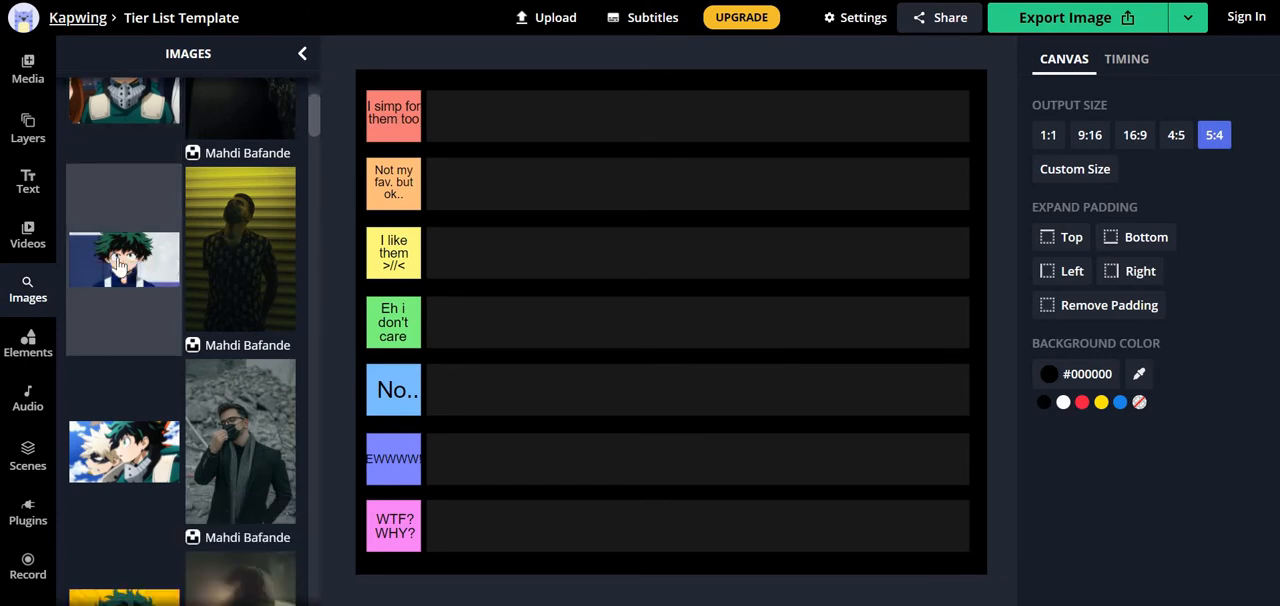
{"action": "left_click", "coordinate": [124, 260]}
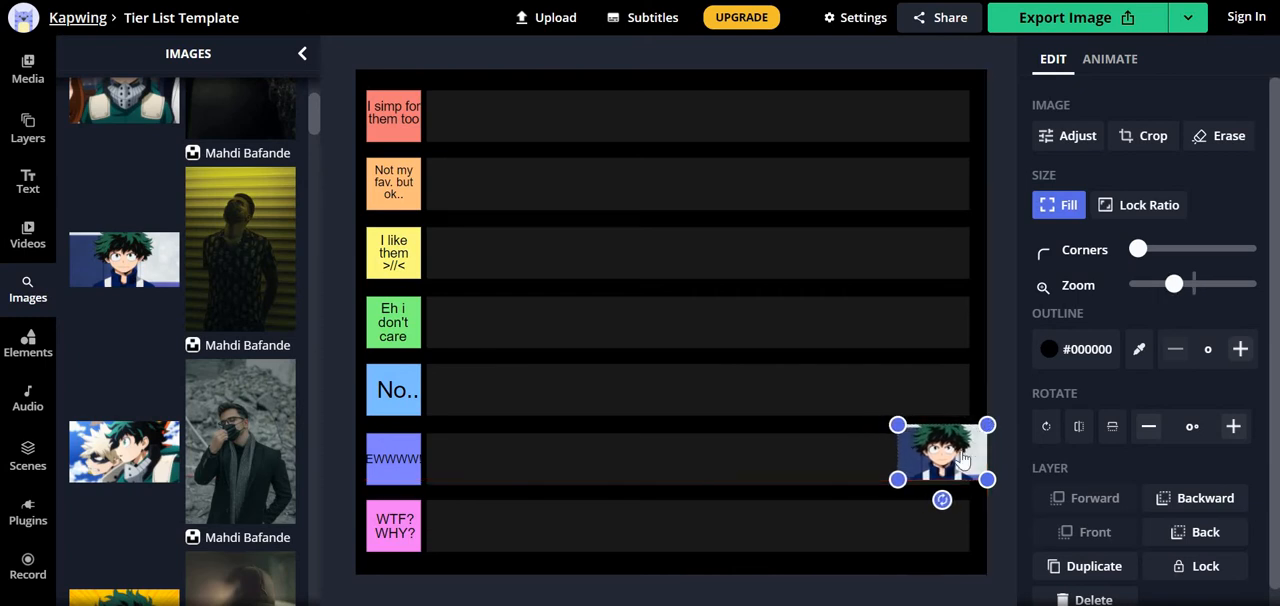
{"action": "left_click_drag", "start_coordinate": [940, 456], "coordinate": [480, 390]}
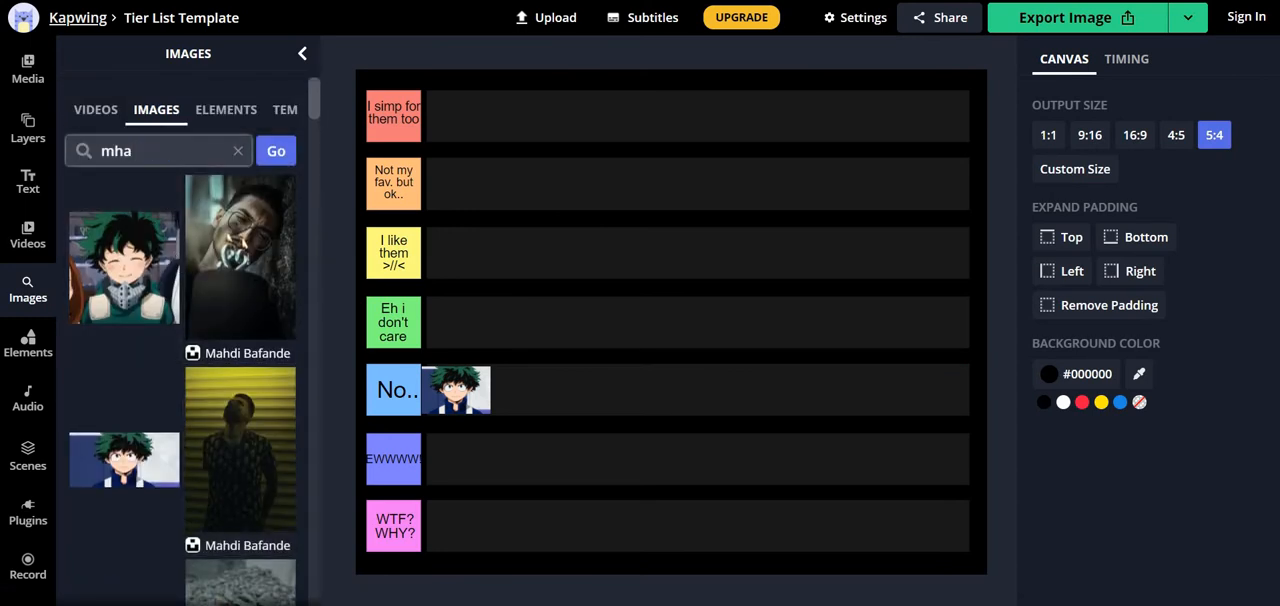
Search "mha bakugo" and move the Bakugo result into the red top row.
{"action": "type", "text": "bakugo"}
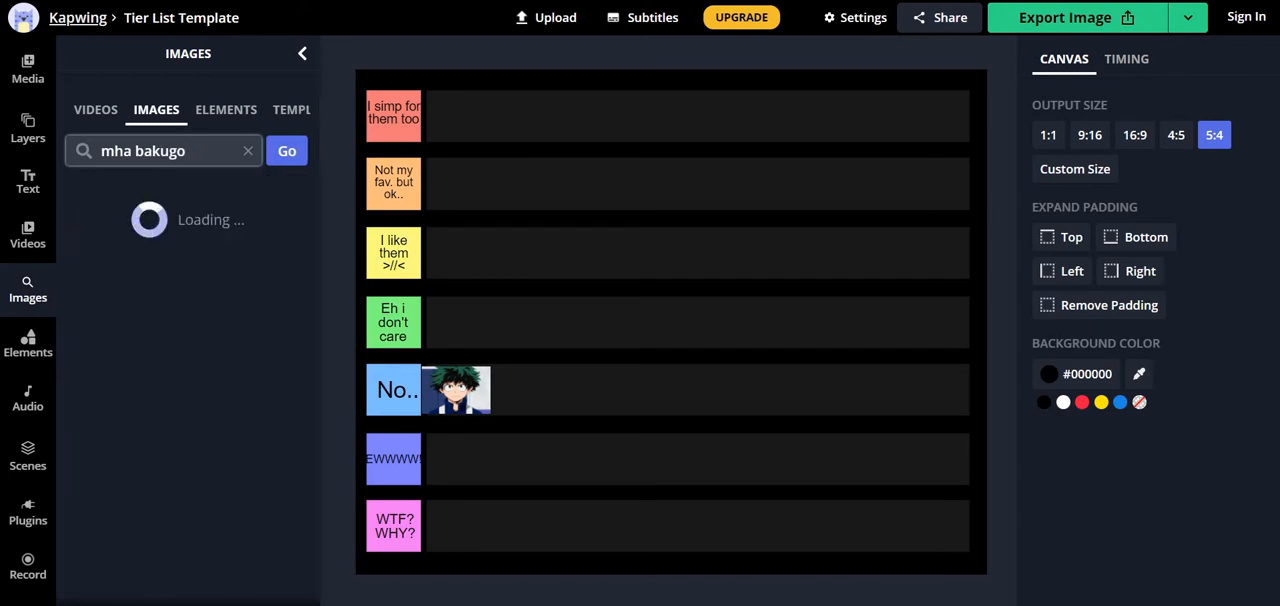
{"action": "left_click", "coordinate": [286, 150]}
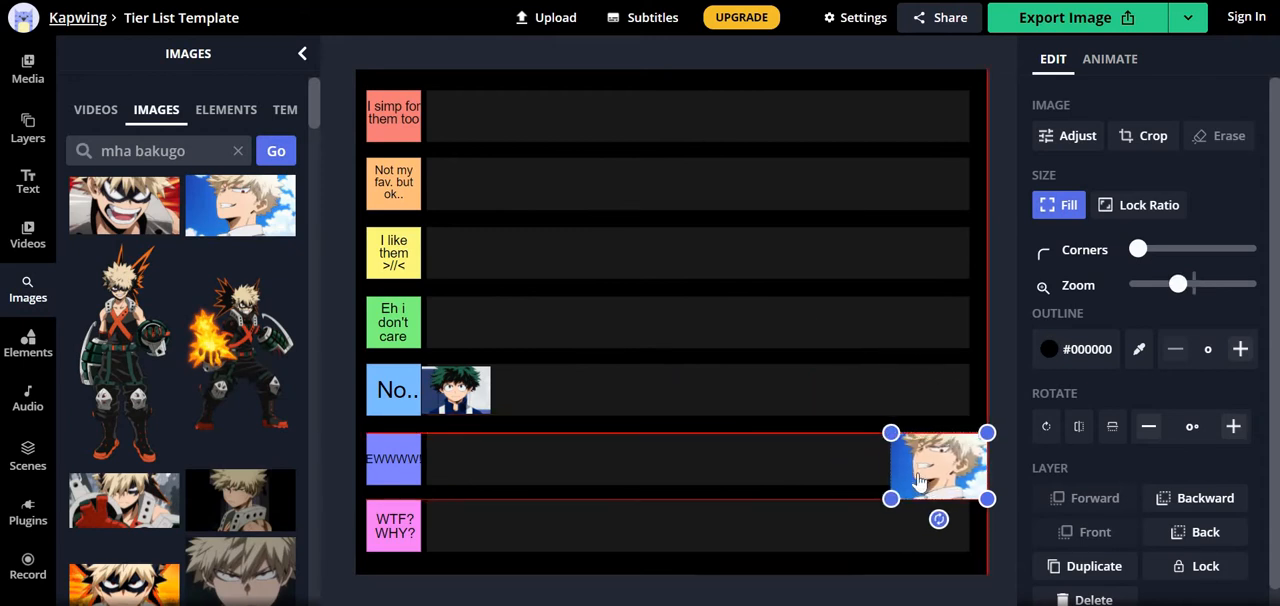
{"action": "left_click_drag", "start_coordinate": [938, 464], "coordinate": [478, 110]}
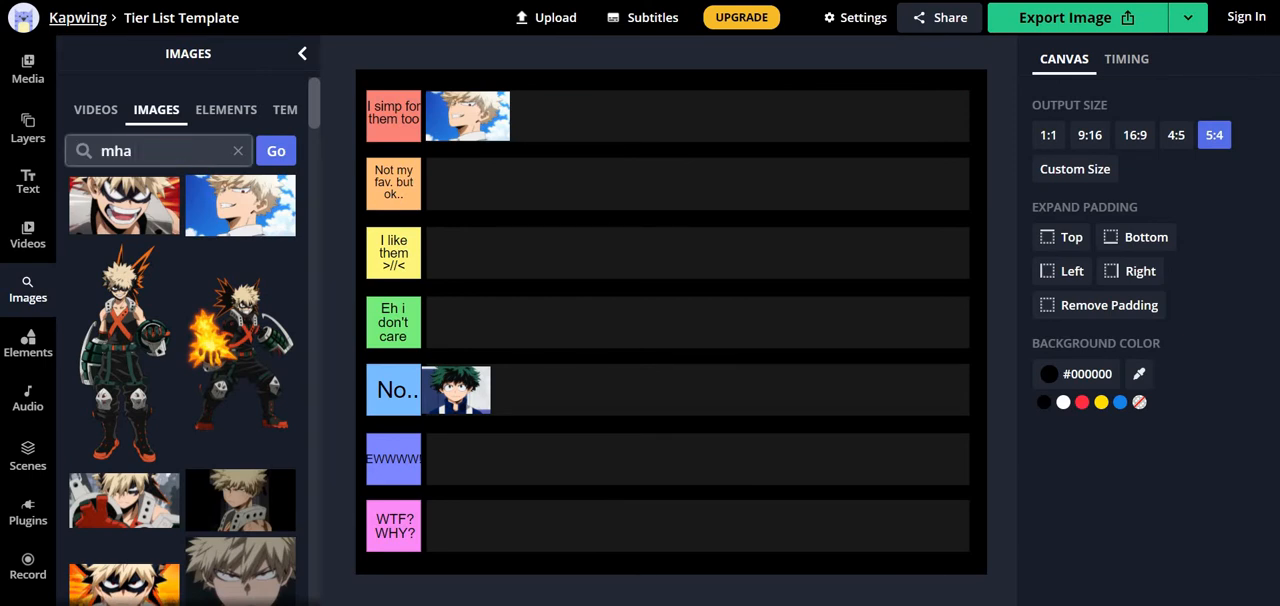
Search "mha kirishima", shrink the result to tile size and set it in the green row.
{"action": "type", "text": "kirishima"}
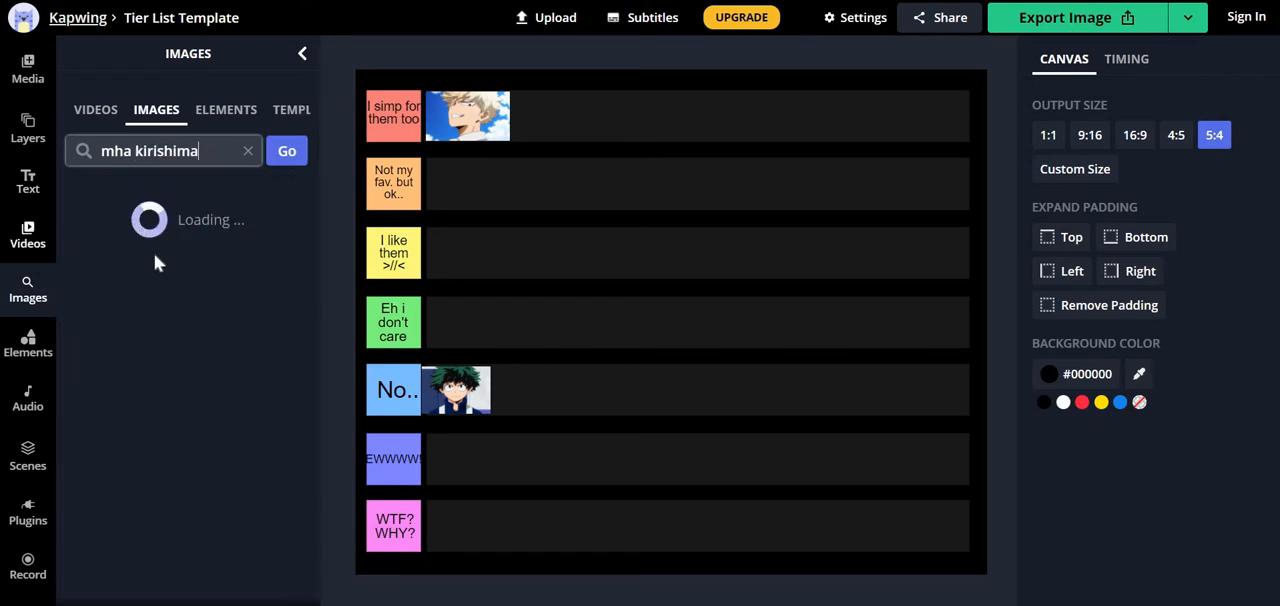
{"action": "left_click", "coordinate": [288, 150]}
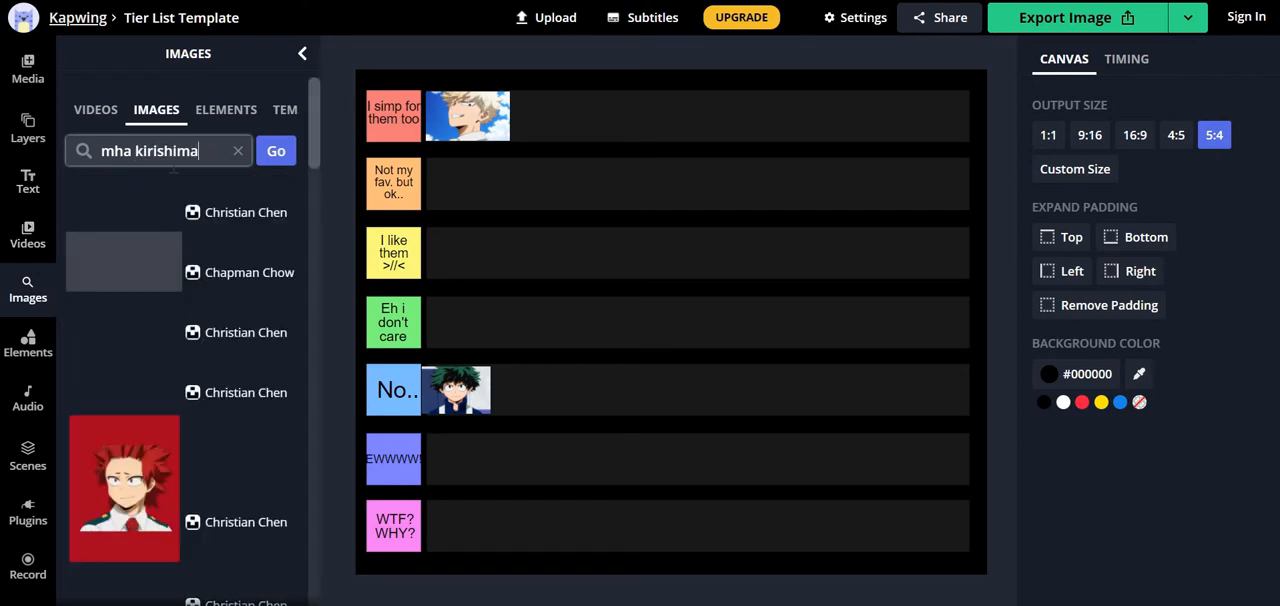
{"action": "left_click", "coordinate": [276, 152]}
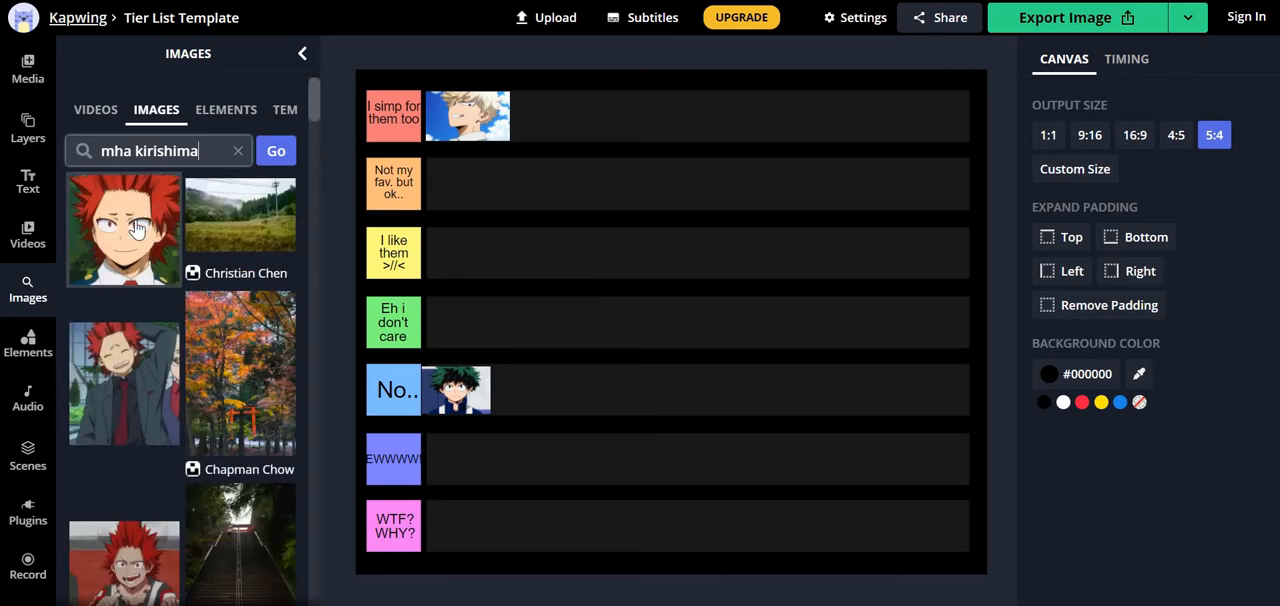
{"action": "mouse_move", "coordinate": [632, 240]}
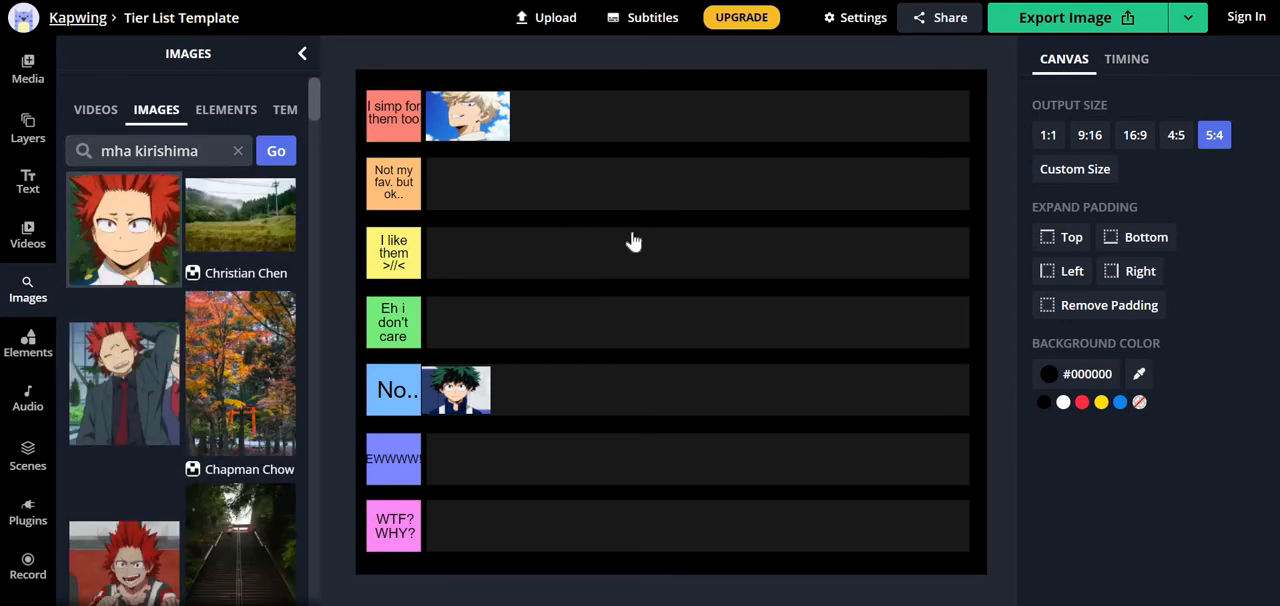
{"action": "left_click", "coordinate": [124, 228]}
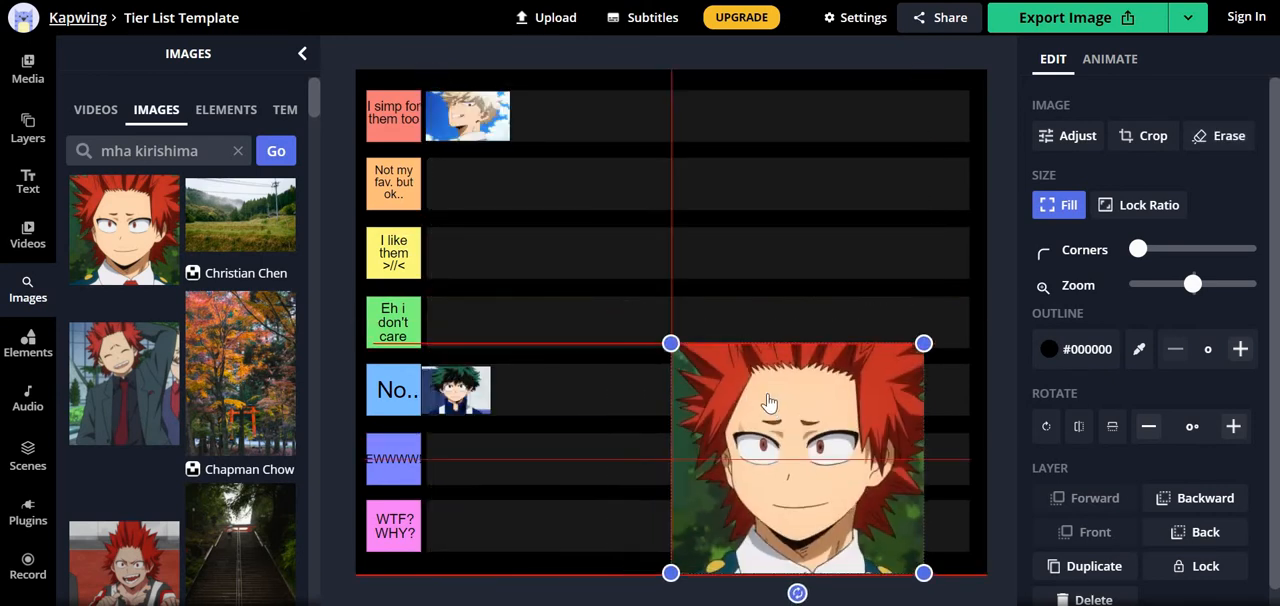
{"action": "left_click_drag", "start_coordinate": [796, 456], "coordinate": [888, 532]}
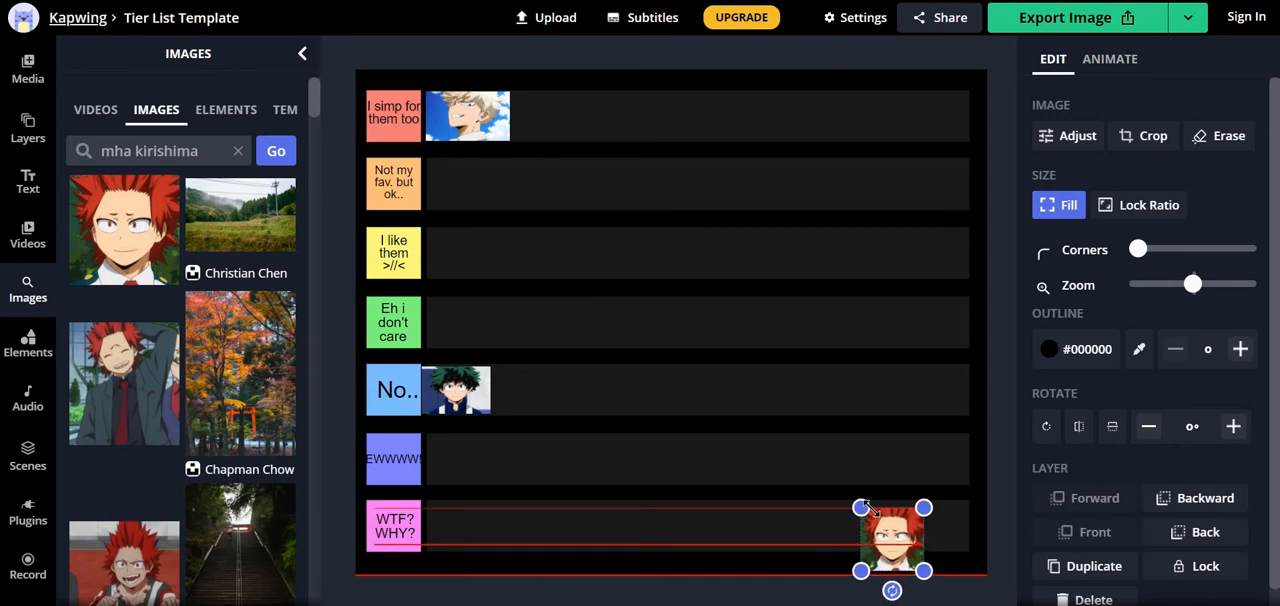
{"action": "left_click_drag", "start_coordinate": [892, 540], "coordinate": [756, 430]}
{"action": "type", "text": "mha denki"}
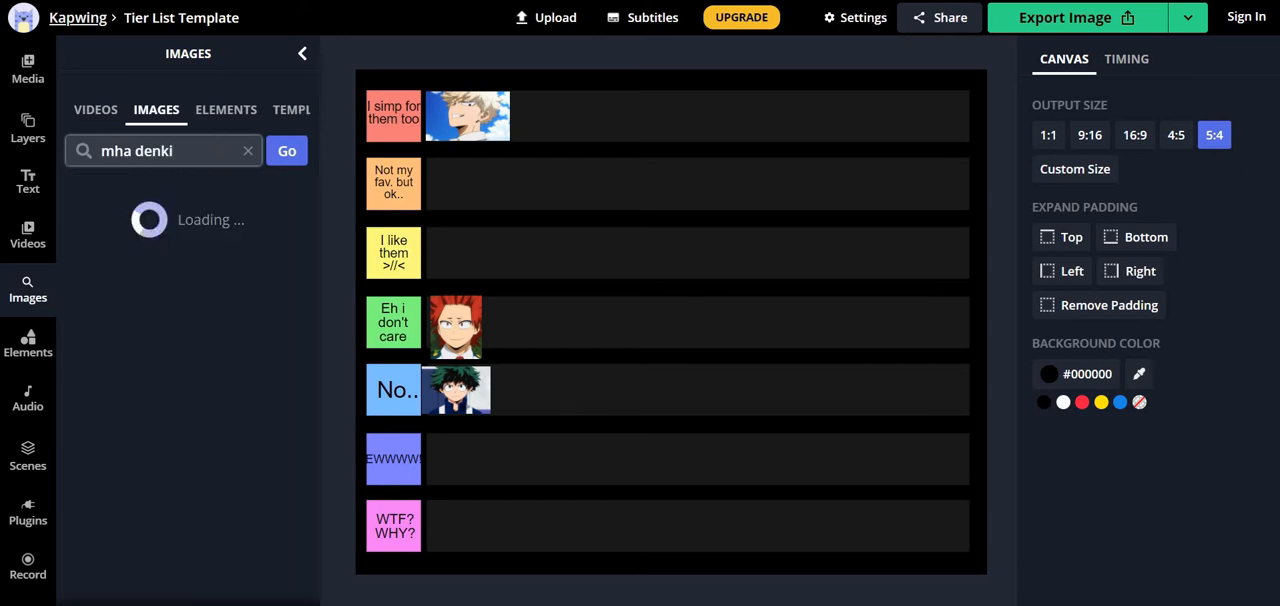
Search "mha denki", shrink the Denki result and place it in the yellow I like them row.
{"action": "left_click", "coordinate": [288, 150]}
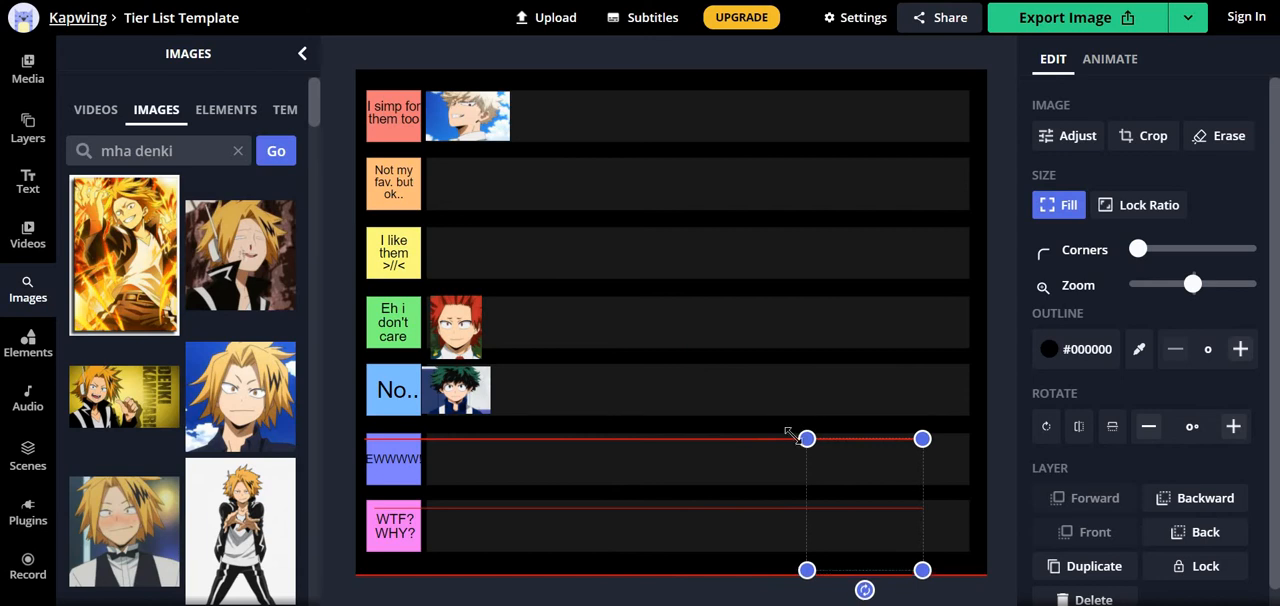
{"action": "left_click_drag", "start_coordinate": [864, 490], "coordinate": [876, 530]}
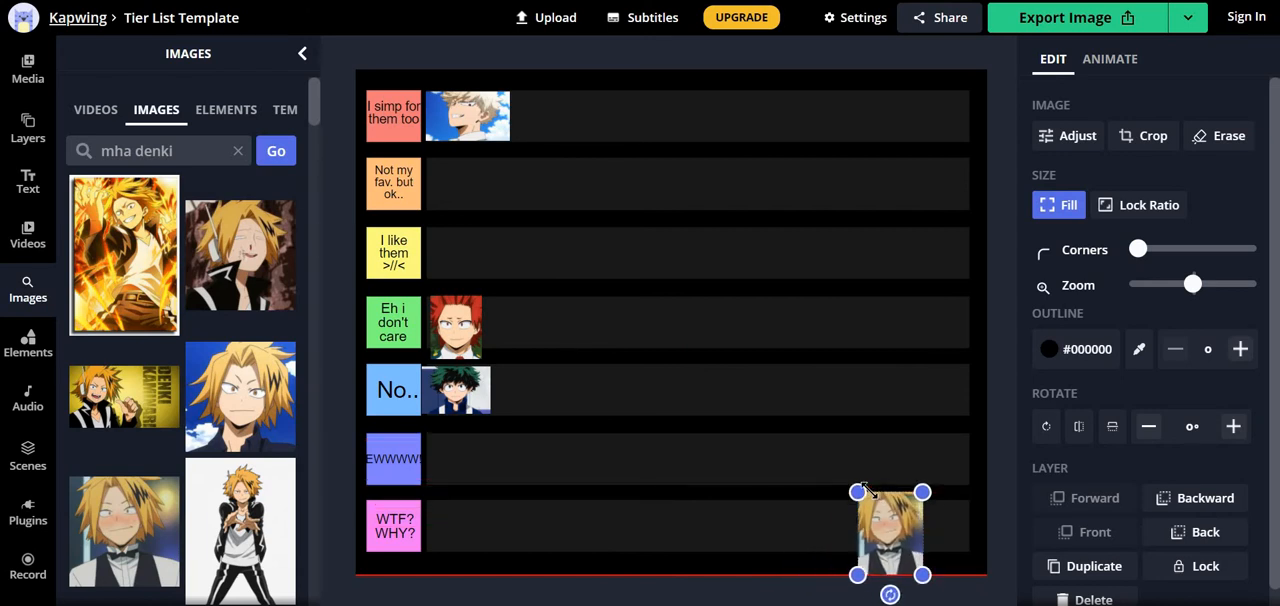
{"action": "left_click_drag", "start_coordinate": [888, 532], "coordinate": [888, 540]}
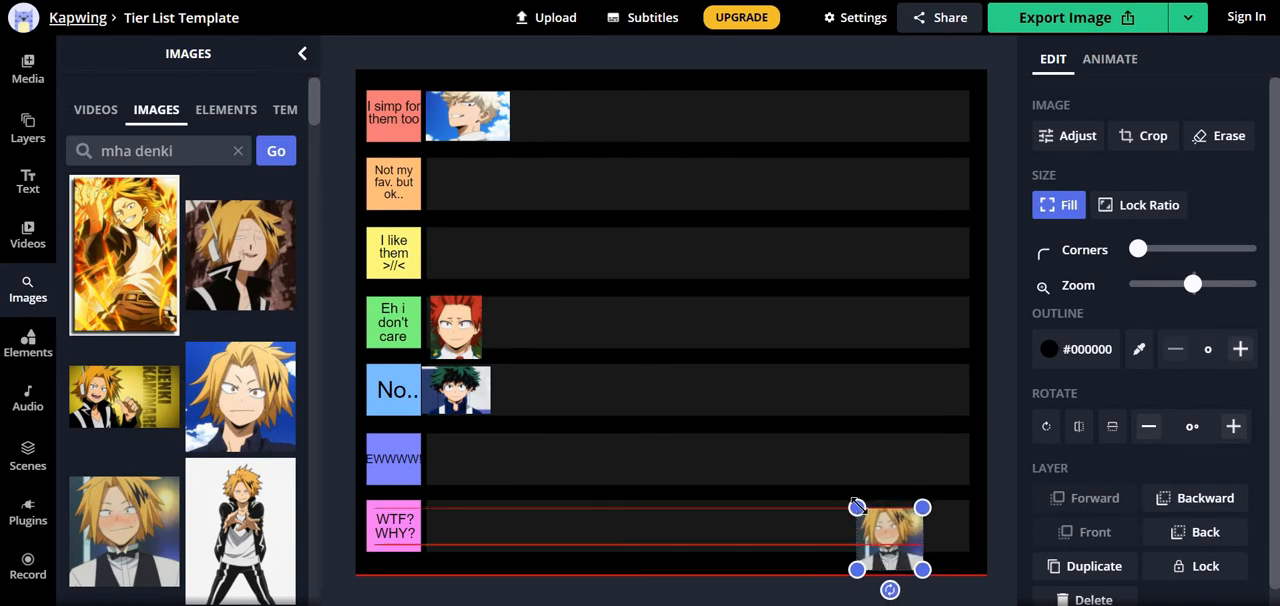
{"action": "left_click_drag", "start_coordinate": [888, 540], "coordinate": [504, 276]}
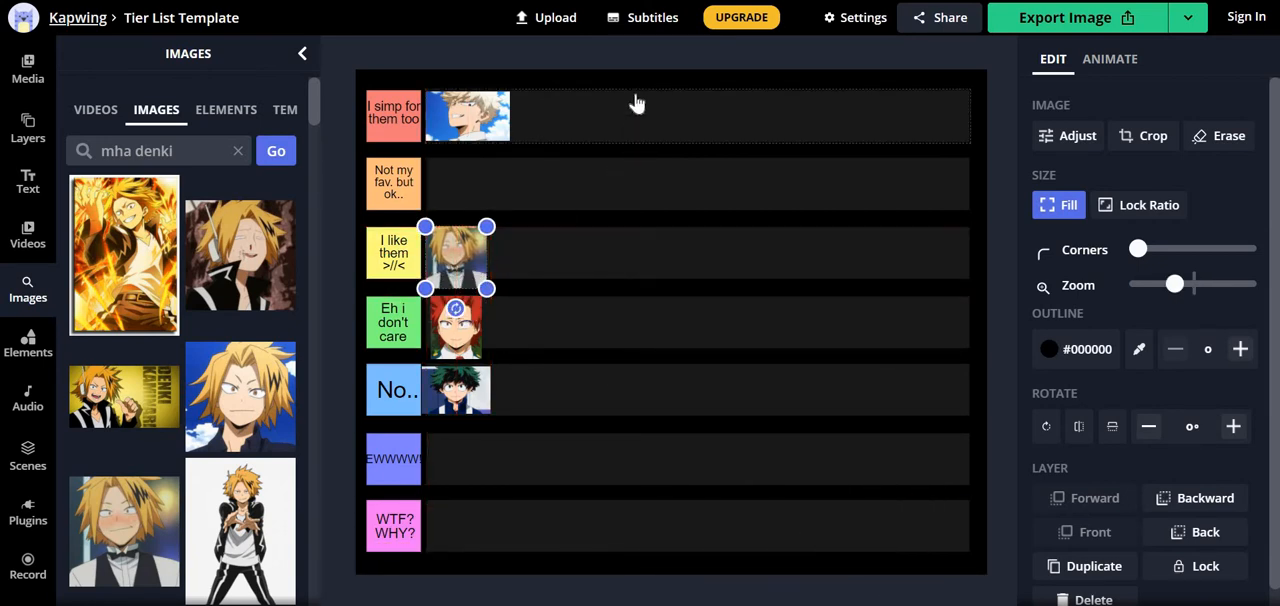
{"action": "left_click", "coordinate": [452, 184]}
{"action": "type", "text": "mineta"}
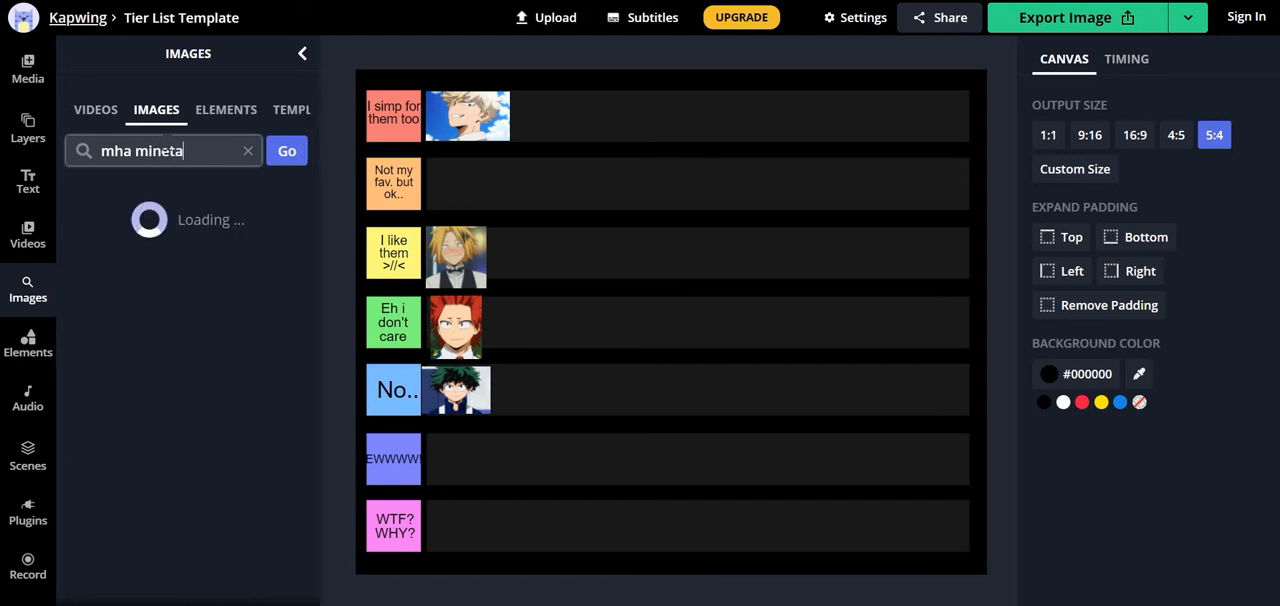
Search "mha mineta", shrink Mineta to thumbnail size and place him in the pink bottom row.
{"action": "left_click", "coordinate": [286, 150]}
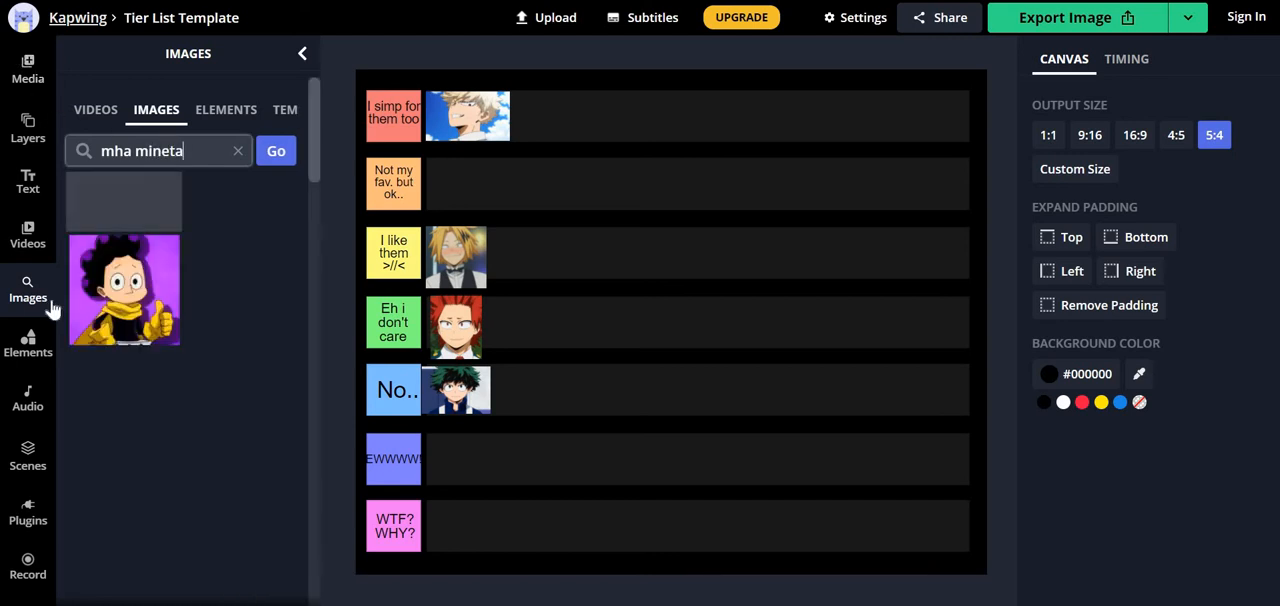
{"action": "left_click", "coordinate": [276, 152]}
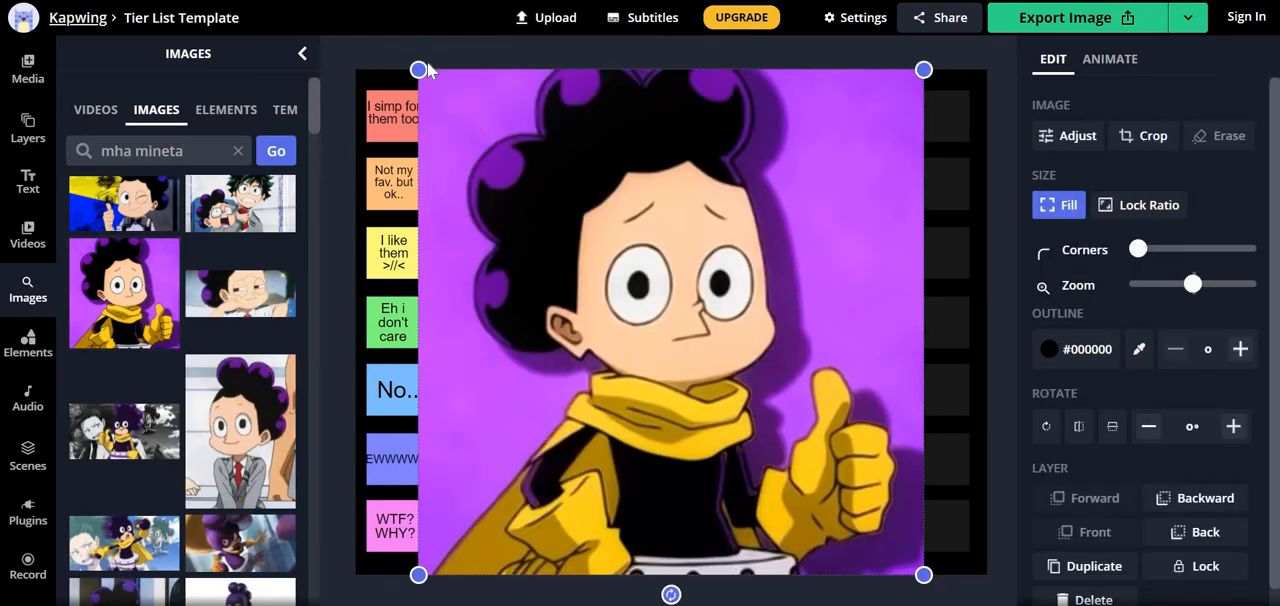
{"action": "left_click_drag", "start_coordinate": [670, 320], "coordinate": [808, 504]}
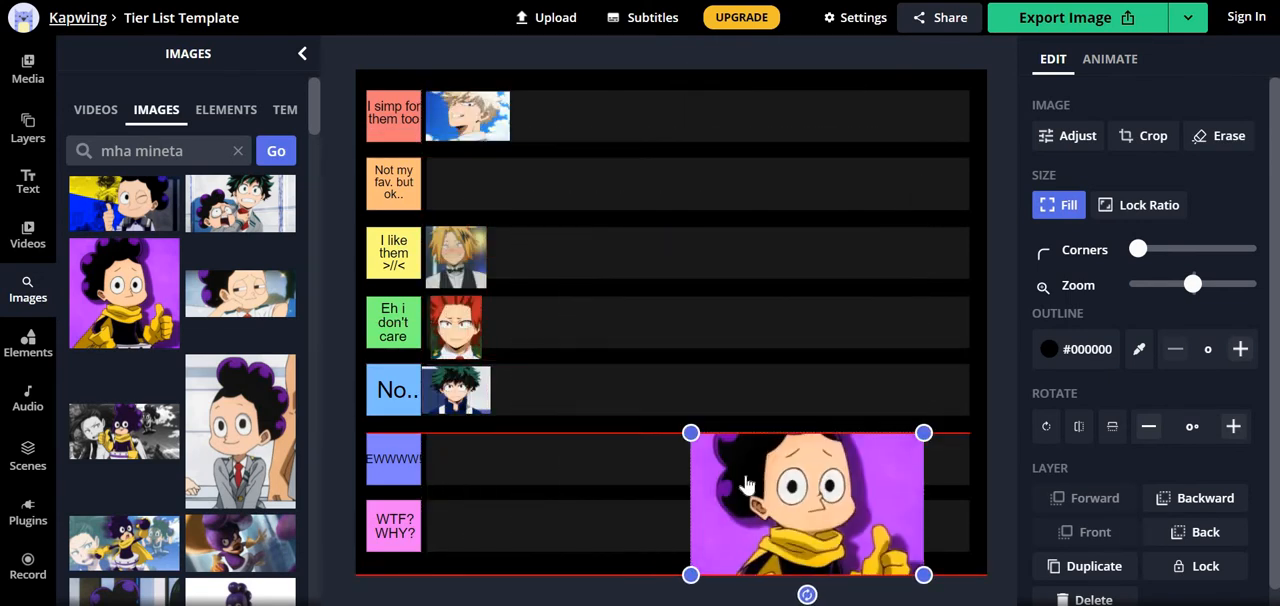
{"action": "left_click_drag", "start_coordinate": [808, 504], "coordinate": [896, 548]}
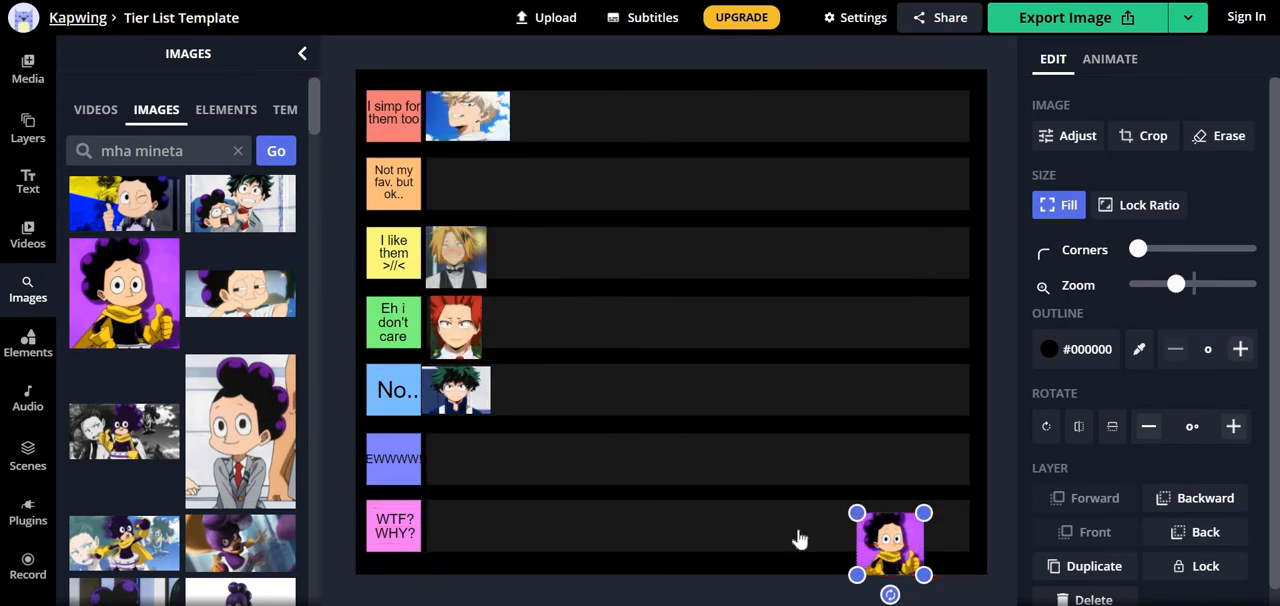
{"action": "left_click_drag", "start_coordinate": [890, 540], "coordinate": [468, 524]}
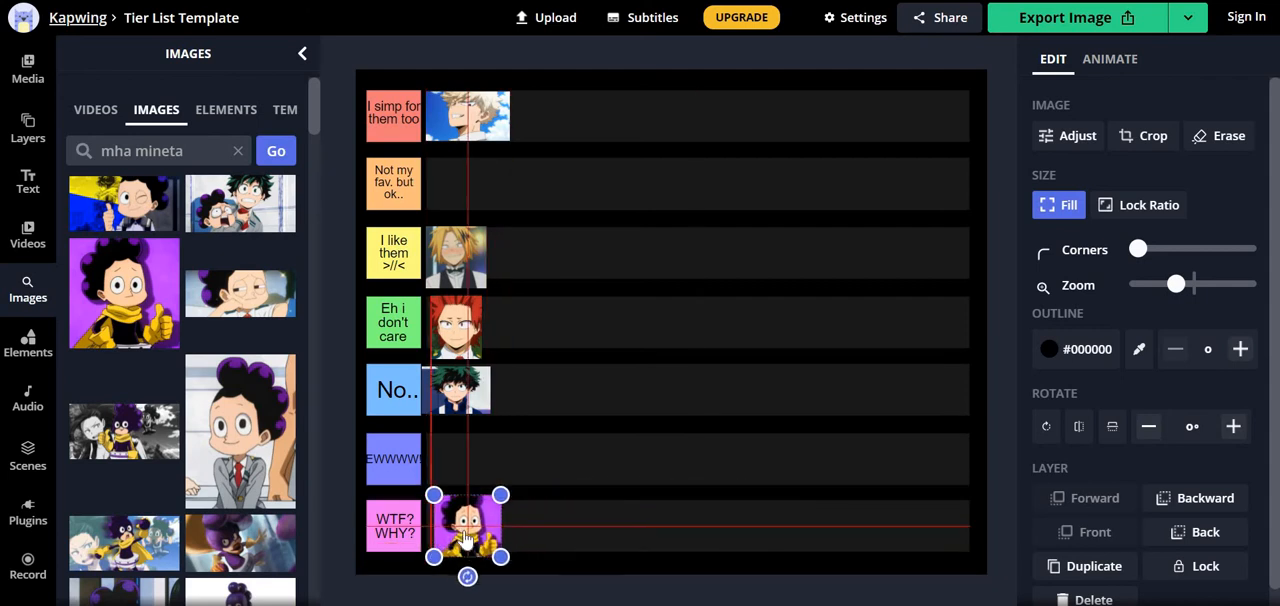
{"action": "left_click", "coordinate": [654, 80]}
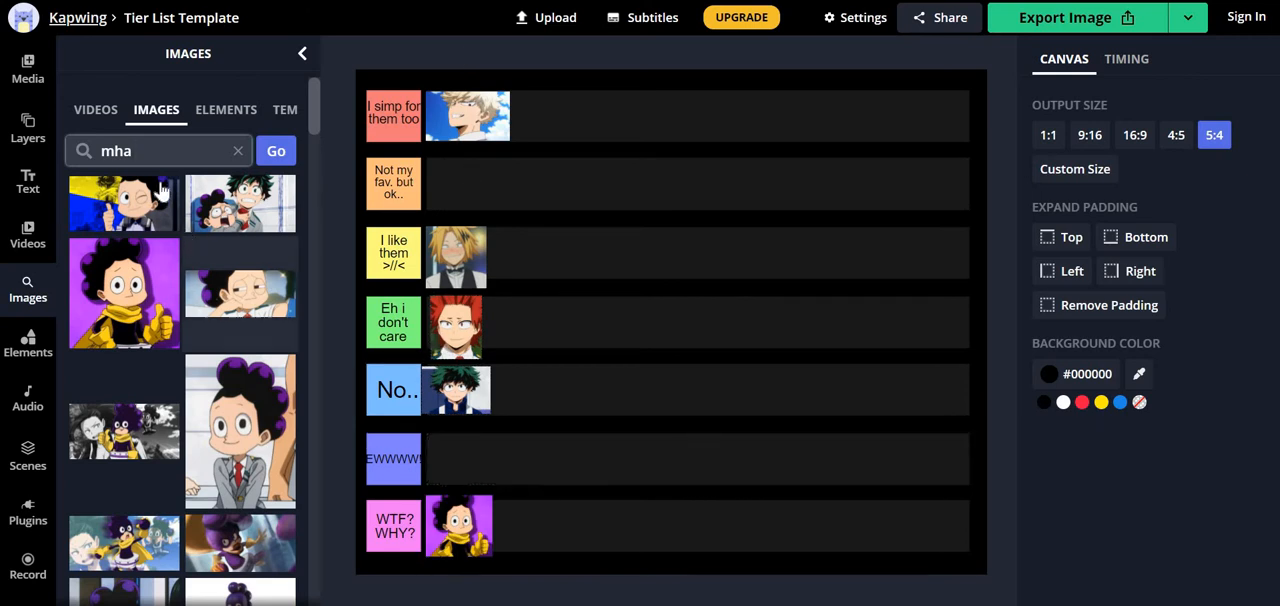
Search "mha dabi" and place the Dabi result in the top row beside Bakugo.
{"action": "type", "text": "dabi"}
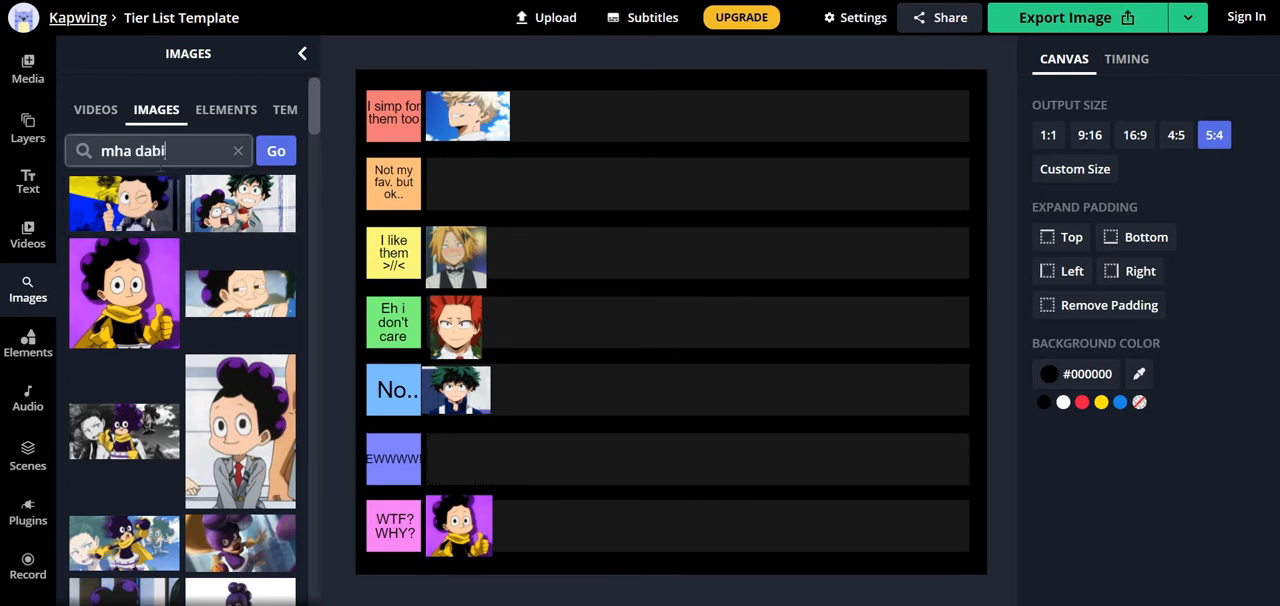
{"action": "left_click", "coordinate": [288, 150]}
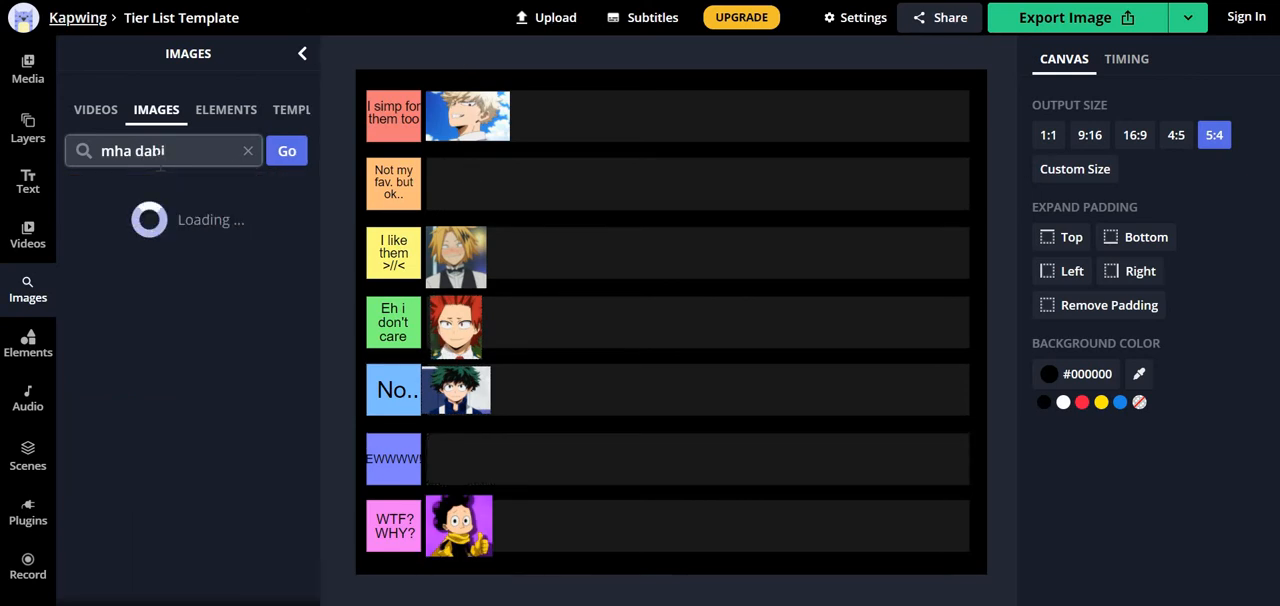
{"action": "left_click", "coordinate": [276, 150]}
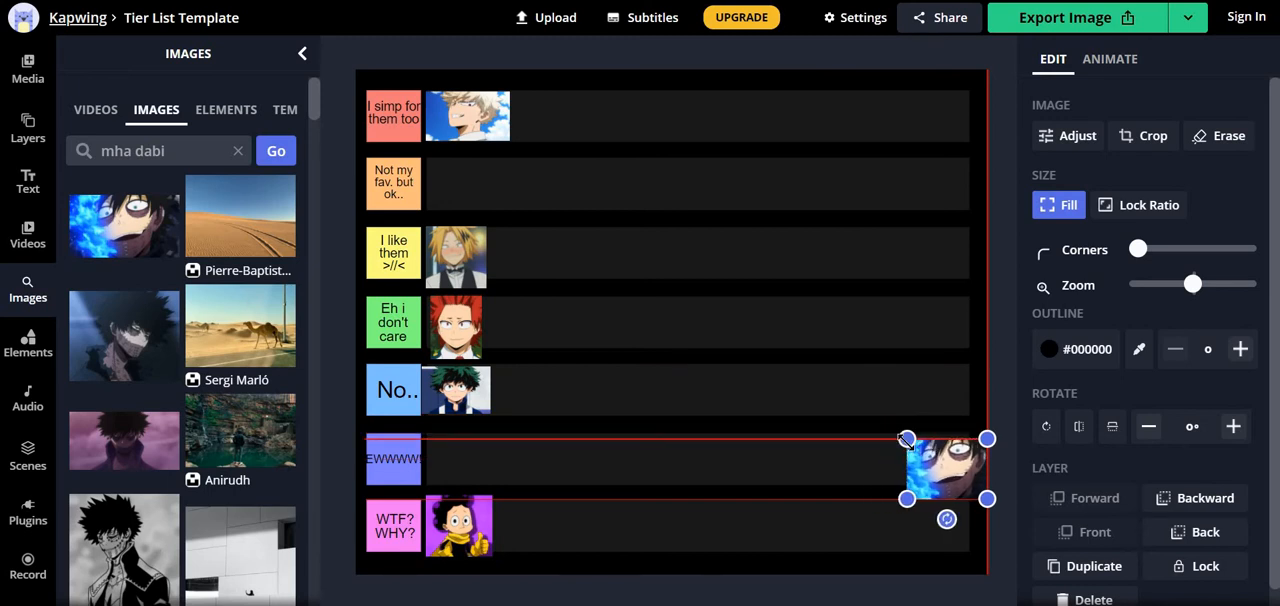
{"action": "left_click_drag", "start_coordinate": [944, 470], "coordinate": [660, 224]}
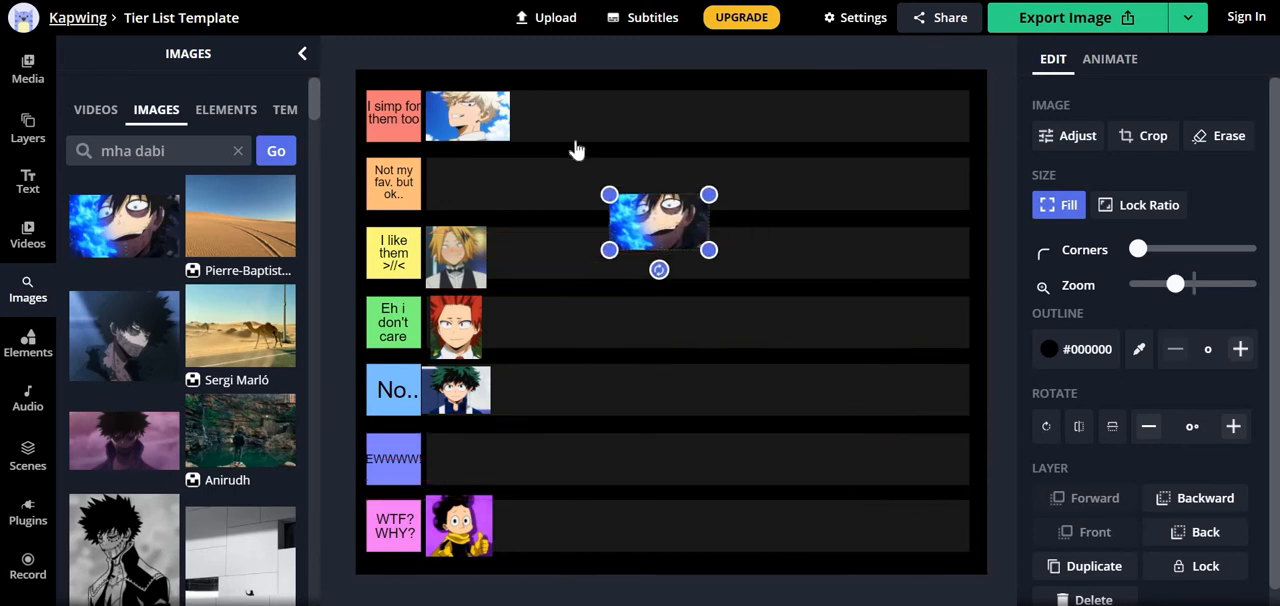
{"action": "left_click_drag", "start_coordinate": [660, 224], "coordinate": [560, 120]}
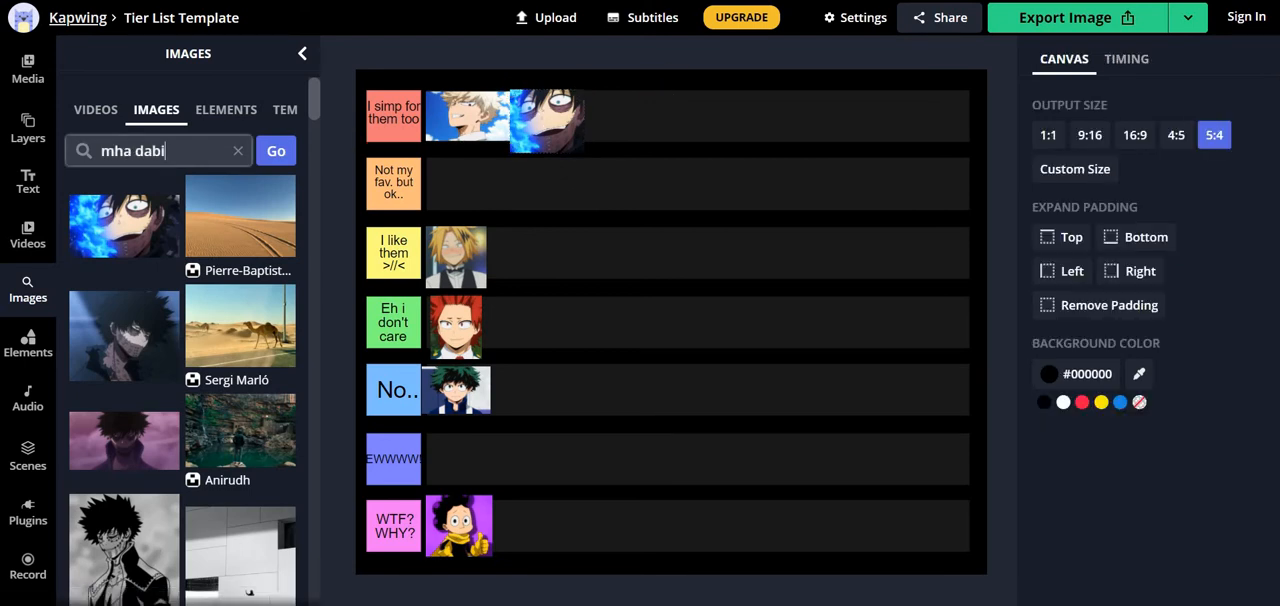
Search "mha monoma", shrink the result and set it in the top row right after Dabi.
{"action": "key", "text": "Backspace"}
{"action": "type", "text": "monom"}
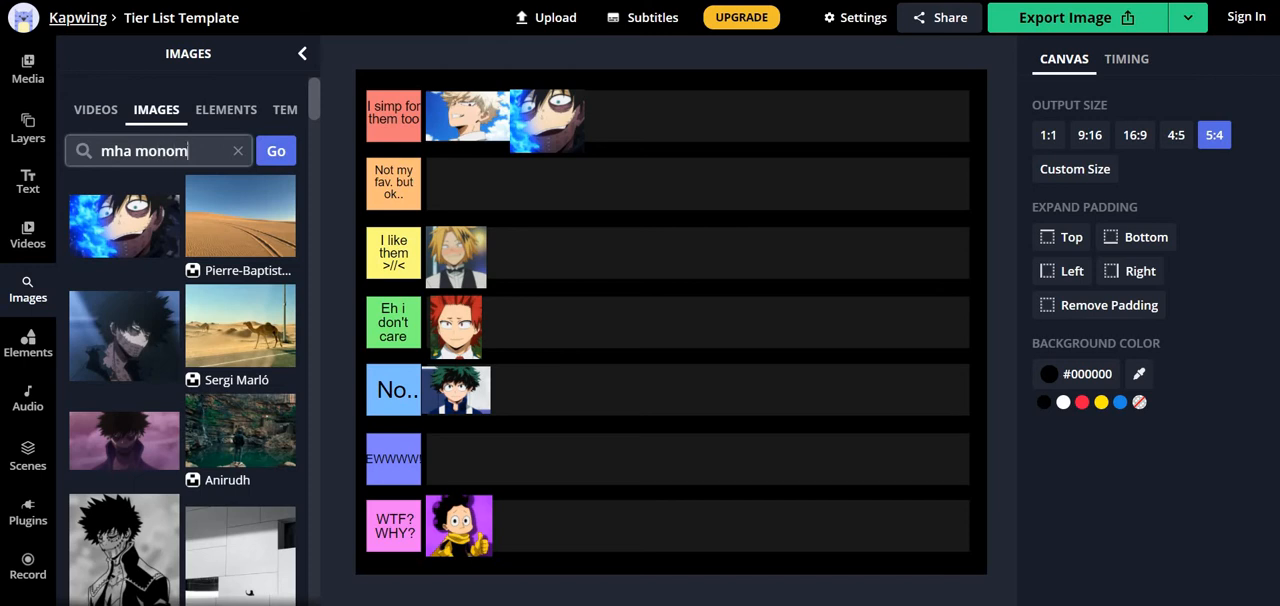
{"action": "left_click", "coordinate": [286, 150]}
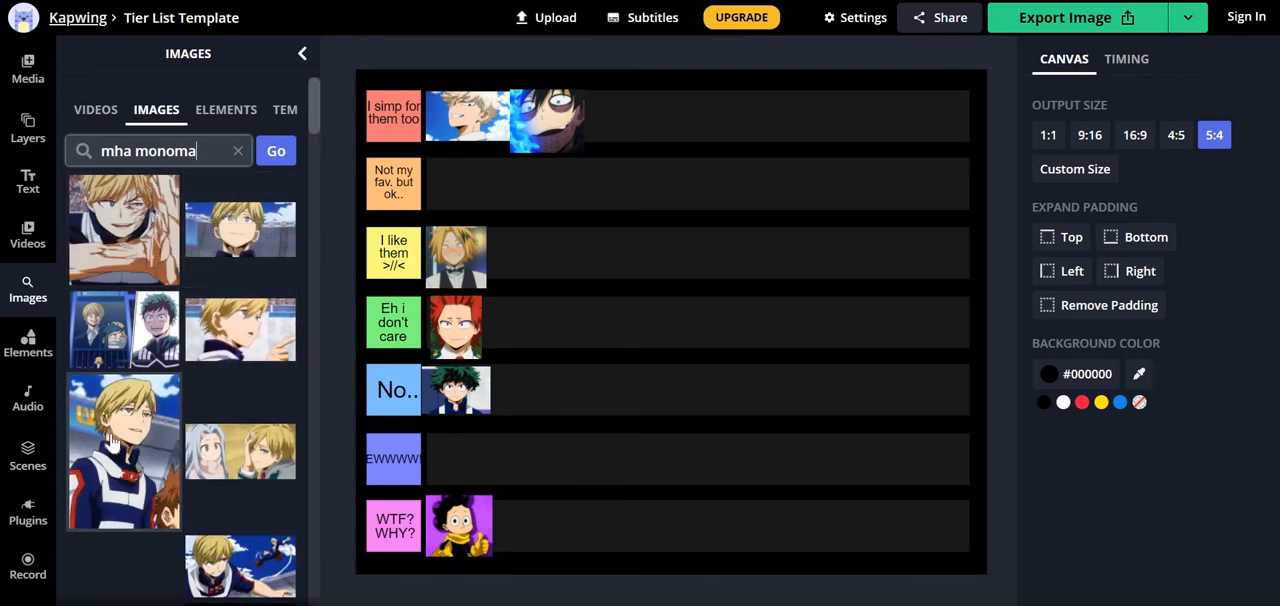
{"action": "scroll", "scroll_direction": "down", "scroll_amount": 3}
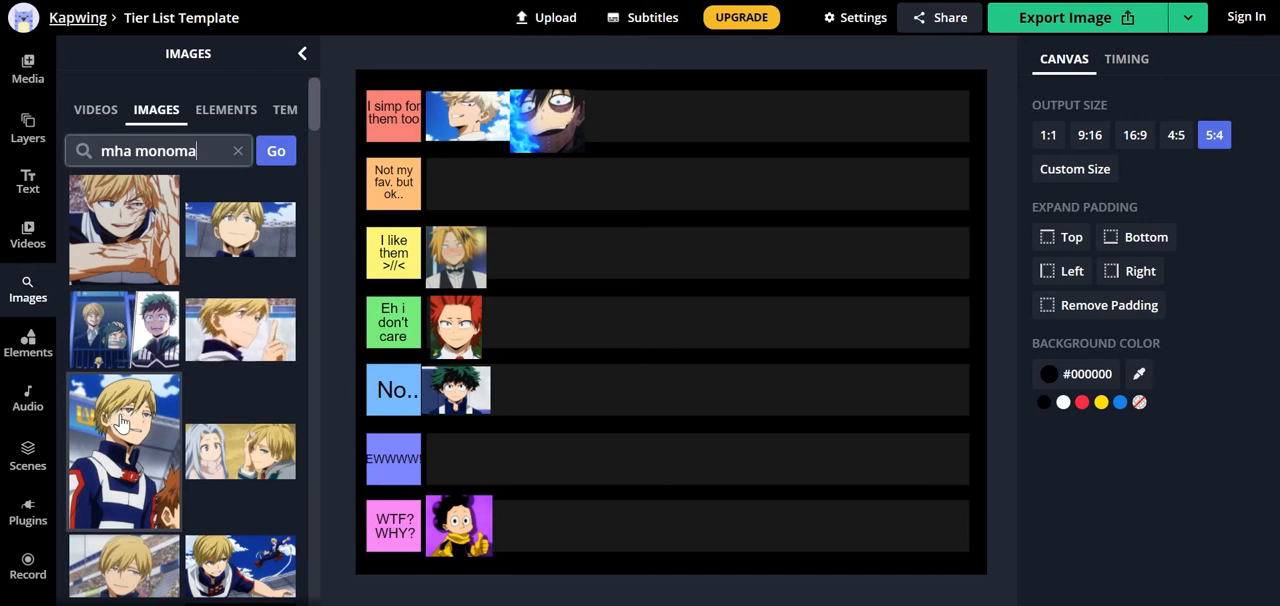
{"action": "scroll", "scroll_direction": "down", "scroll_amount": 3}
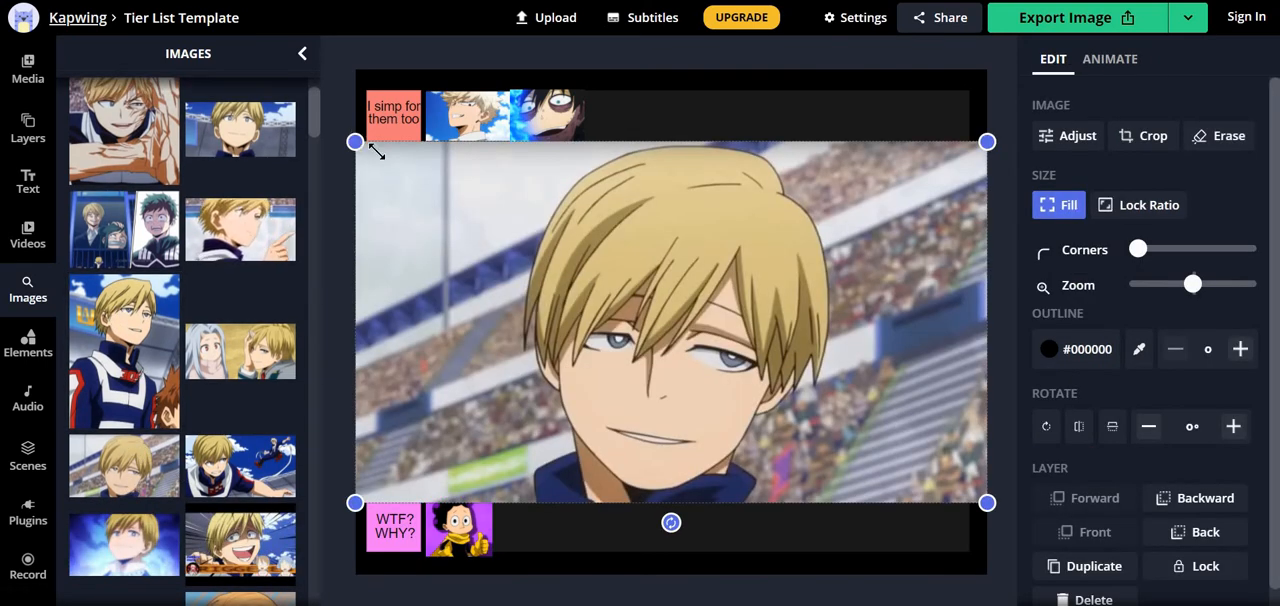
{"action": "left_click_drag", "start_coordinate": [670, 320], "coordinate": [904, 468]}
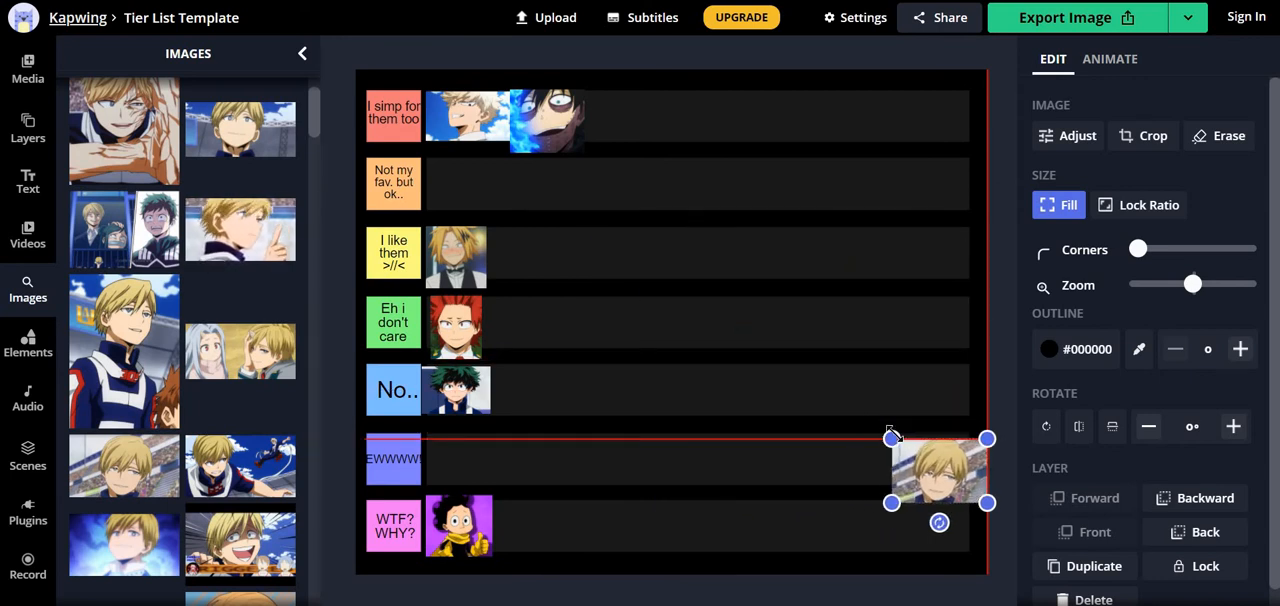
{"action": "left_click_drag", "start_coordinate": [940, 470], "coordinate": [670, 130]}
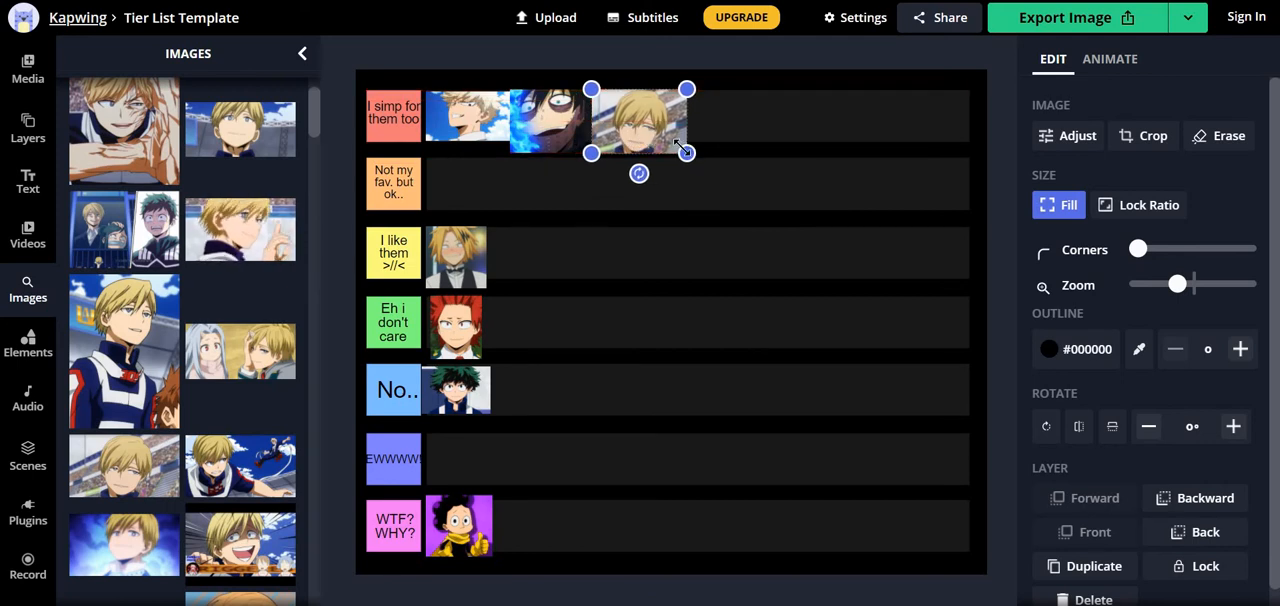
{"action": "left_click_drag", "start_coordinate": [688, 148], "coordinate": [676, 146]}
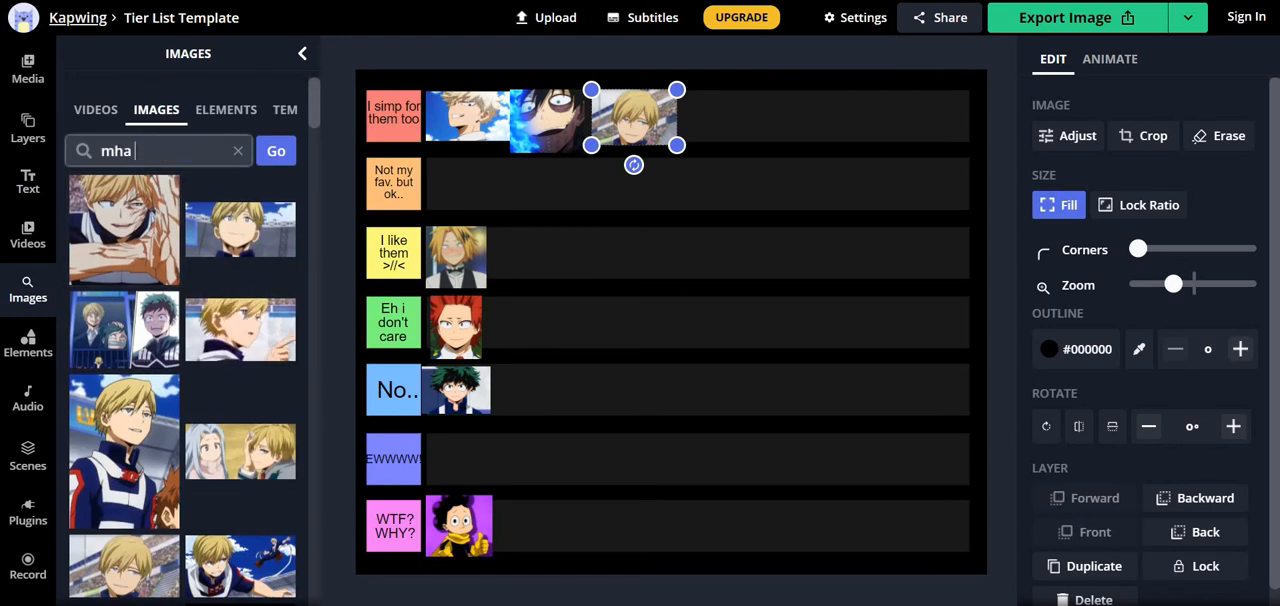
Search "mha shinso" and resize the Shinso portrait down to fit a tier row.
{"action": "type", "text": "shinsho"}
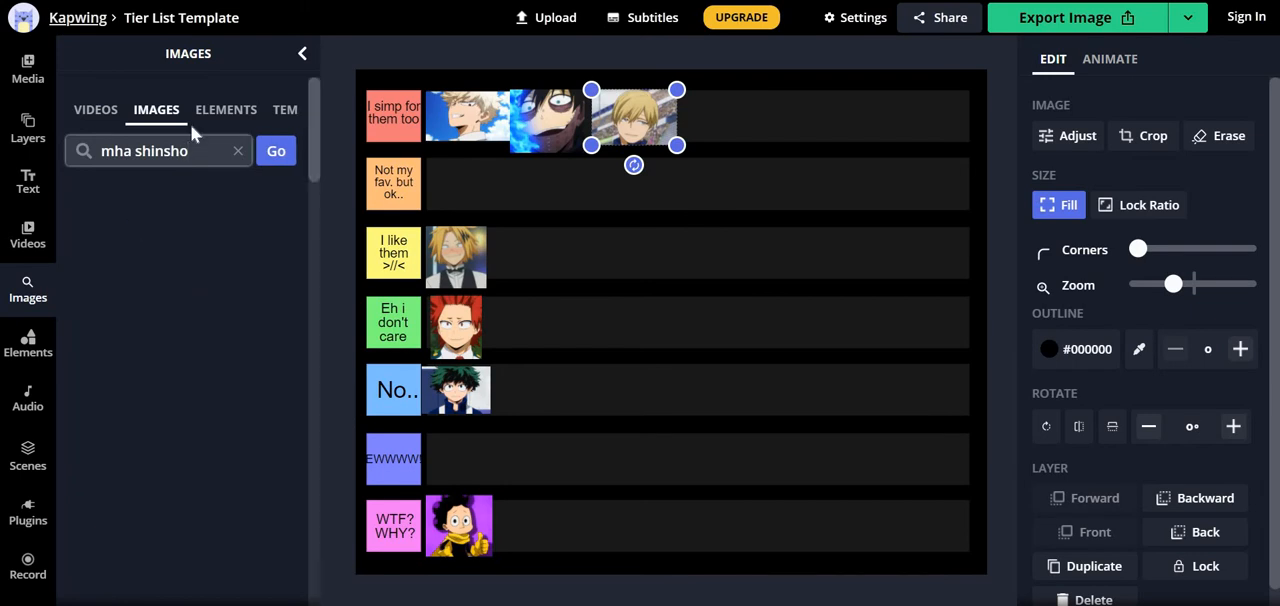
{"action": "left_click", "coordinate": [276, 152]}
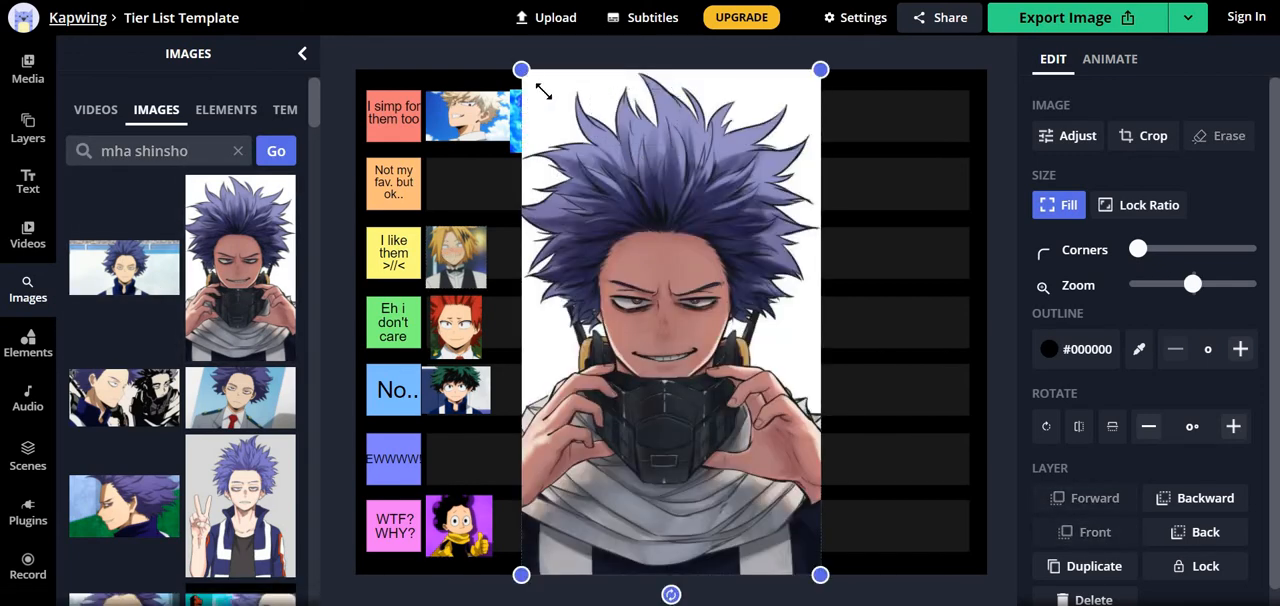
{"action": "left_click_drag", "start_coordinate": [672, 320], "coordinate": [798, 510]}
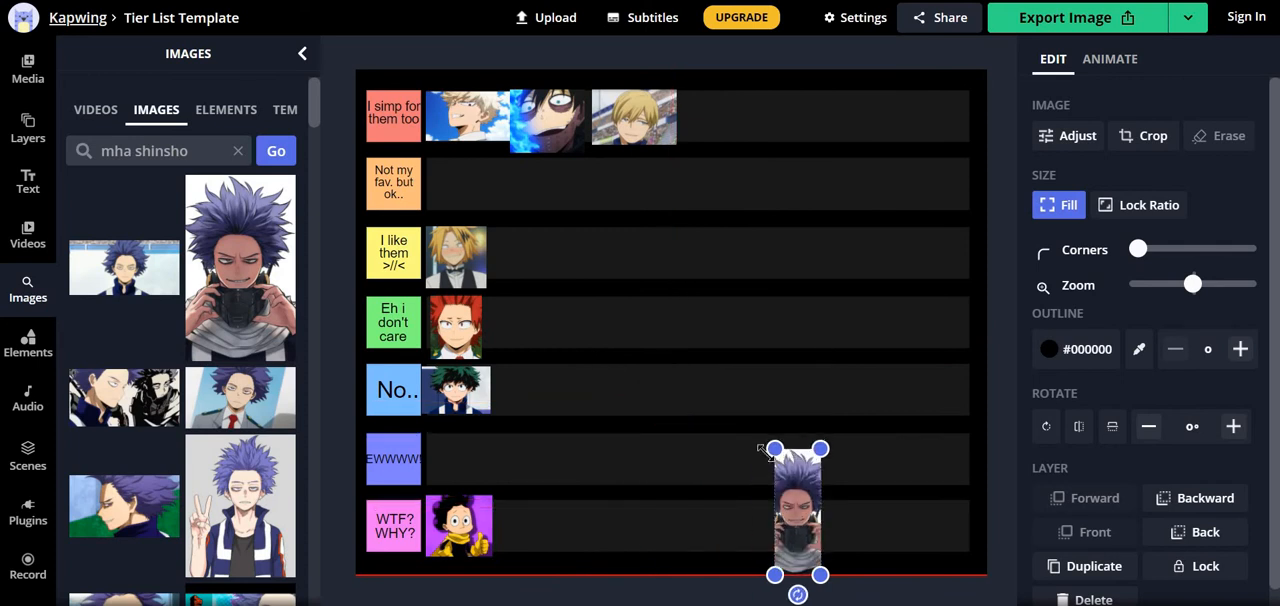
{"action": "left_click_drag", "start_coordinate": [796, 510], "coordinate": [792, 536]}
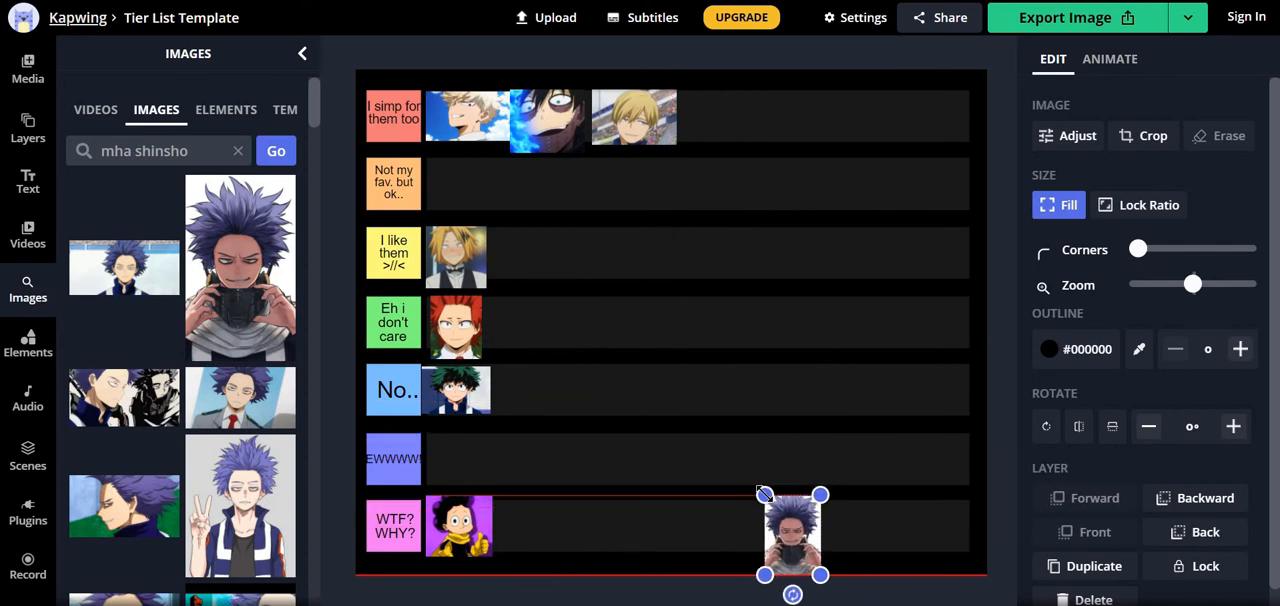
{"action": "left_click_drag", "start_coordinate": [792, 536], "coordinate": [784, 528]}
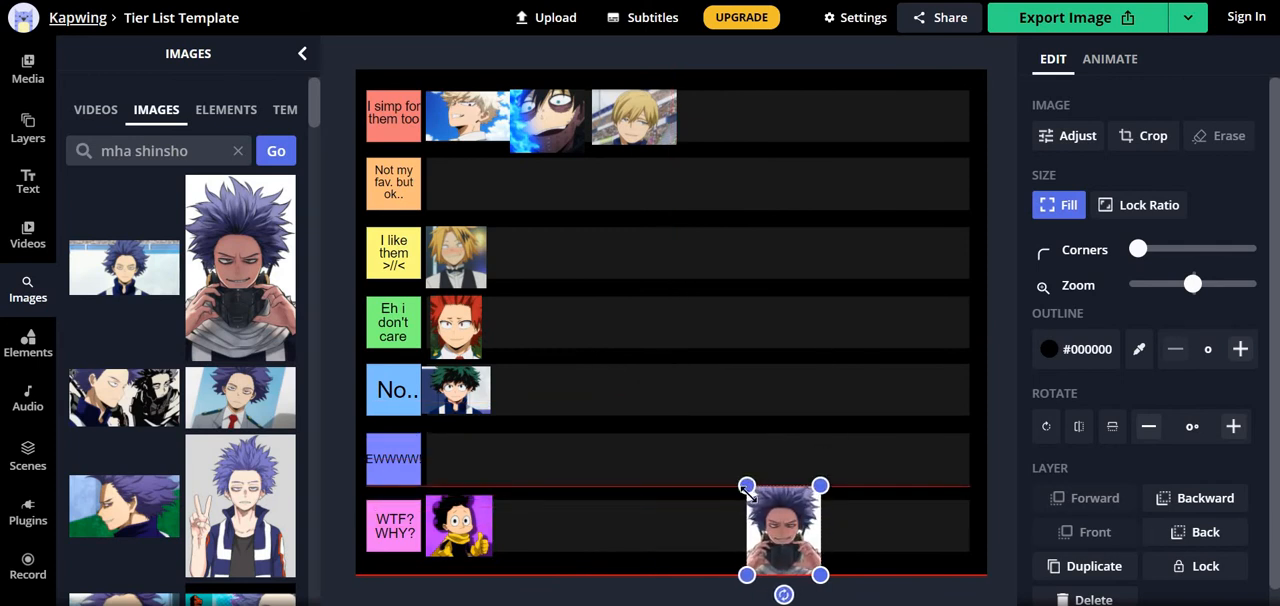
{"action": "left_click_drag", "start_coordinate": [784, 530], "coordinate": [794, 540]}
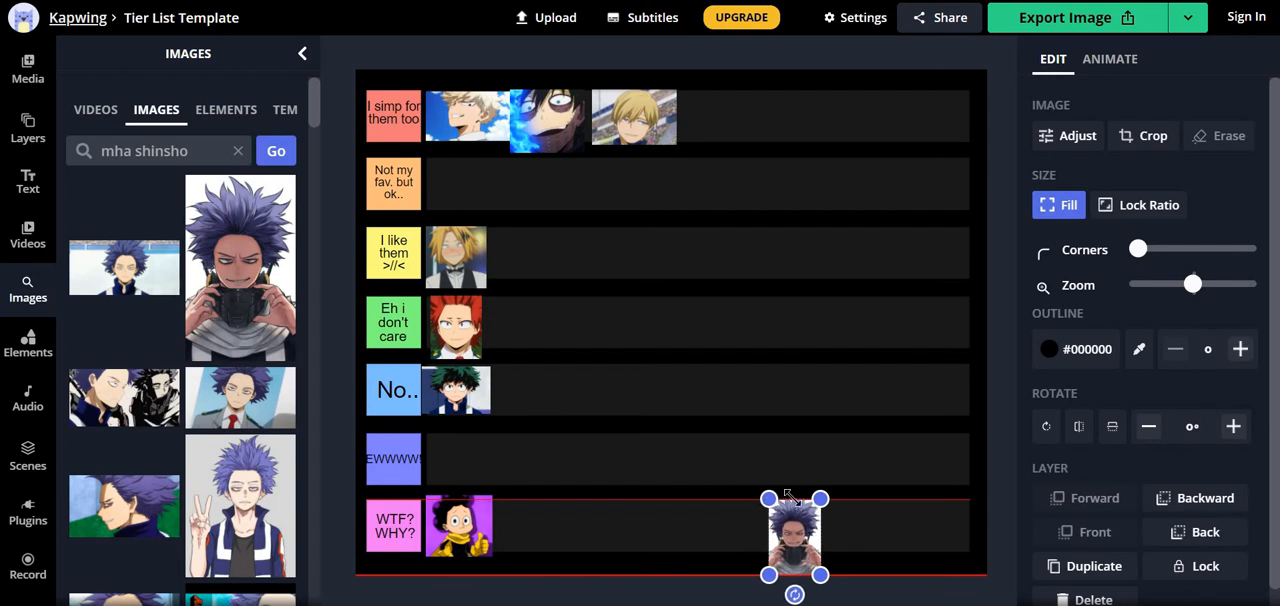
Move the Shinso portrait to the start of the orange Not my fav, but ok row.
{"action": "left_click_drag", "start_coordinate": [796, 536], "coordinate": [732, 150]}
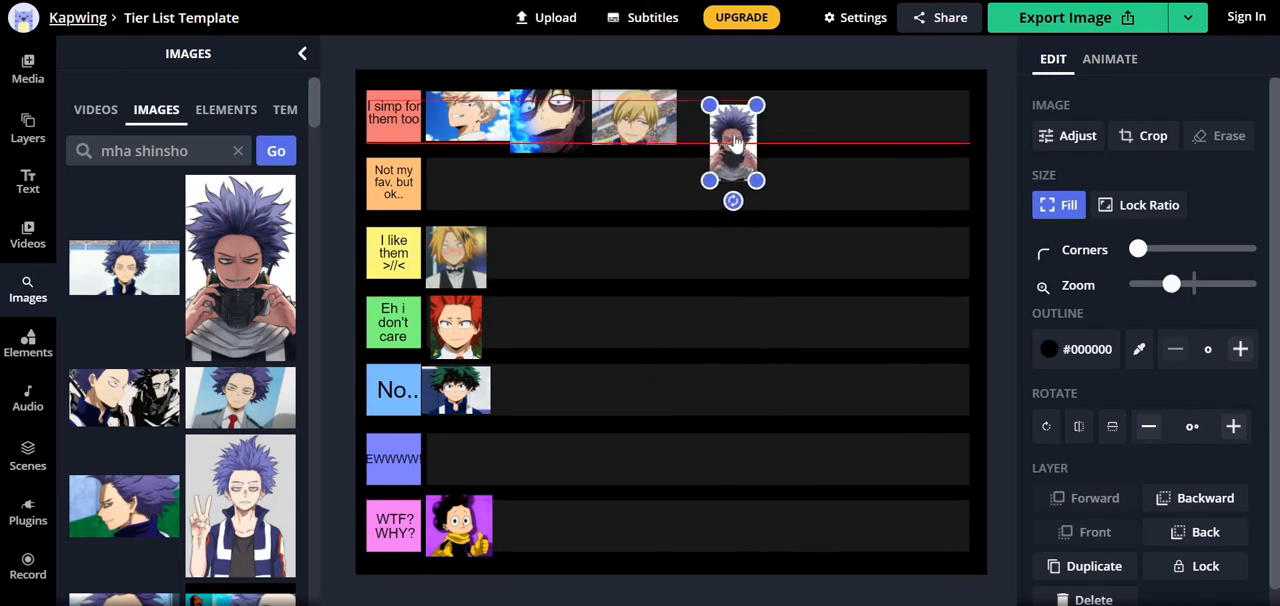
{"action": "left_click_drag", "start_coordinate": [732, 140], "coordinate": [656, 196]}
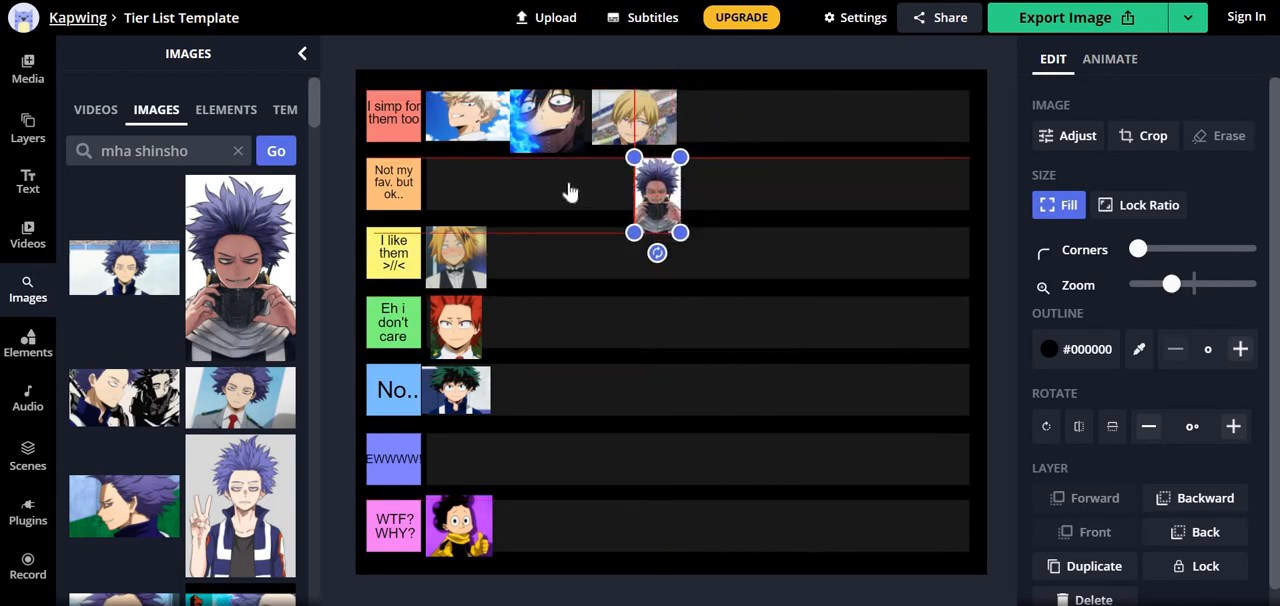
{"action": "left_click_drag", "start_coordinate": [656, 196], "coordinate": [548, 184]}
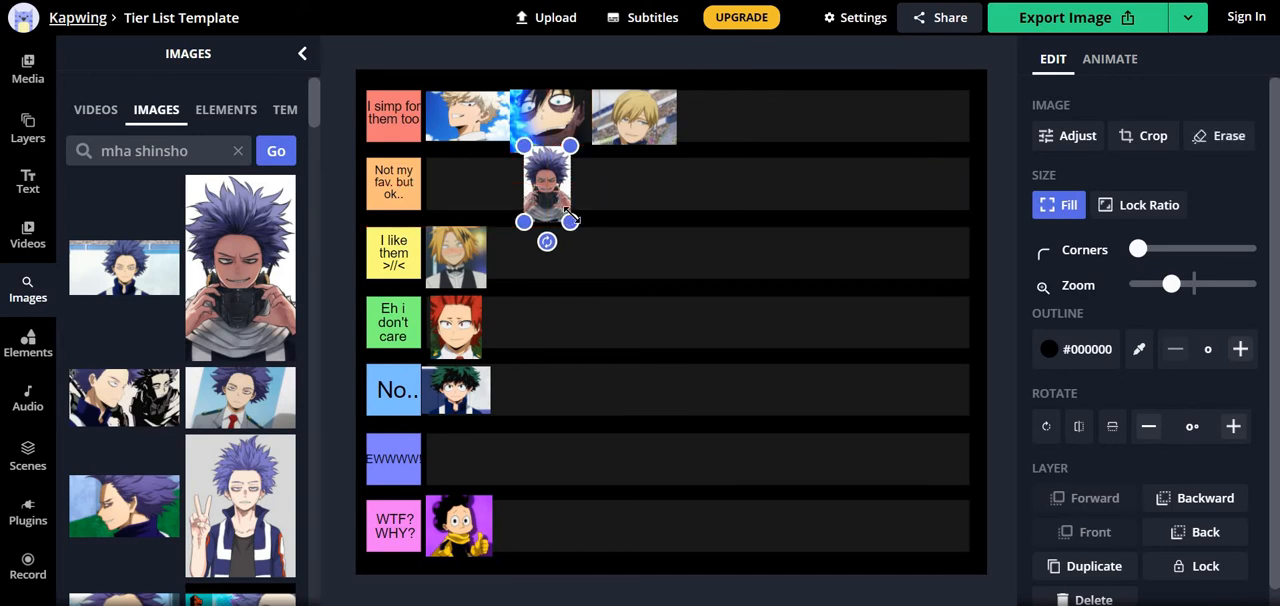
{"action": "left_click_drag", "start_coordinate": [548, 200], "coordinate": [548, 184]}
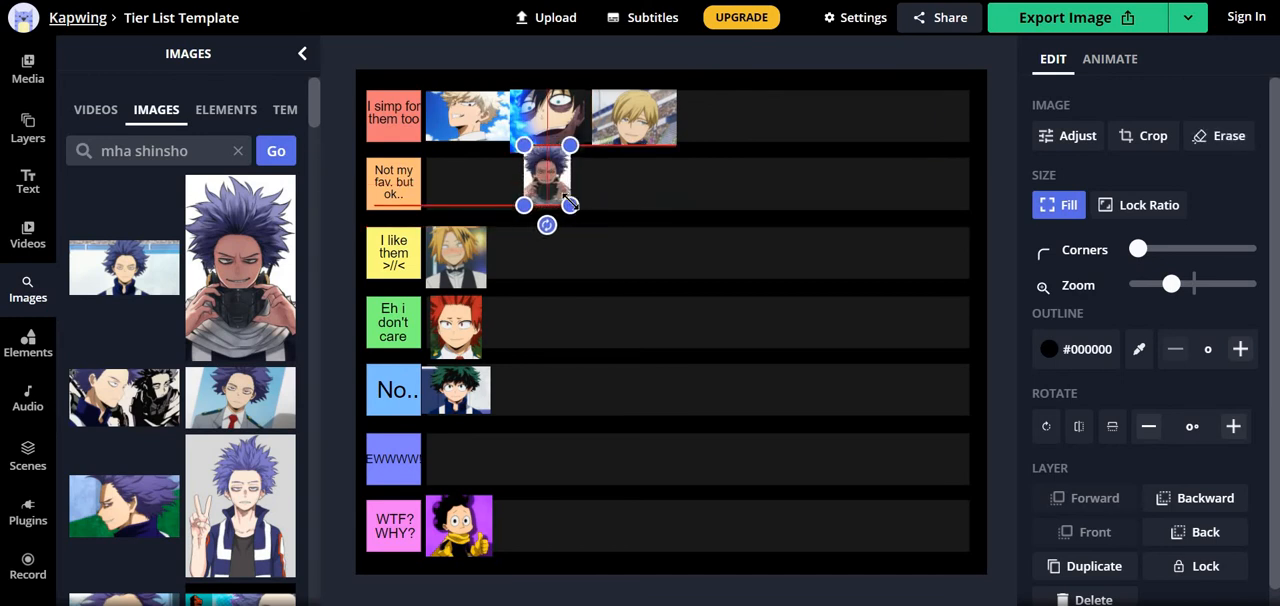
{"action": "left_click_drag", "start_coordinate": [544, 184], "coordinate": [450, 184]}
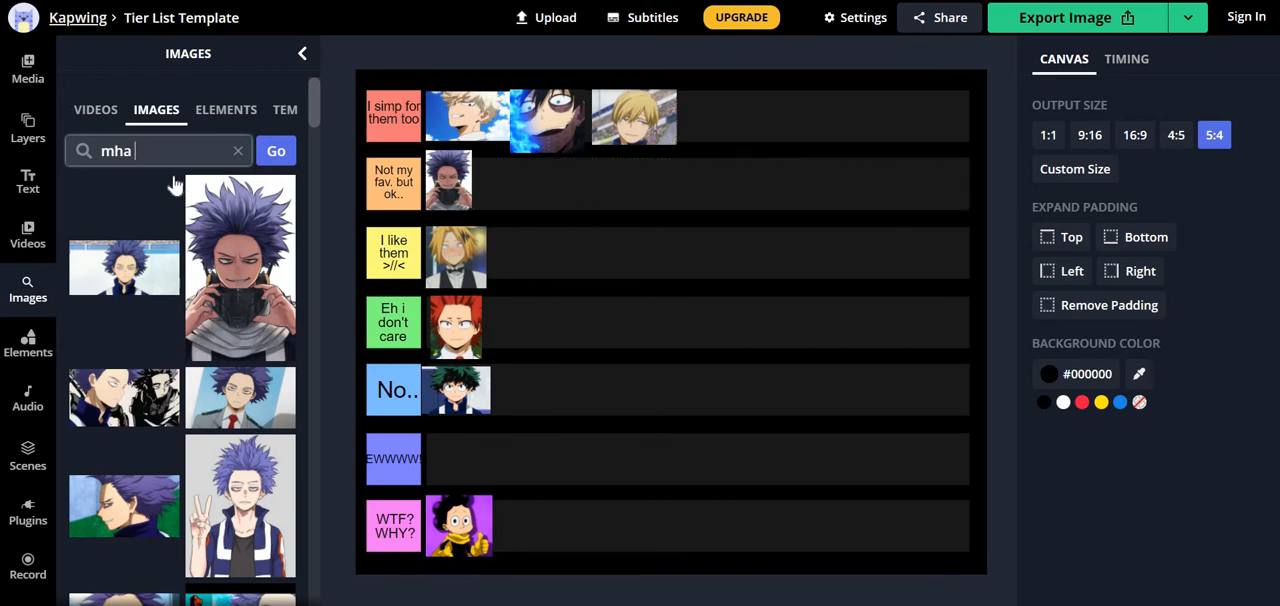
{"action": "mouse_move", "coordinate": [164, 184]}
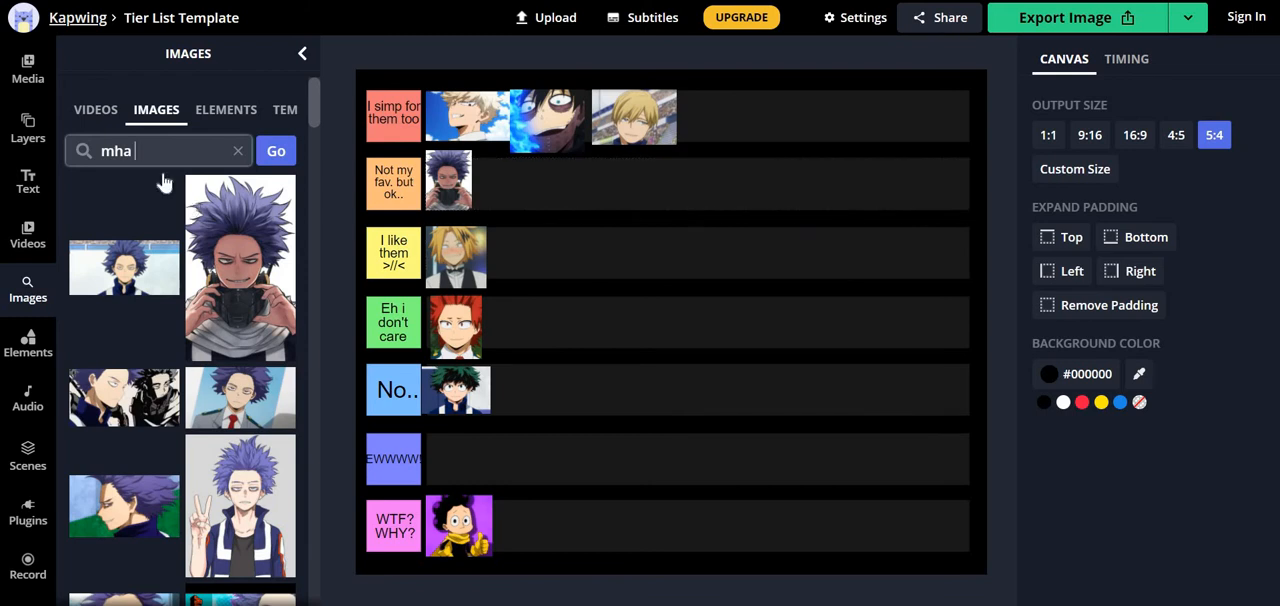
Search "mha aizawa", shrink the Aizawa result and place it at the start of the EWWWW row.
{"action": "type", "text": "ai"}
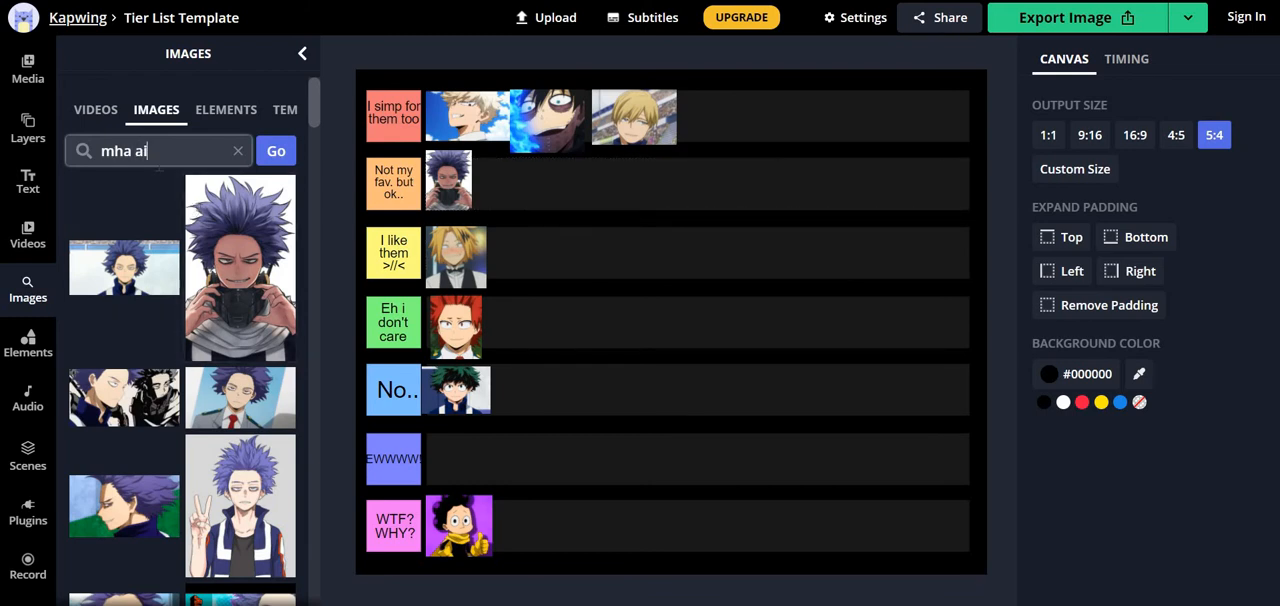
{"action": "type", "text": "zawa"}
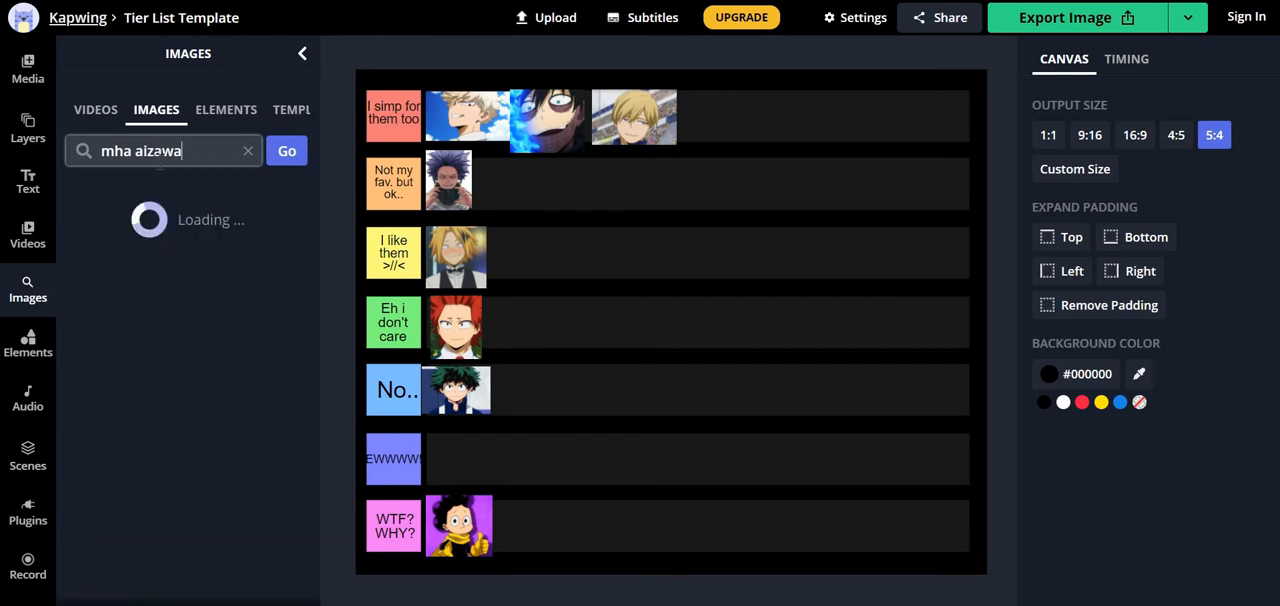
{"action": "left_click", "coordinate": [276, 152]}
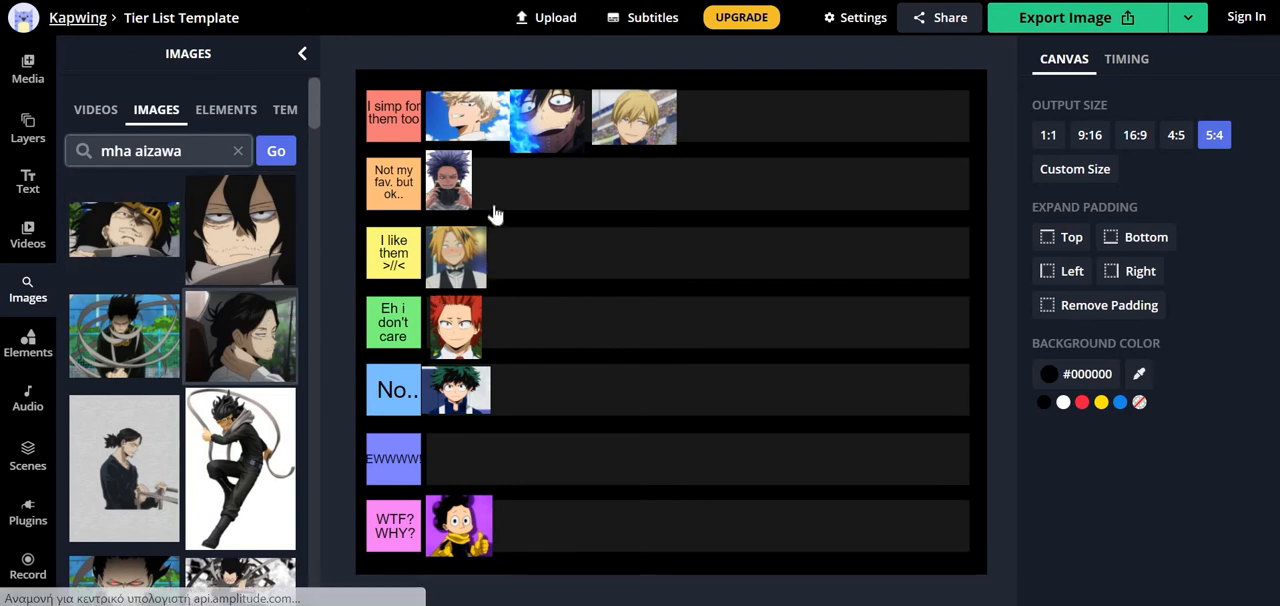
{"action": "left_click", "coordinate": [544, 214]}
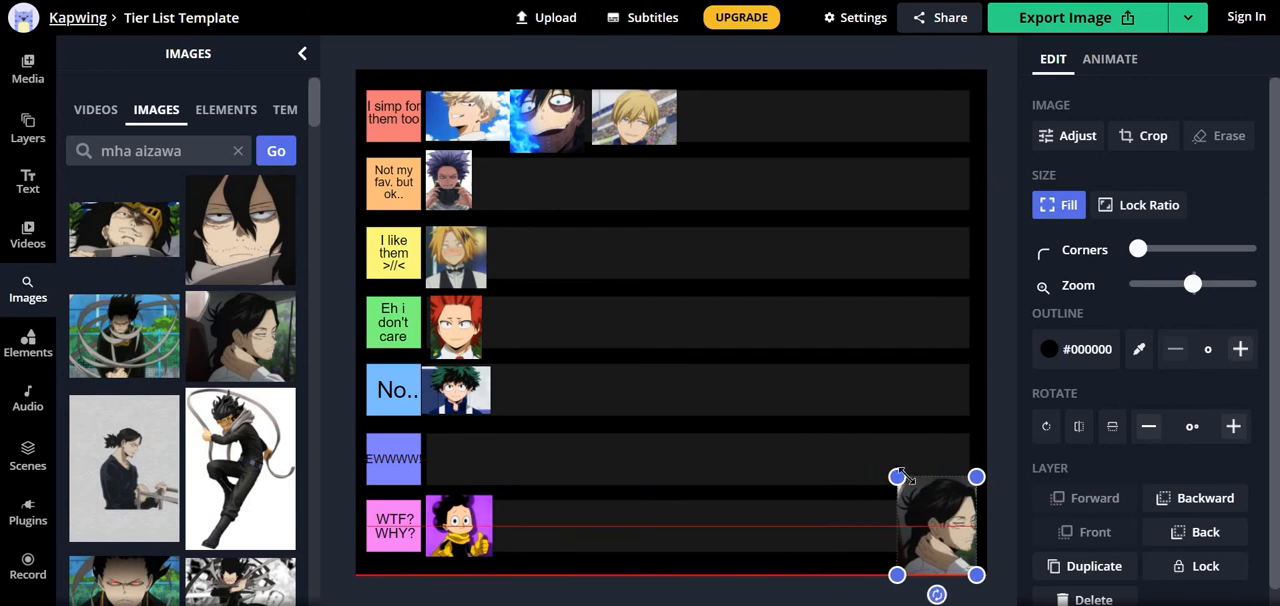
{"action": "left_click_drag", "start_coordinate": [936, 524], "coordinate": [880, 500]}
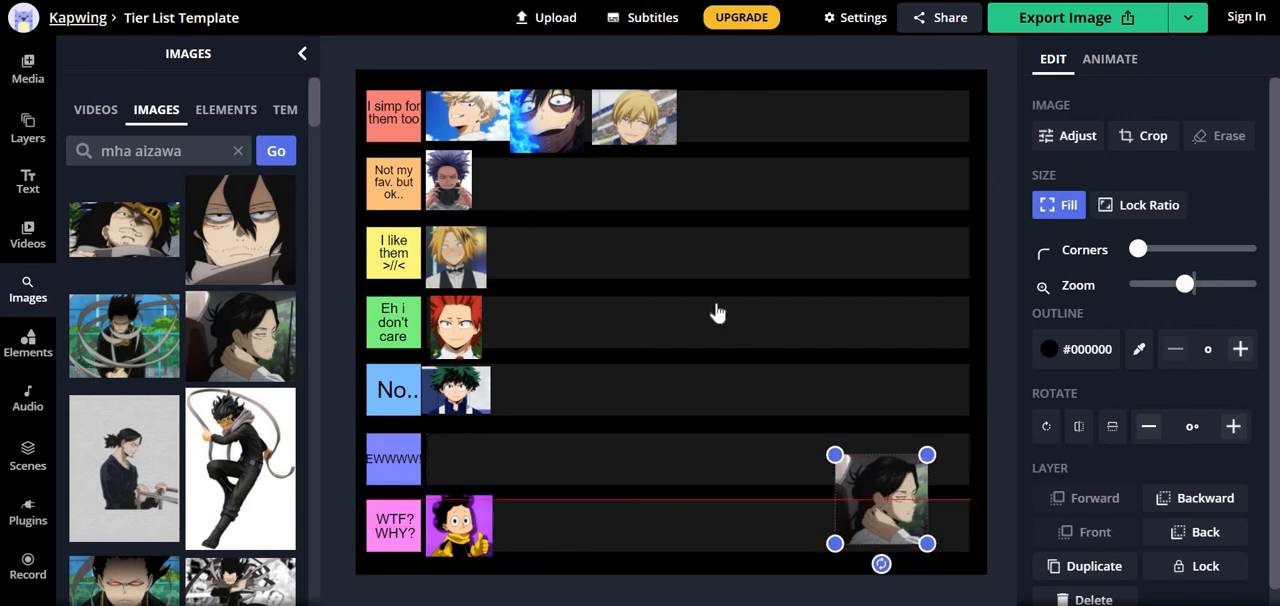
{"action": "left_click_drag", "start_coordinate": [880, 500], "coordinate": [570, 440]}
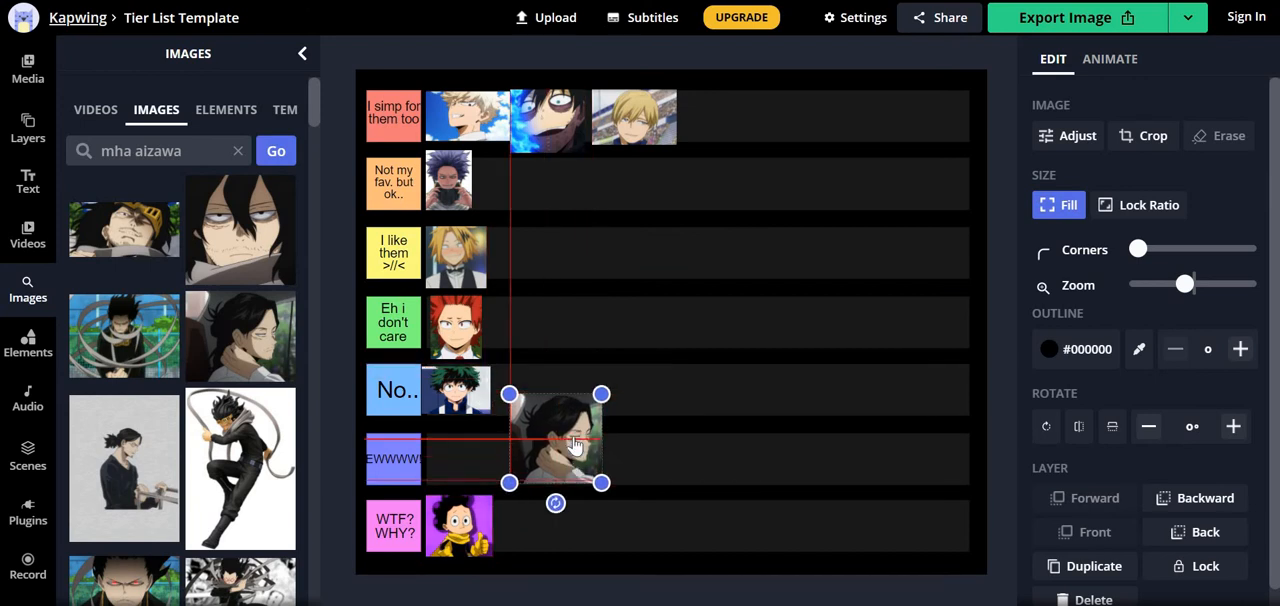
{"action": "left_click_drag", "start_coordinate": [556, 436], "coordinate": [568, 468]}
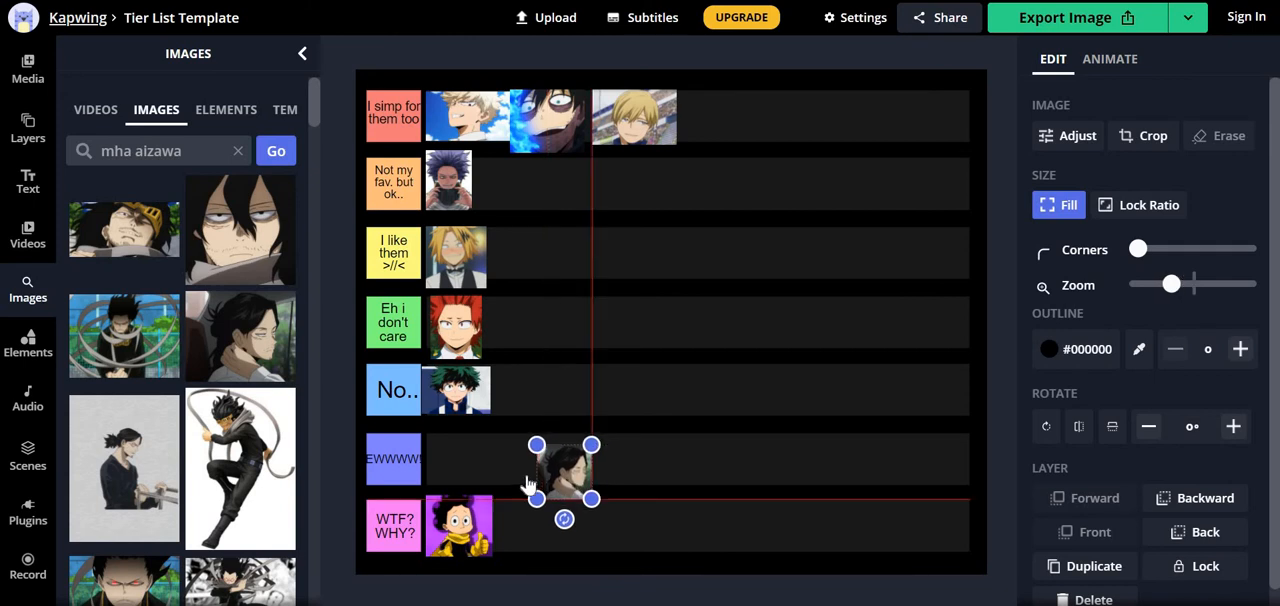
{"action": "left_click_drag", "start_coordinate": [560, 470], "coordinate": [450, 458]}
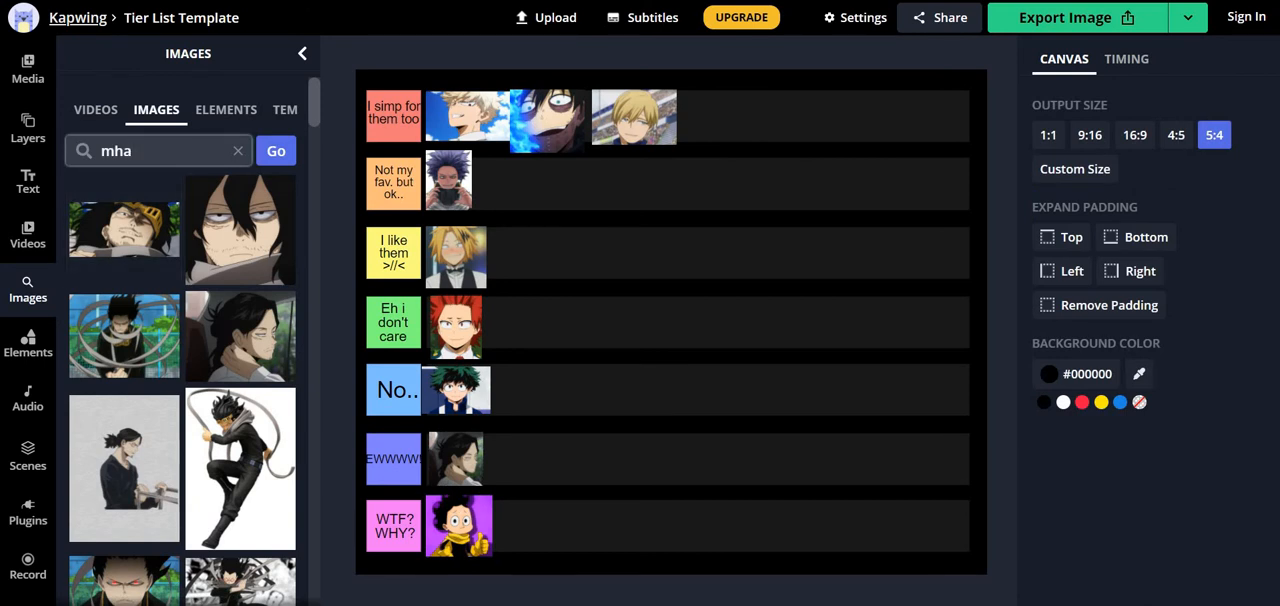
Search "mha shigaraki", shrink the result and place it beside Denki in the yellow row.
{"action": "type", "text": "s"}
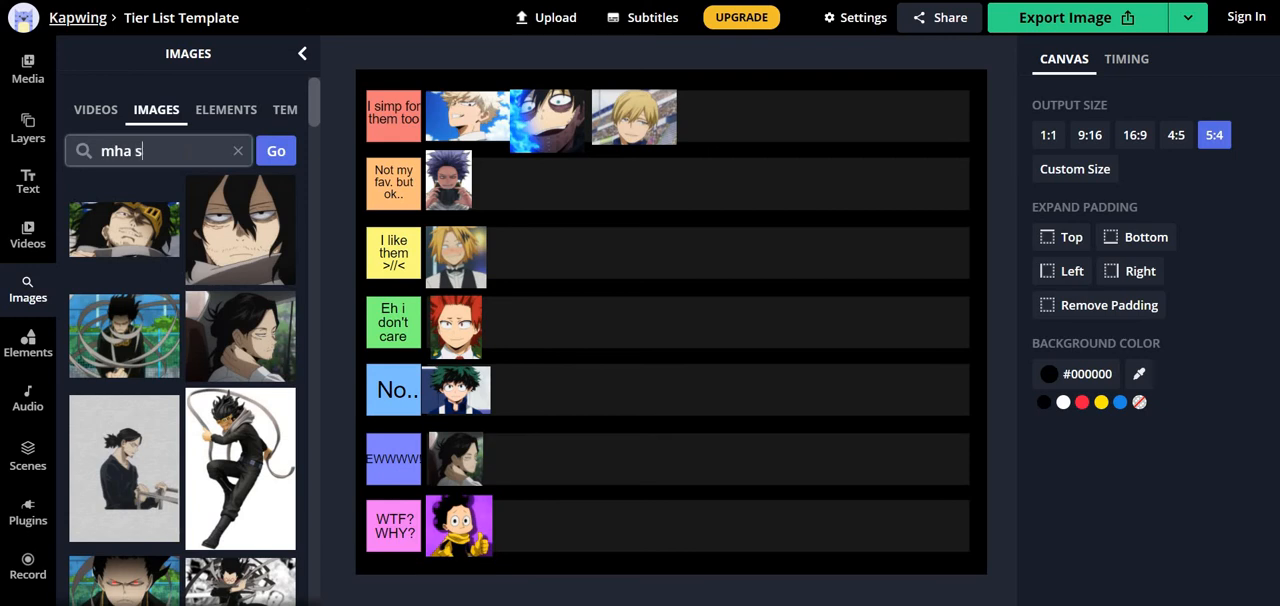
{"action": "type", "text": "higaraki"}
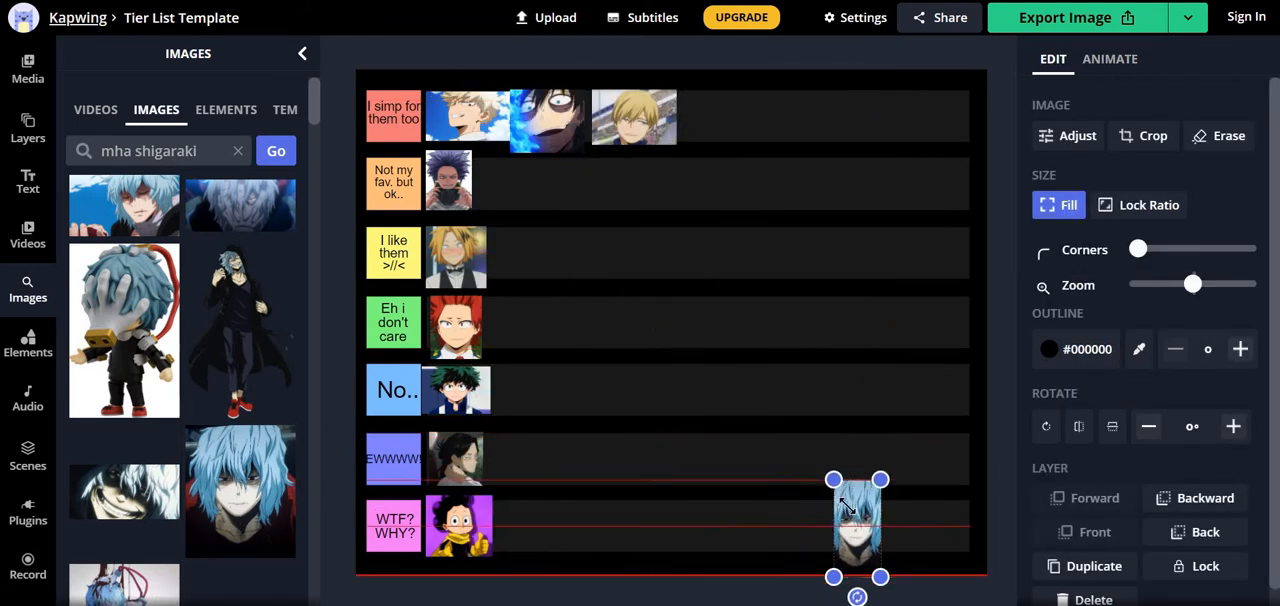
{"action": "left_click_drag", "start_coordinate": [856, 528], "coordinate": [836, 536]}
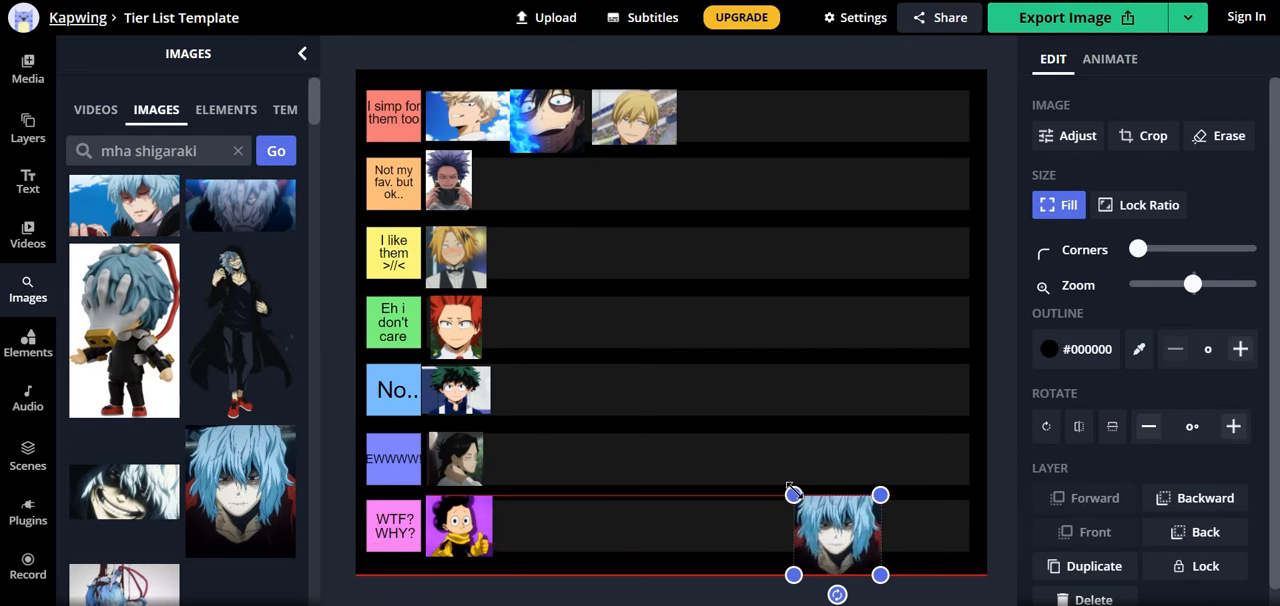
{"action": "left_click_drag", "start_coordinate": [836, 530], "coordinate": [564, 280]}
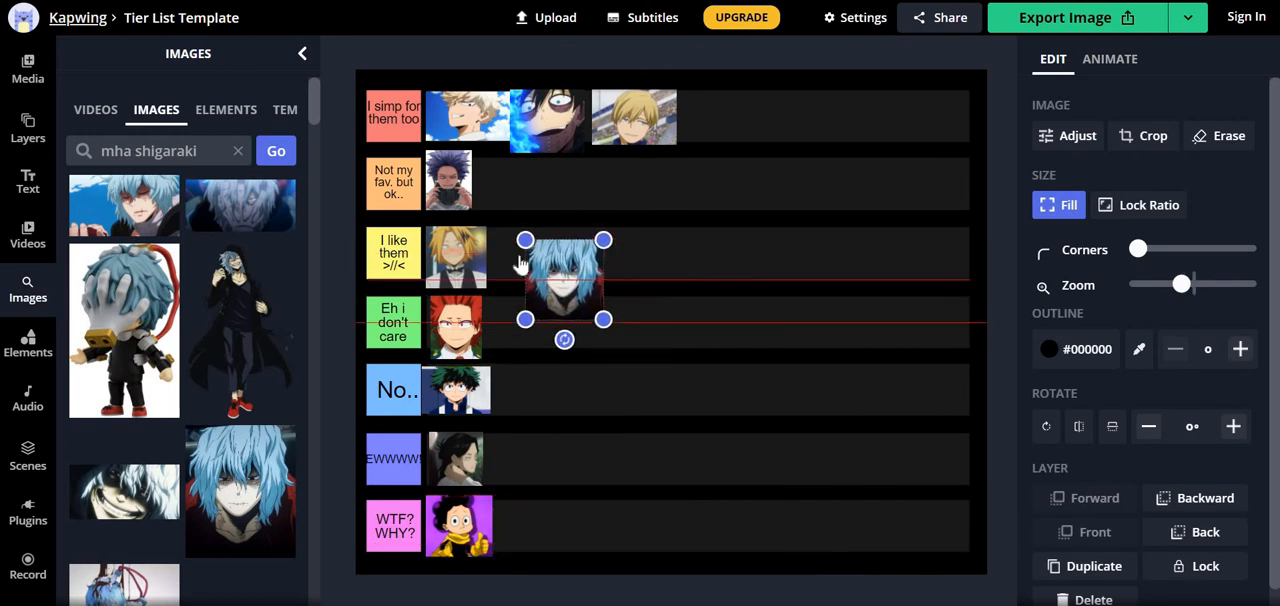
{"action": "left_click_drag", "start_coordinate": [564, 280], "coordinate": [536, 264]}
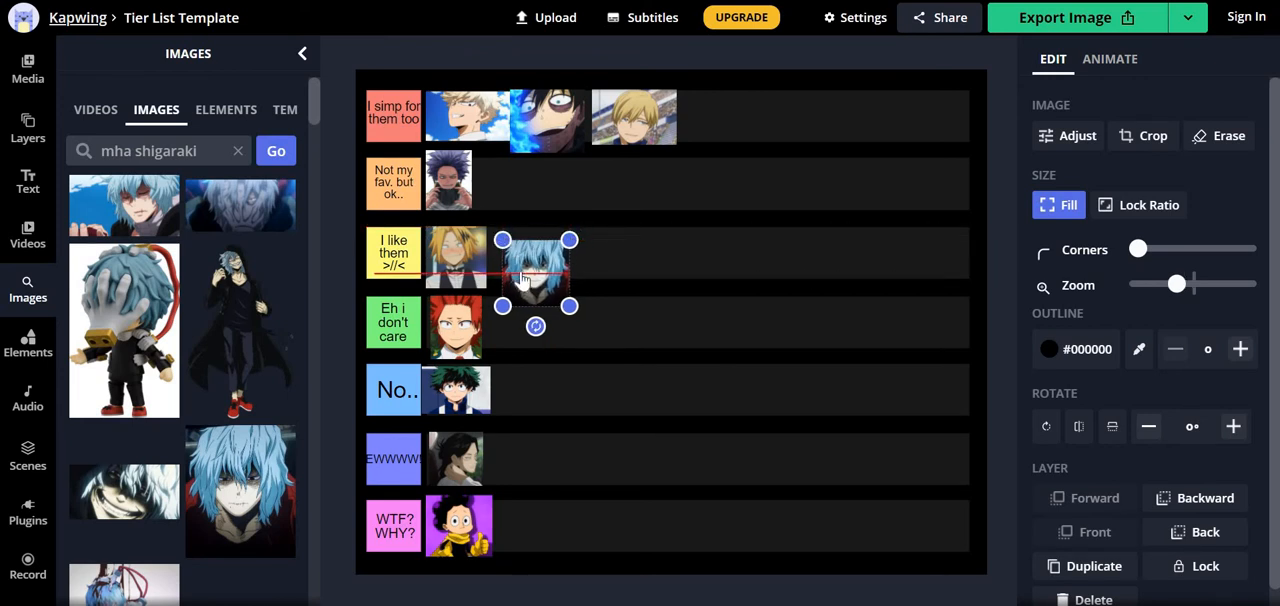
{"action": "left_click_drag", "start_coordinate": [536, 270], "coordinate": [520, 256]}
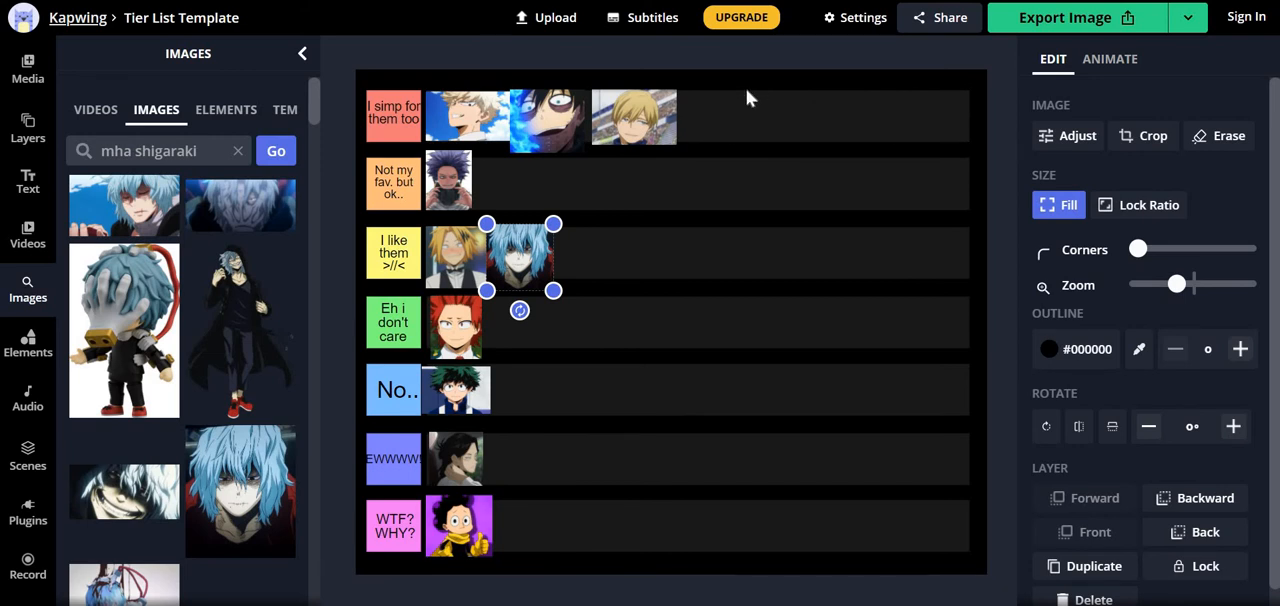
{"action": "left_click", "coordinate": [750, 96]}
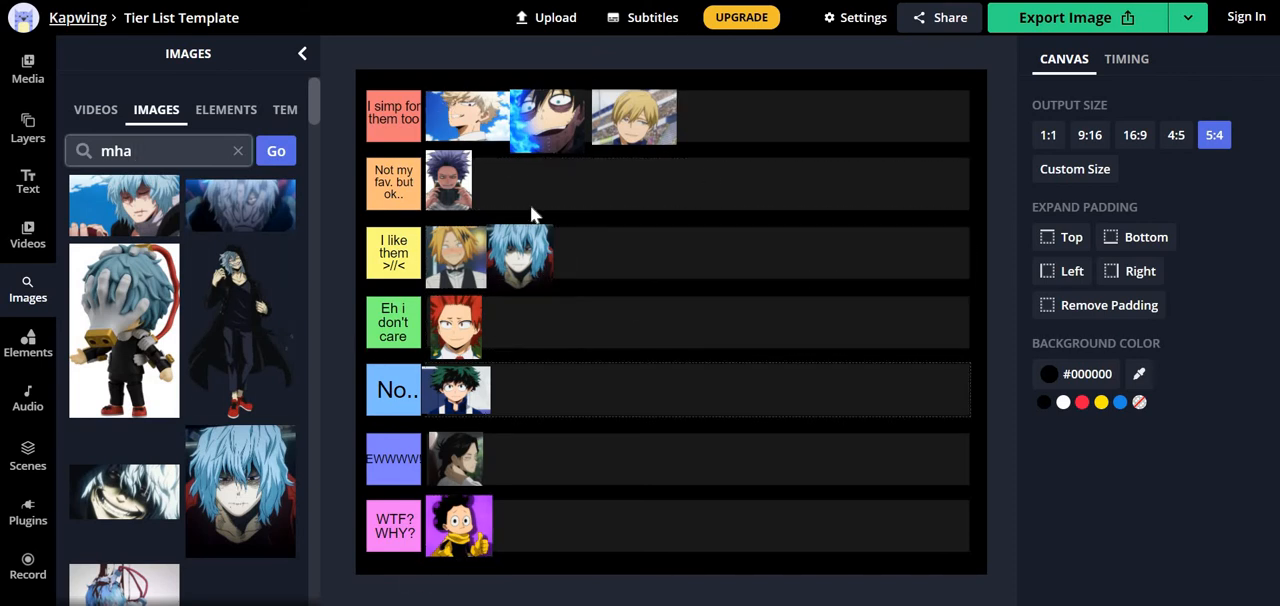
{"action": "mouse_move", "coordinate": [490, 212]}
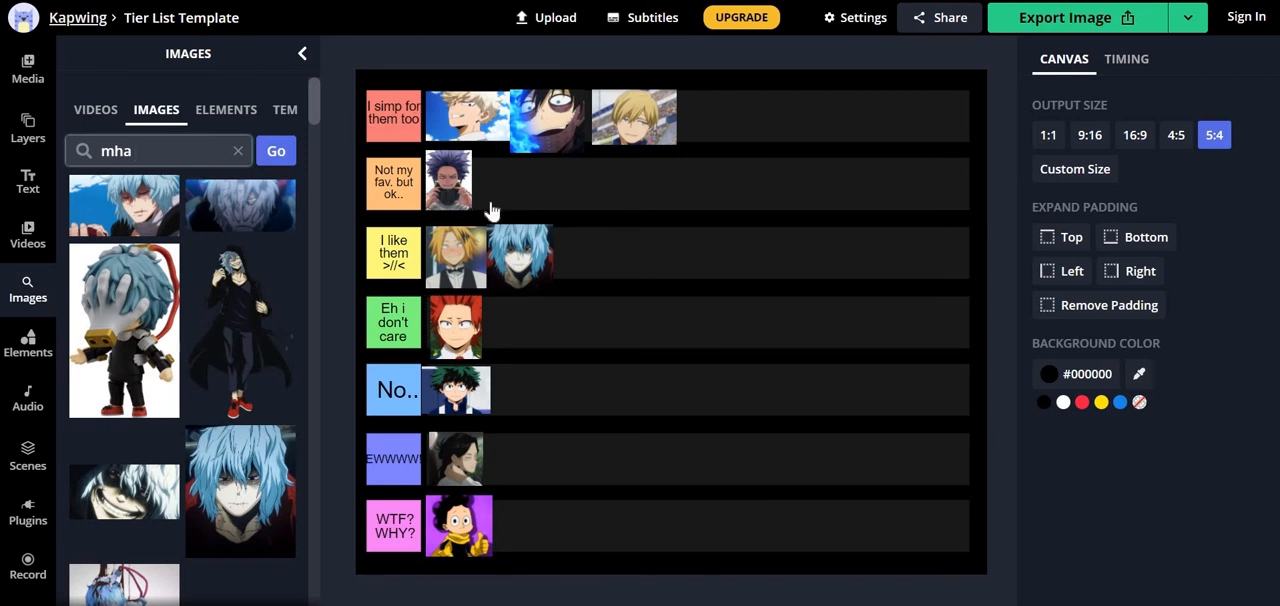
{"action": "mouse_move", "coordinate": [560, 232]}
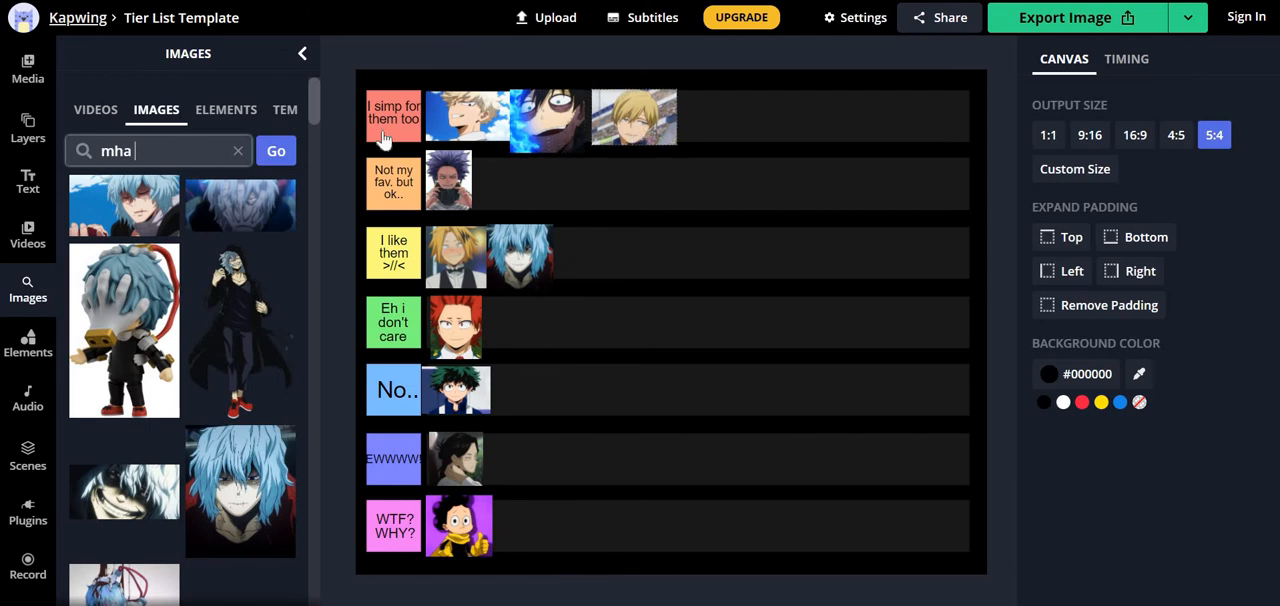
{"action": "mouse_move", "coordinate": [450, 408]}
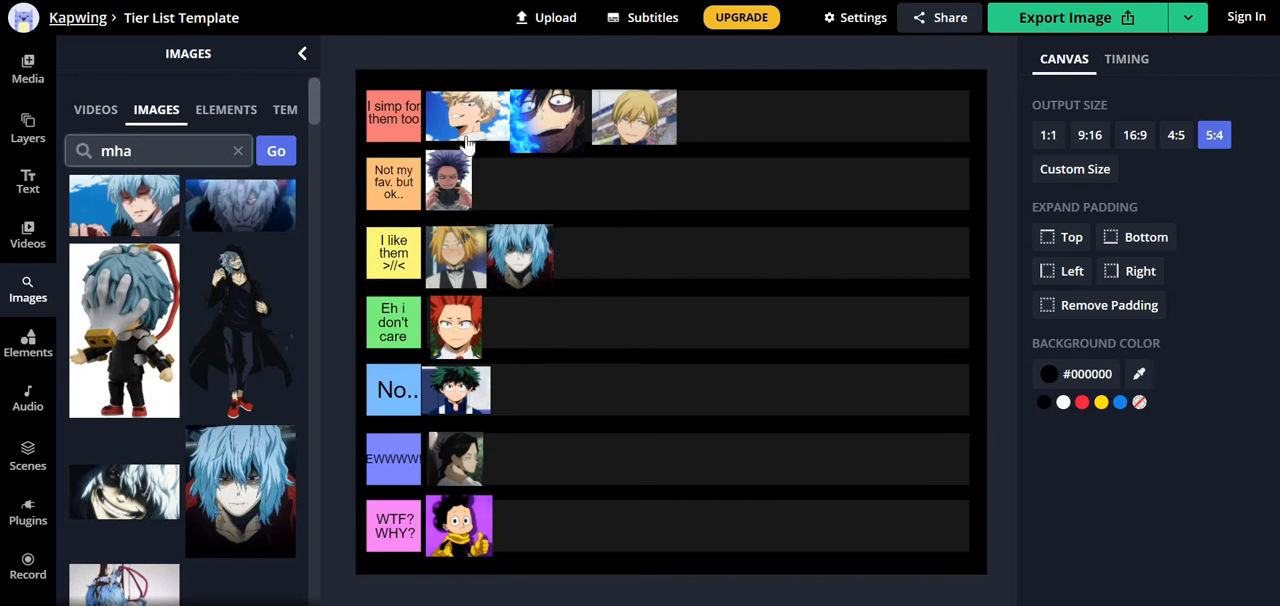
{"action": "mouse_move", "coordinate": [504, 116]}
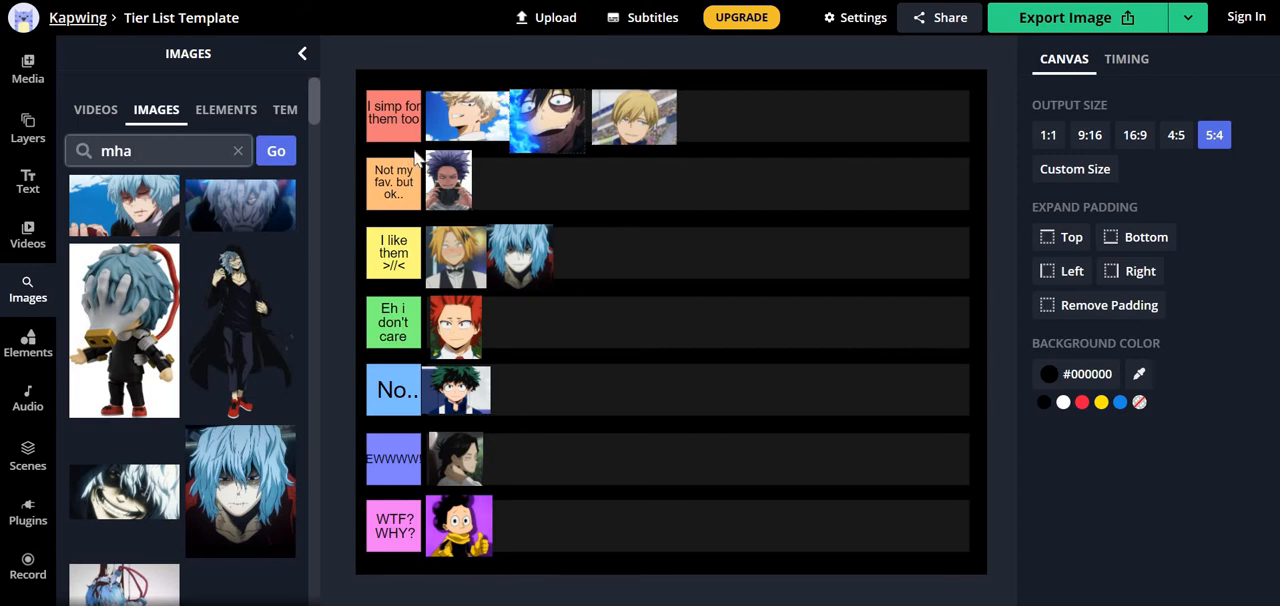
{"action": "mouse_move", "coordinate": [448, 224]}
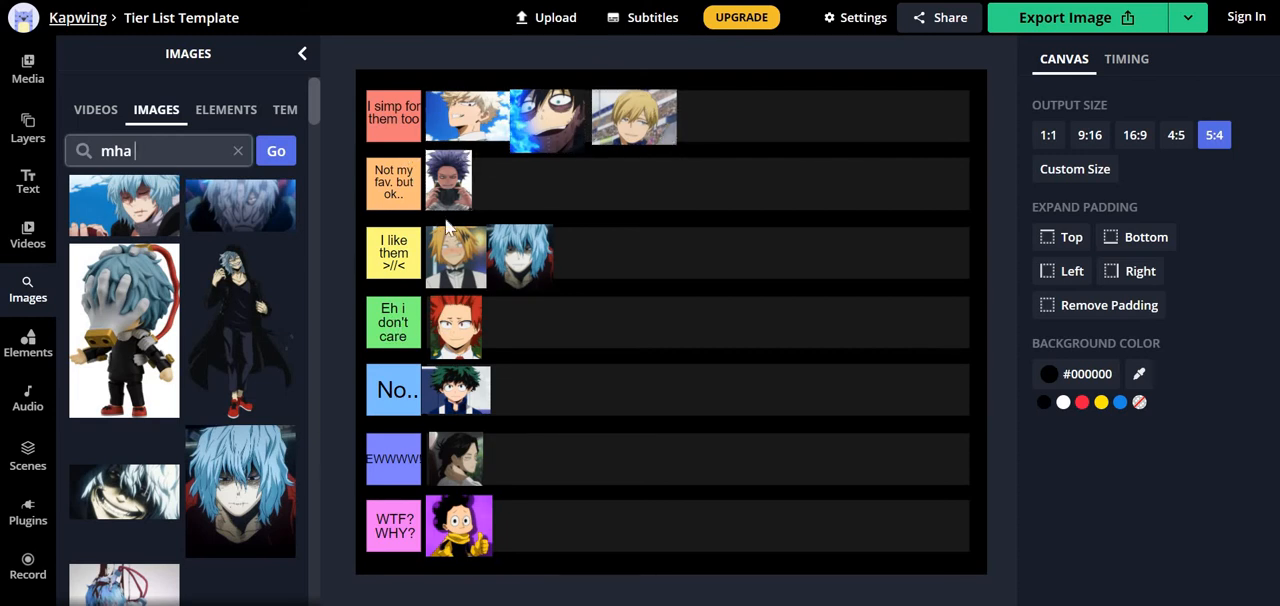
{"action": "mouse_move", "coordinate": [460, 558]}
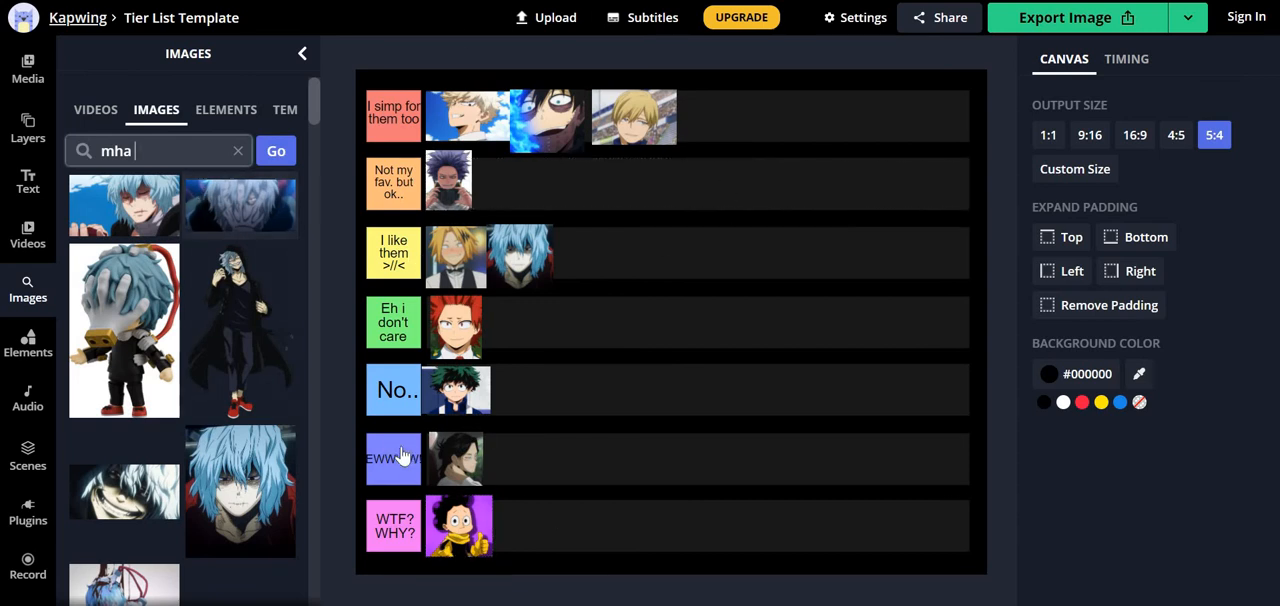
{"action": "mouse_move", "coordinate": [170, 208]}
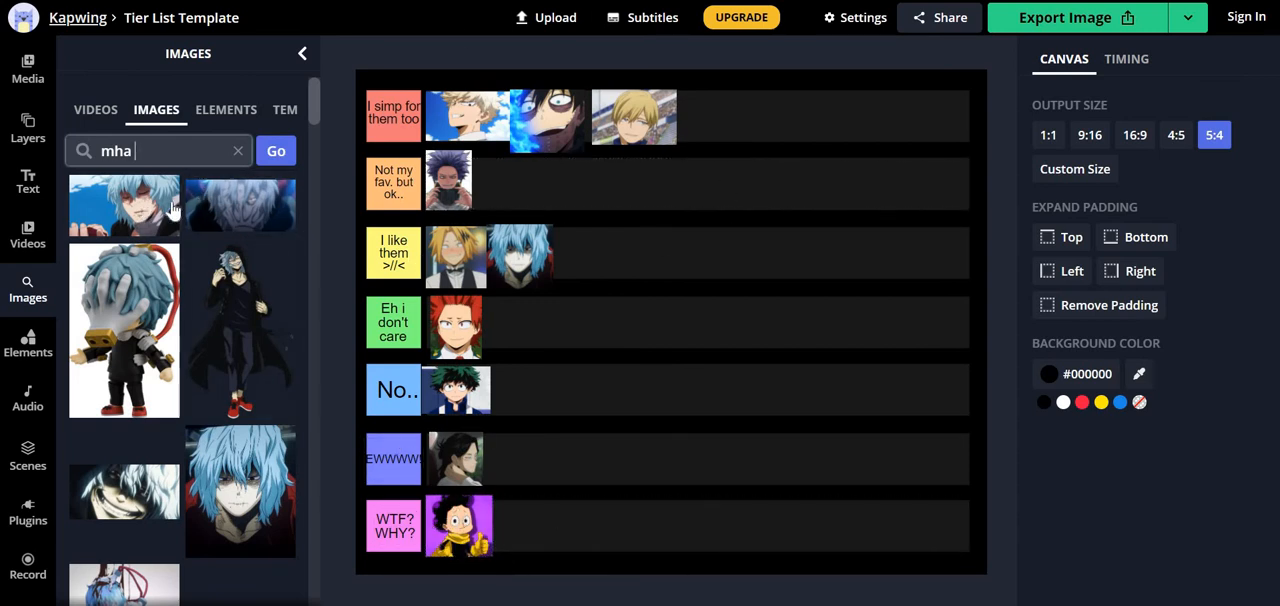
Search Images for 'mha iida' and pick an Iida portrait from the results.
{"action": "type", "text": "iid"}
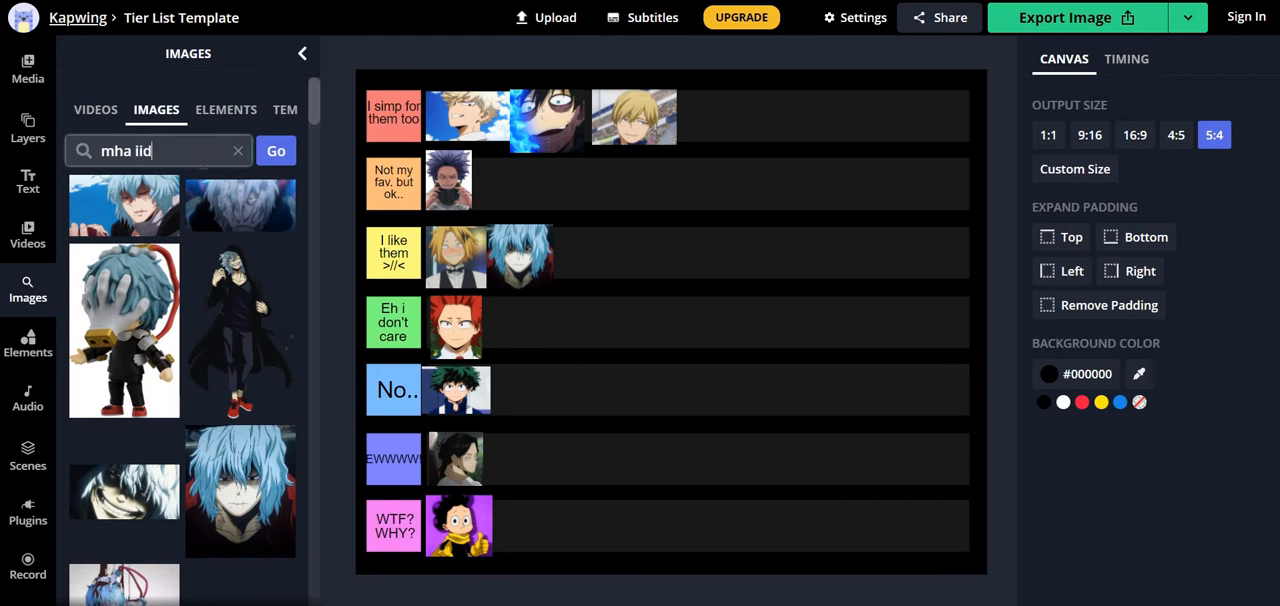
{"action": "left_click", "coordinate": [276, 152]}
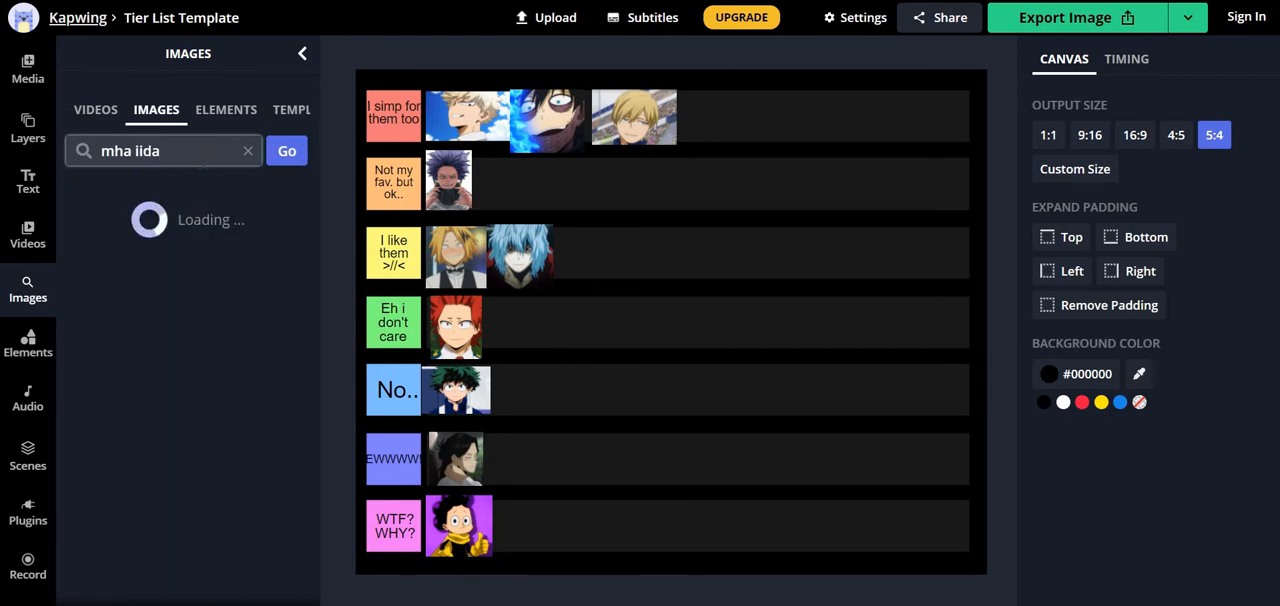
{"action": "left_click", "coordinate": [276, 150]}
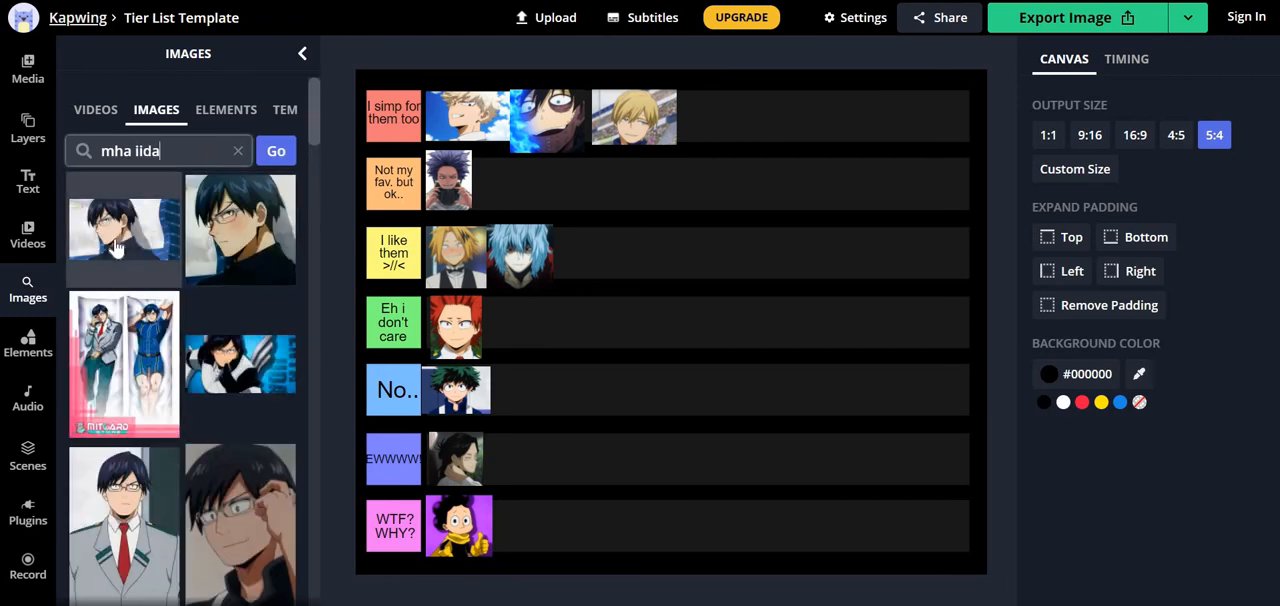
{"action": "scroll", "scroll_direction": "down", "scroll_amount": 3}
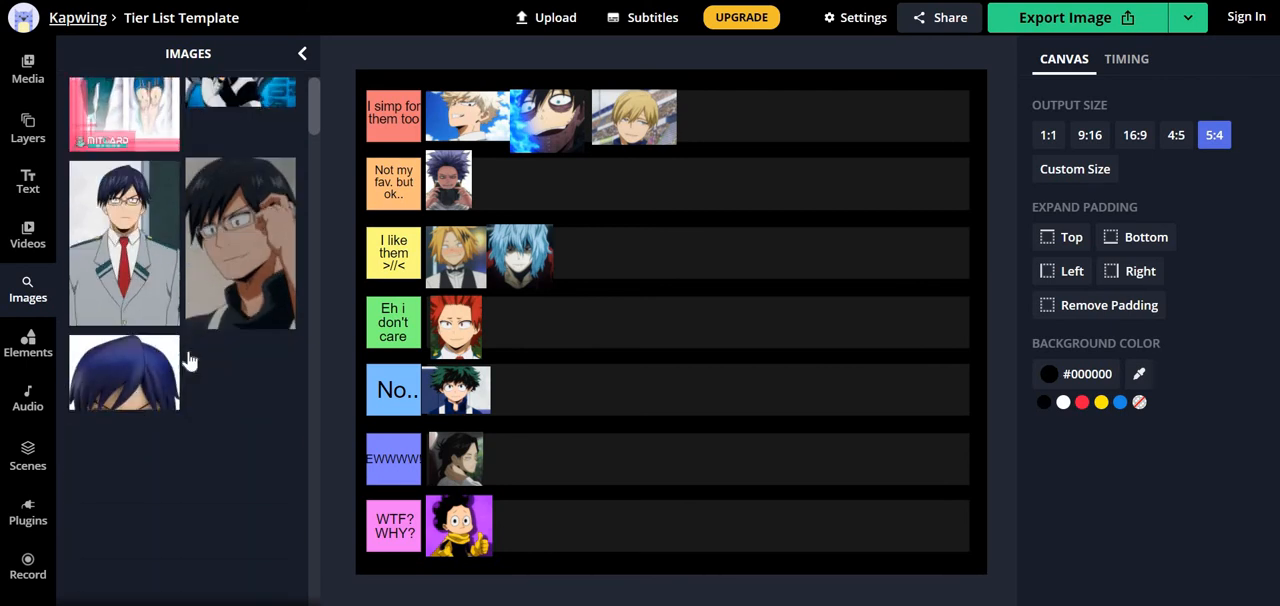
{"action": "scroll", "scroll_direction": "down", "scroll_amount": 3}
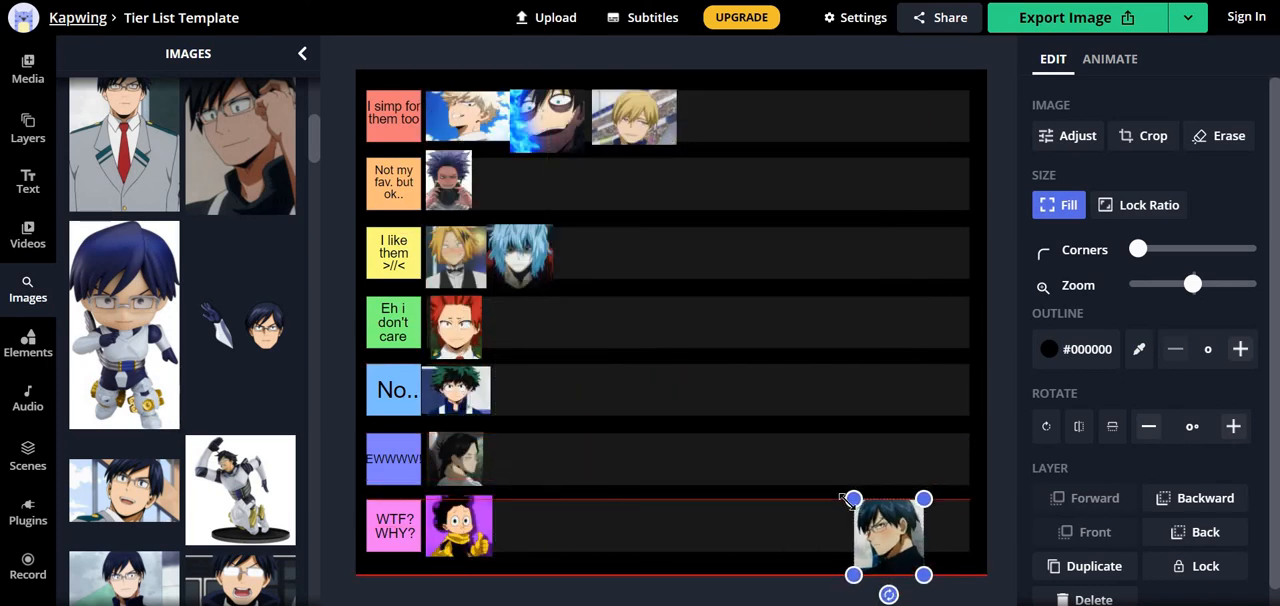
Drag the Iida image into the WTF? WHY? row right after Mineta and deselect it.
{"action": "left_click_drag", "start_coordinate": [888, 540], "coordinate": [768, 540]}
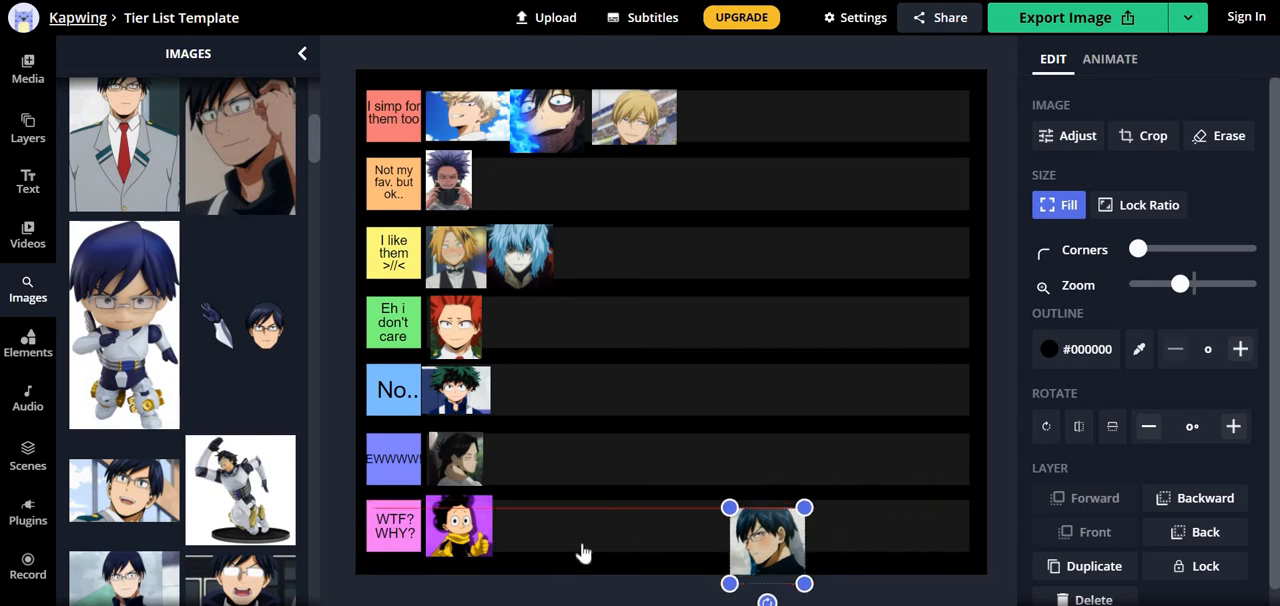
{"action": "left_click_drag", "start_coordinate": [768, 540], "coordinate": [532, 530]}
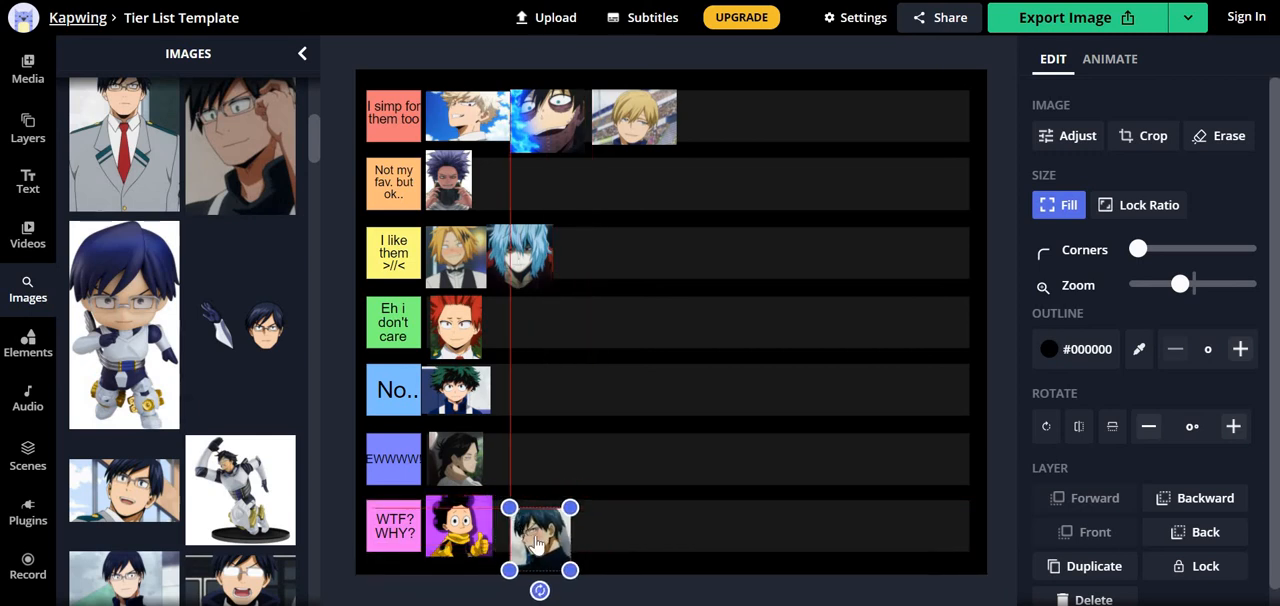
{"action": "left_click_drag", "start_coordinate": [540, 524], "coordinate": [522, 524]}
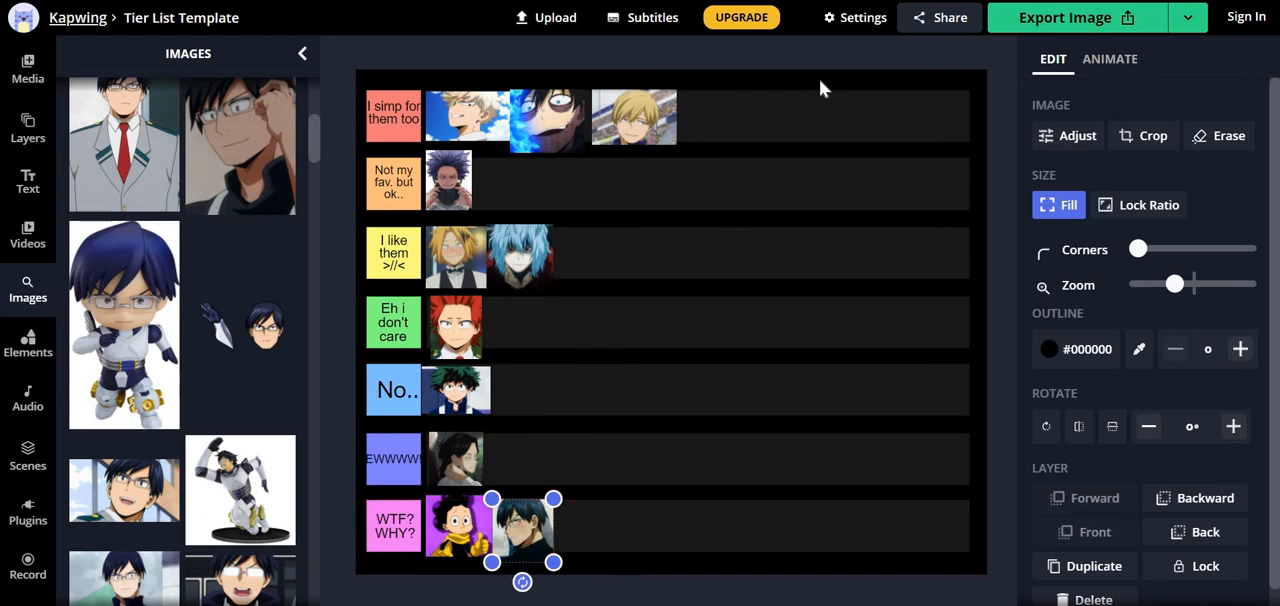
{"action": "mouse_move", "coordinate": [726, 110]}
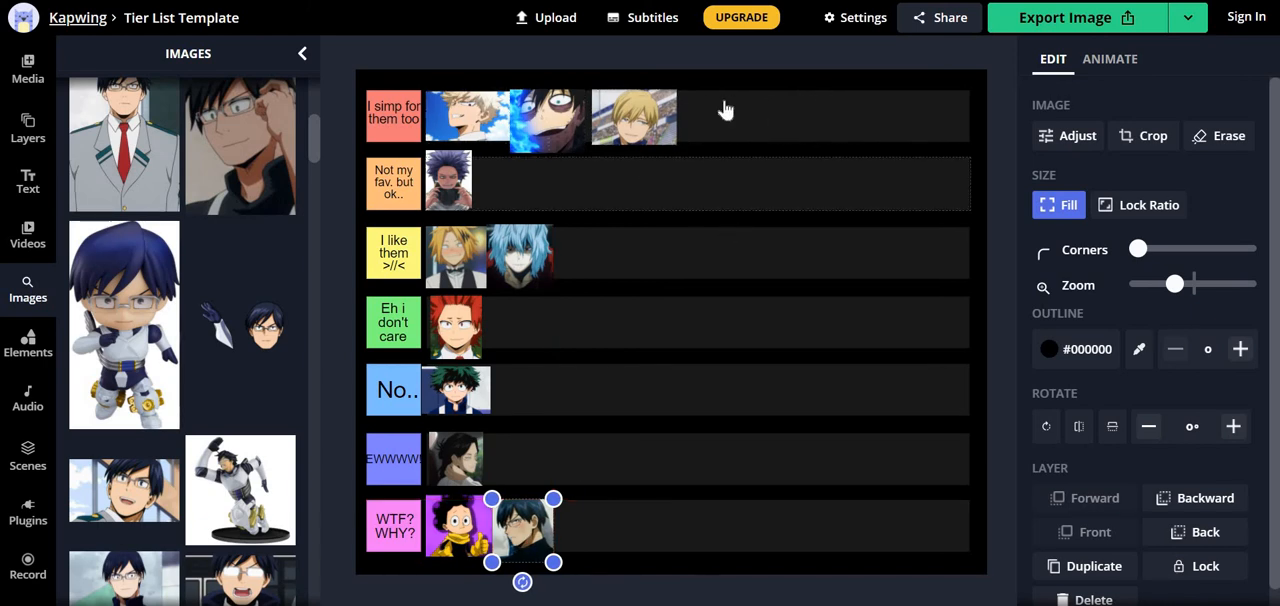
{"action": "left_click", "coordinate": [724, 110]}
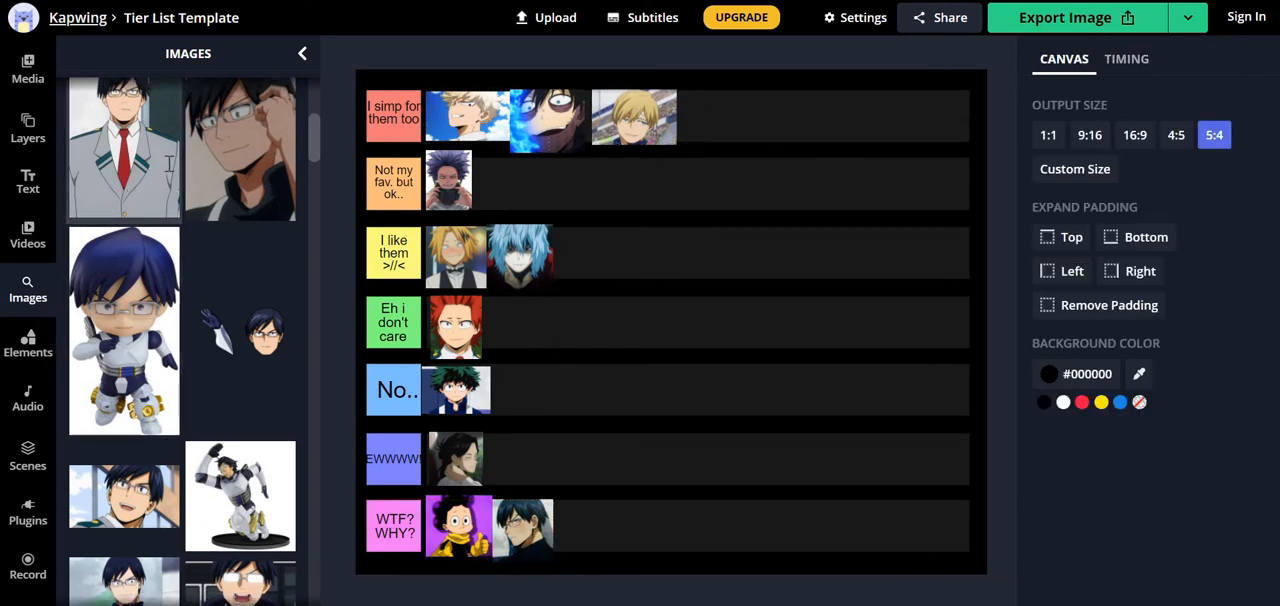
{"action": "left_click", "coordinate": [276, 152]}
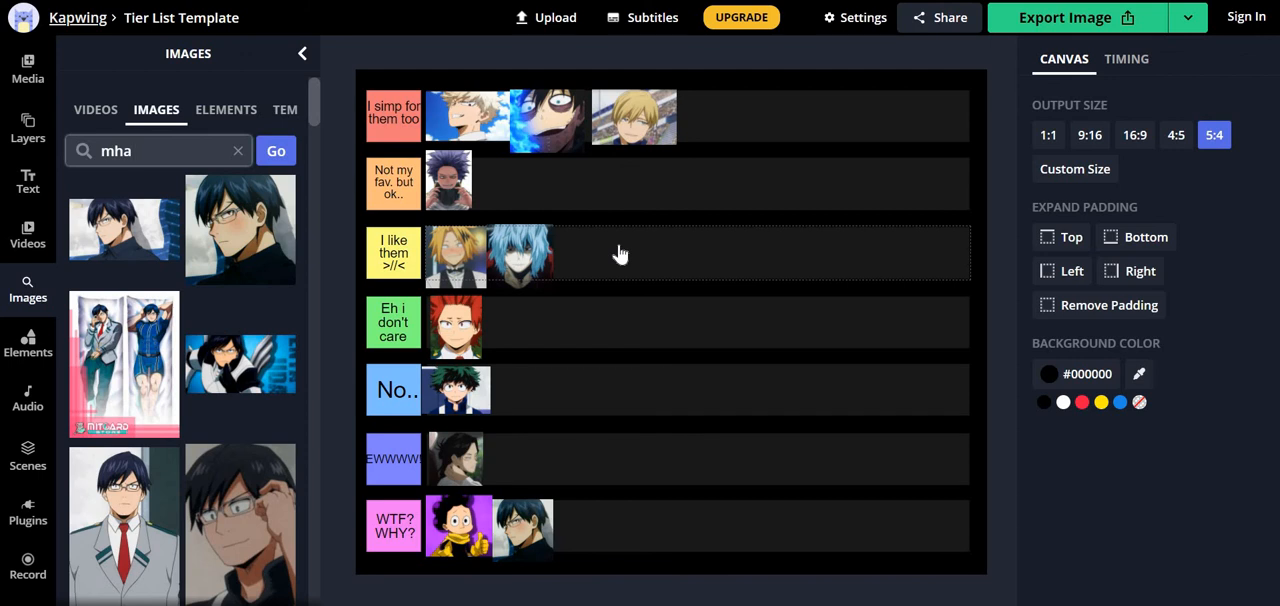
{"action": "mouse_move", "coordinate": [690, 108]}
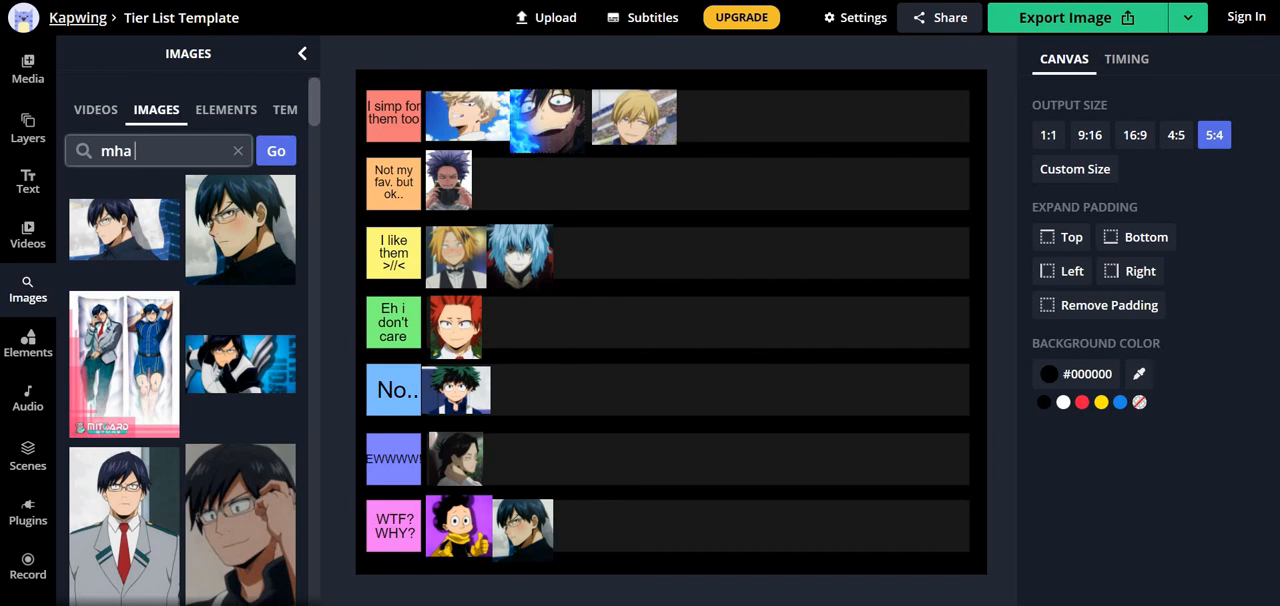
Search 'mha todoroki', shrink the Todoroki portrait to icon size and place it beside Kirishima in Eh I don't care.
{"action": "type", "text": "todoroki"}
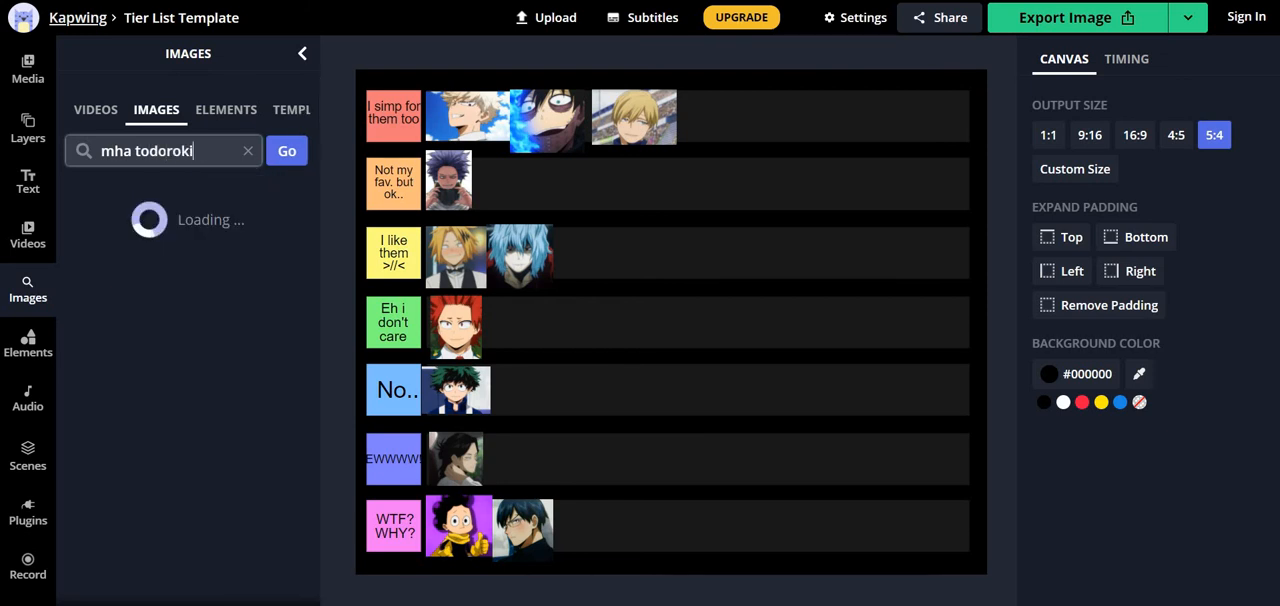
{"action": "left_click", "coordinate": [286, 150]}
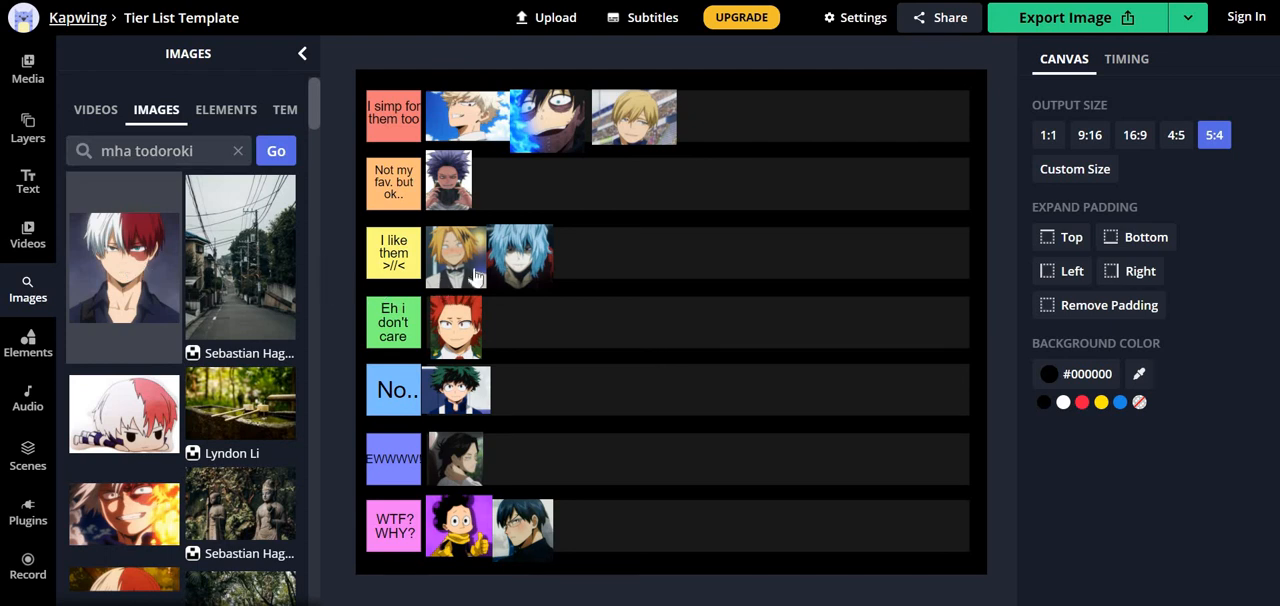
{"action": "mouse_move", "coordinate": [576, 184]}
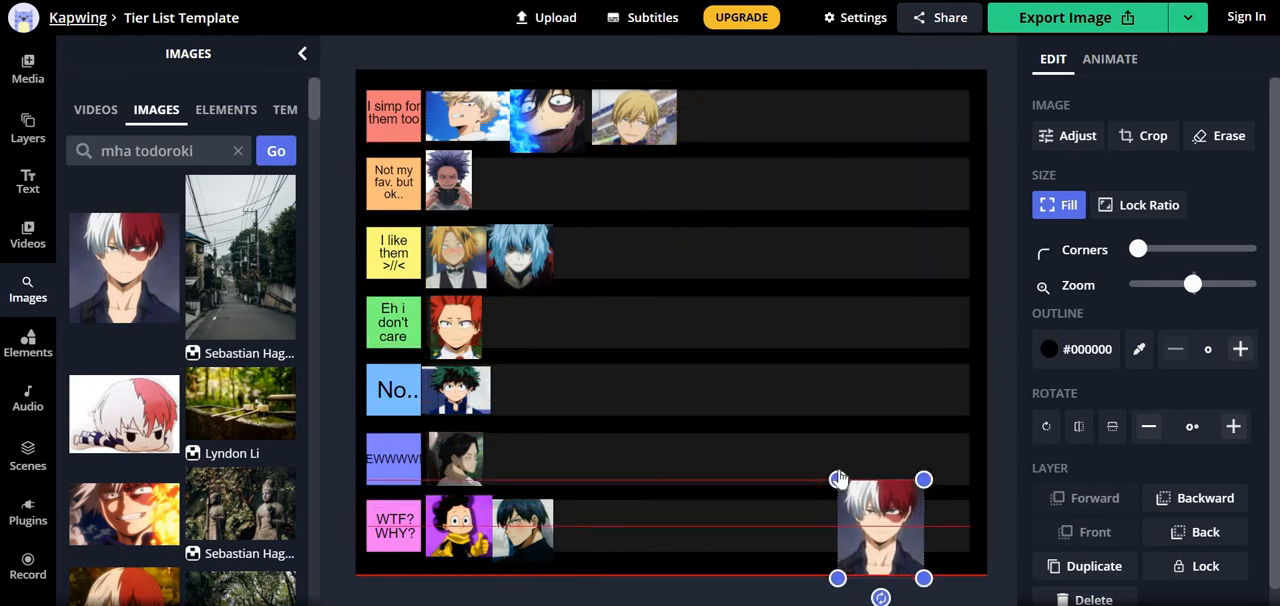
{"action": "left_click_drag", "start_coordinate": [880, 528], "coordinate": [676, 380]}
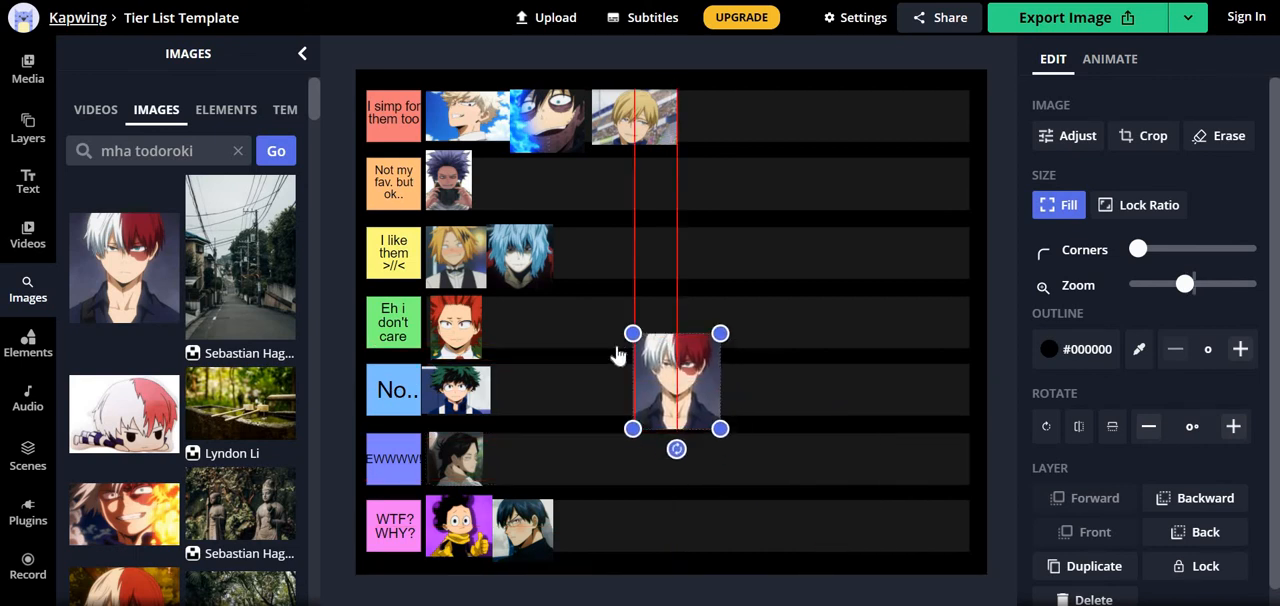
{"action": "left_click_drag", "start_coordinate": [676, 380], "coordinate": [592, 290]}
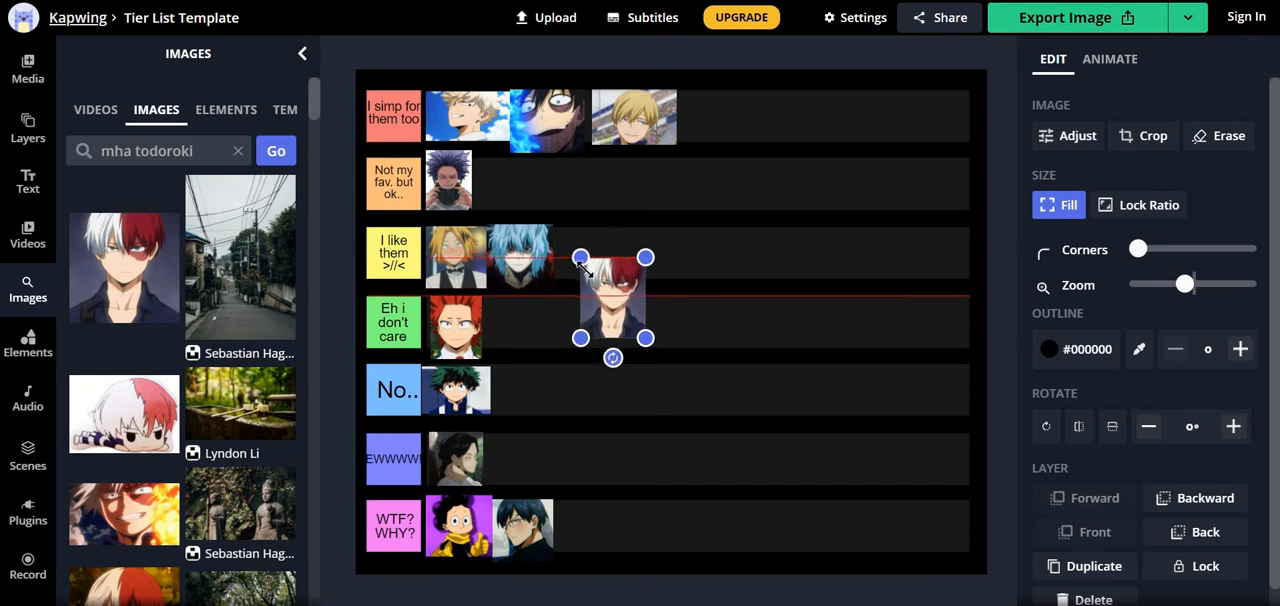
{"action": "left_click_drag", "start_coordinate": [612, 298], "coordinate": [592, 314]}
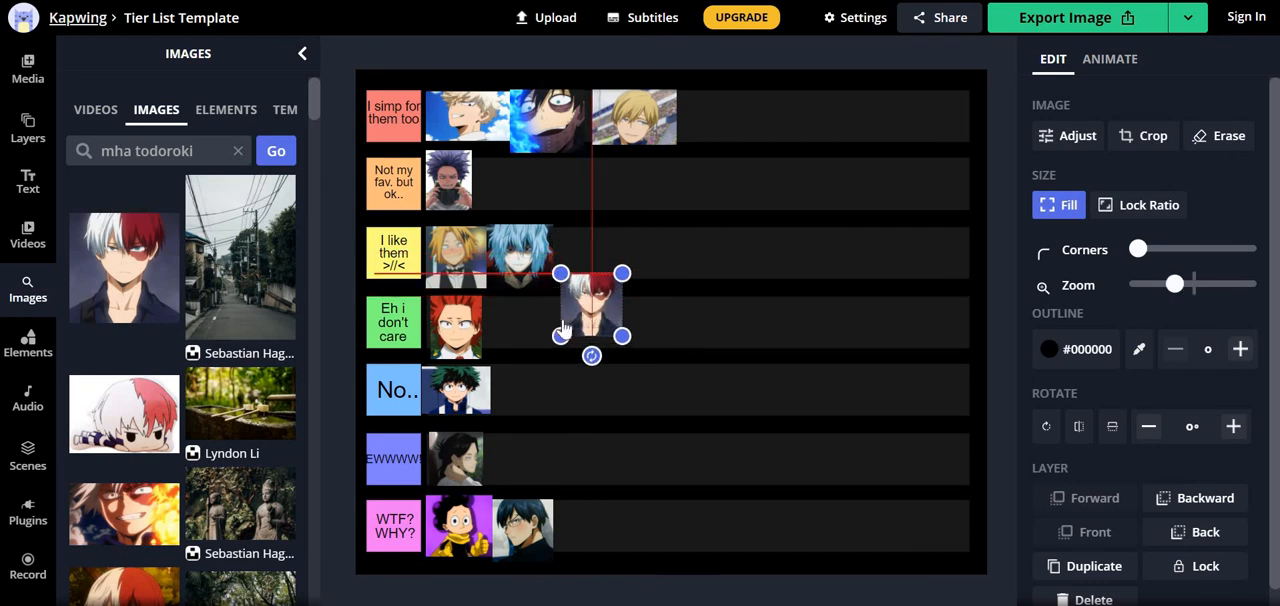
{"action": "left_click_drag", "start_coordinate": [590, 310], "coordinate": [516, 328]}
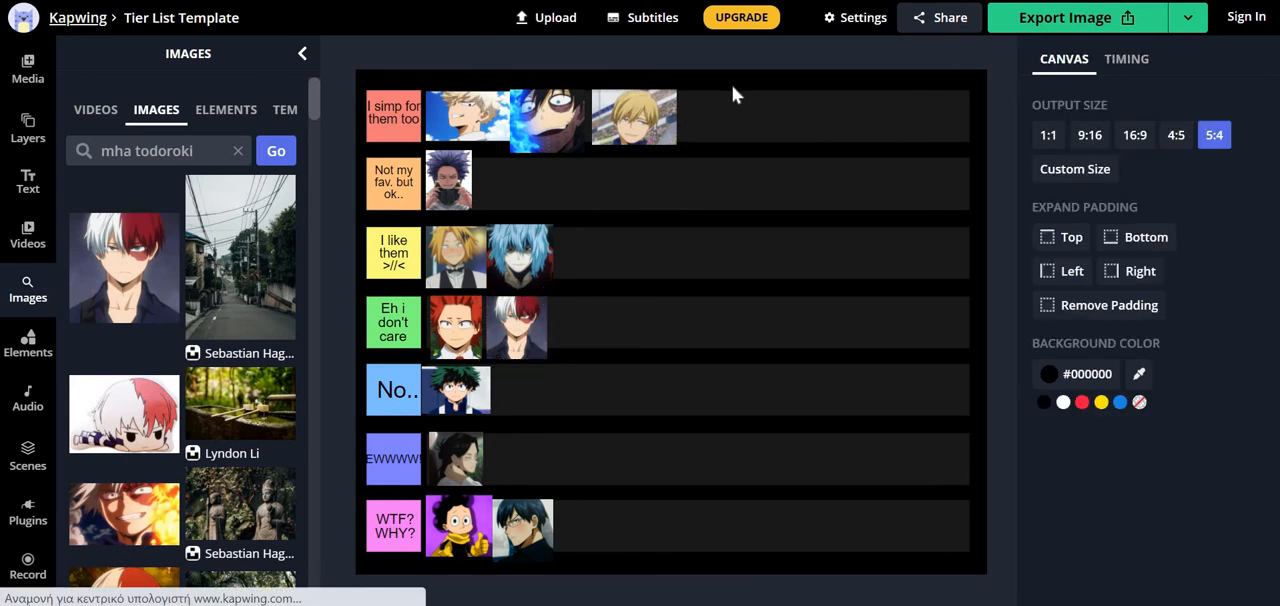
{"action": "mouse_move", "coordinate": [640, 152]}
{"action": "type", "text": "mha a"}
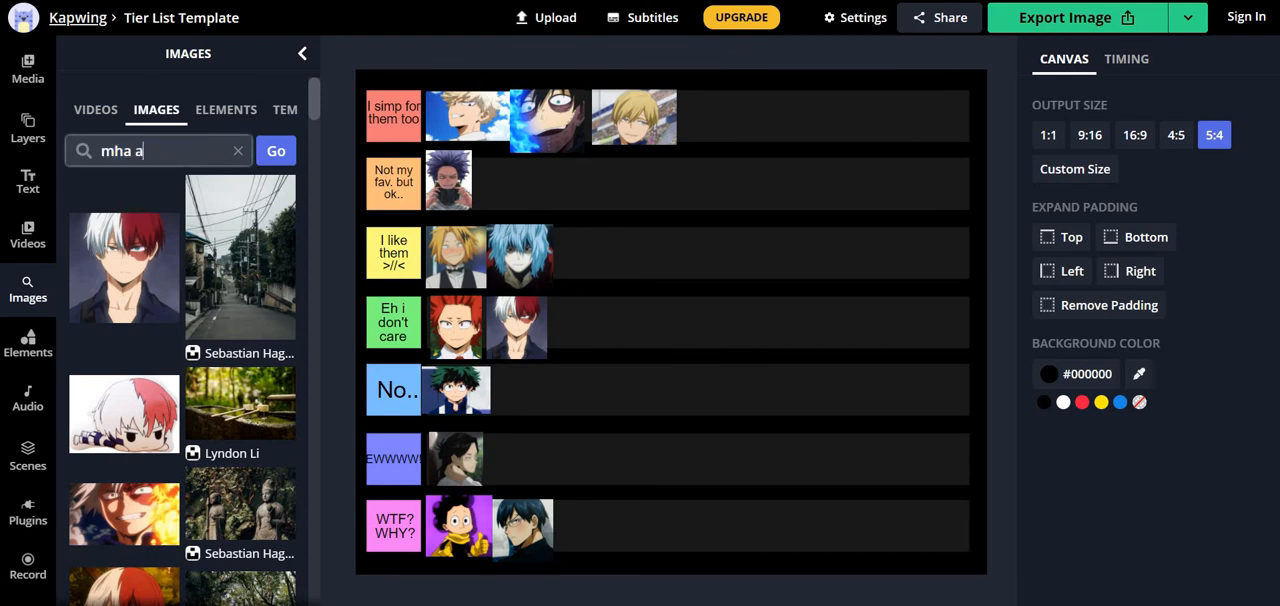
Search 'mha all might', shrink the All Might portrait to icon size and place it after Iida in WTF? WHY?
{"action": "type", "text": "ll might"}
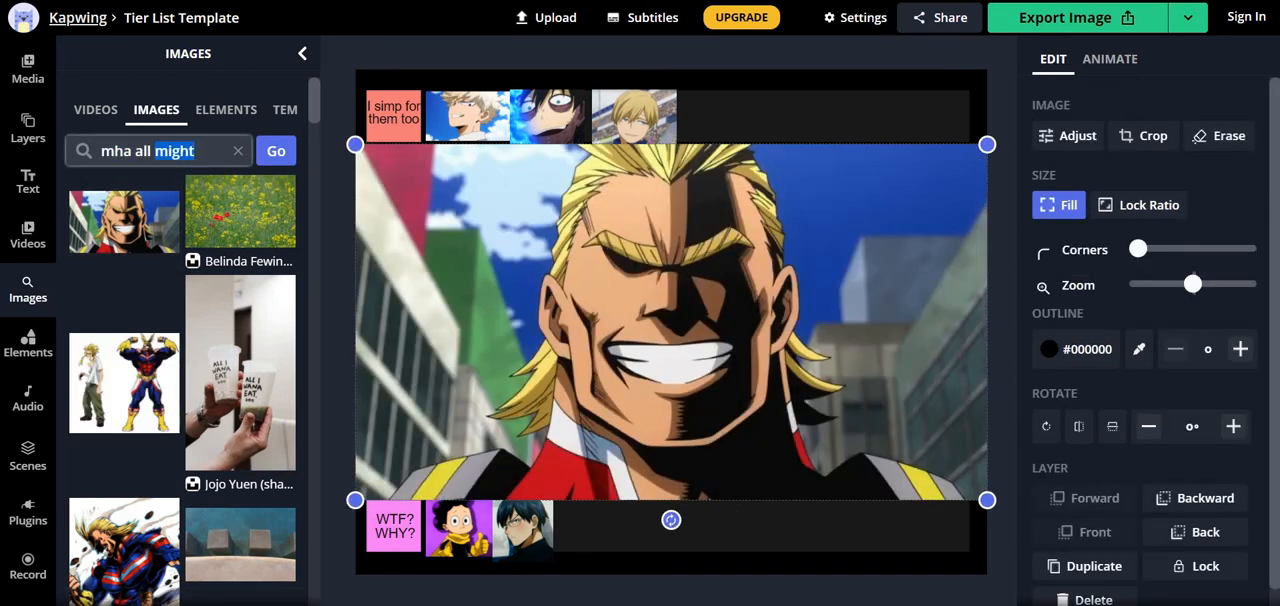
{"action": "key", "text": "Backspace"}
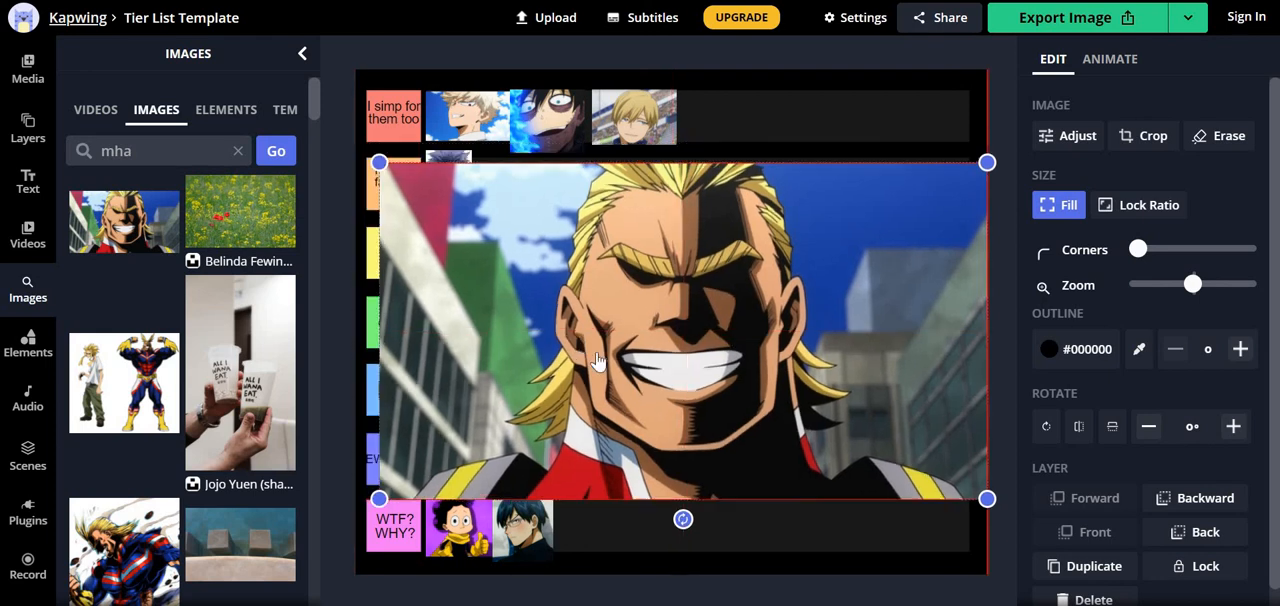
{"action": "left_click_drag", "start_coordinate": [680, 330], "coordinate": [912, 460]}
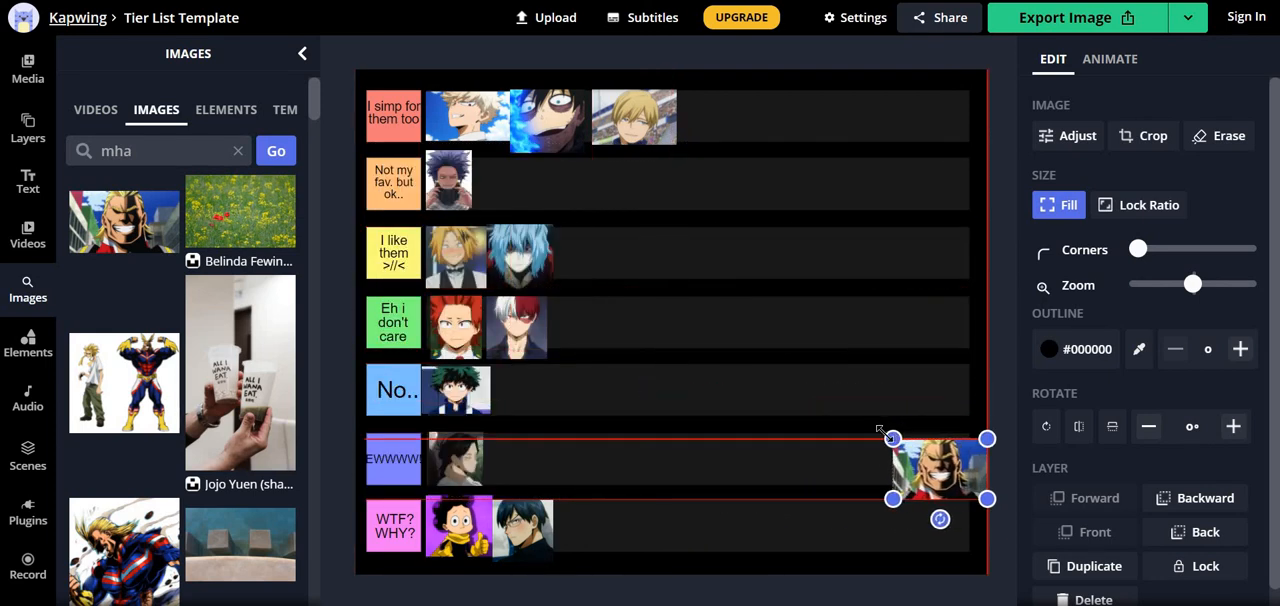
{"action": "left_click_drag", "start_coordinate": [940, 470], "coordinate": [710, 540]}
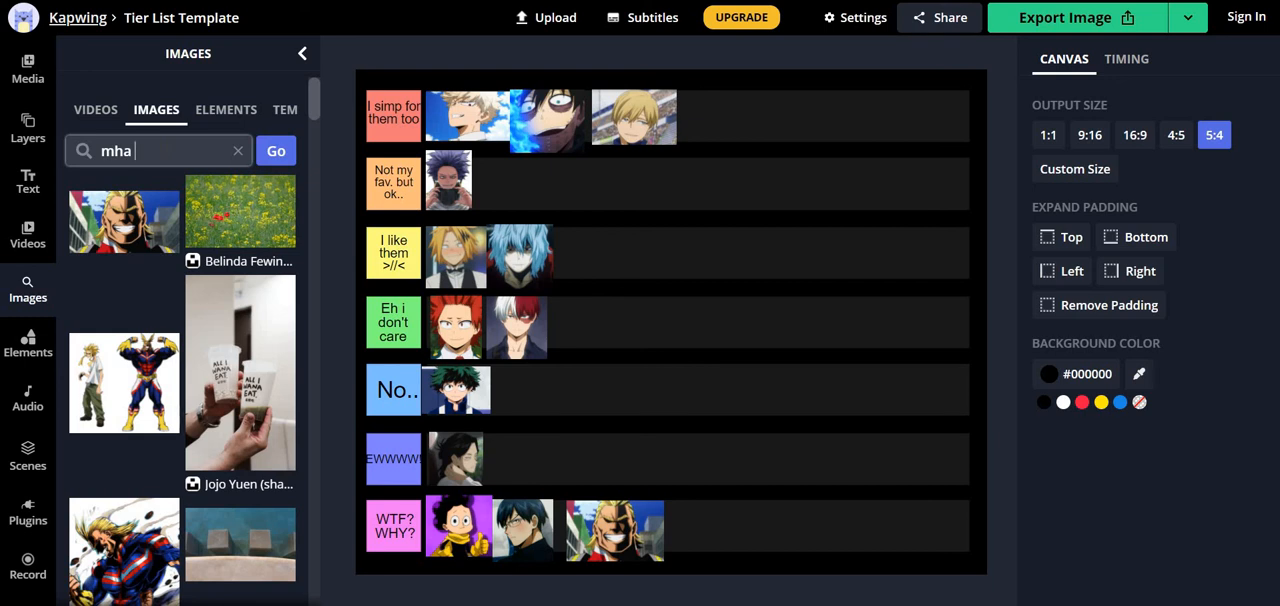
{"action": "mouse_move", "coordinate": [704, 112]}
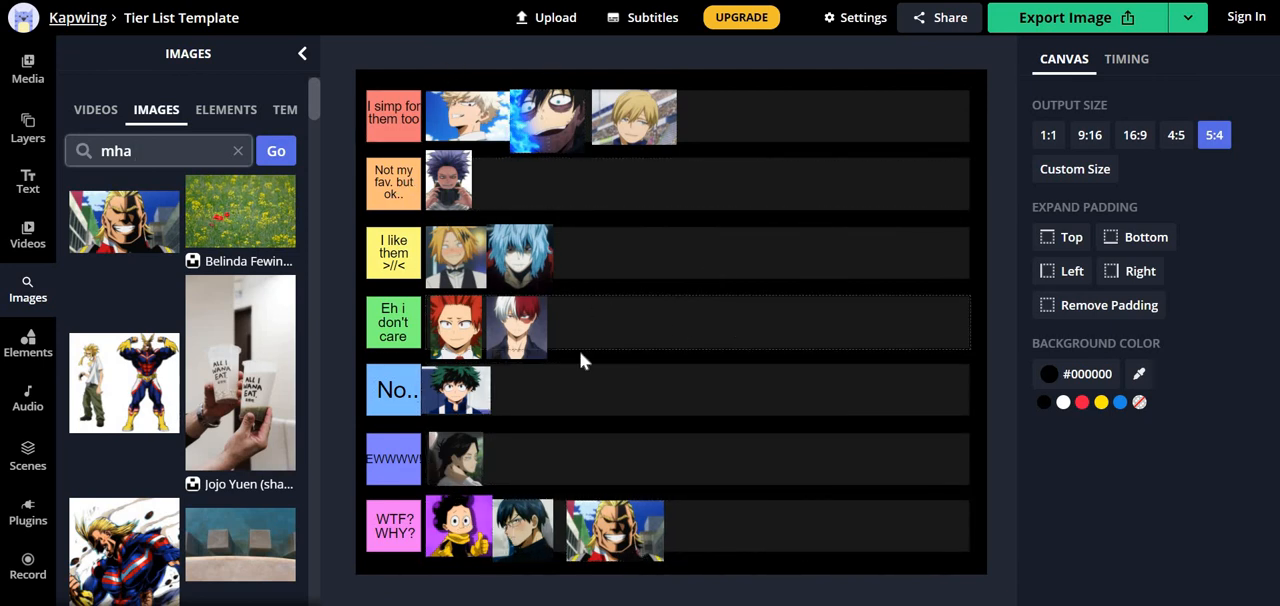
{"action": "mouse_move", "coordinate": [660, 432]}
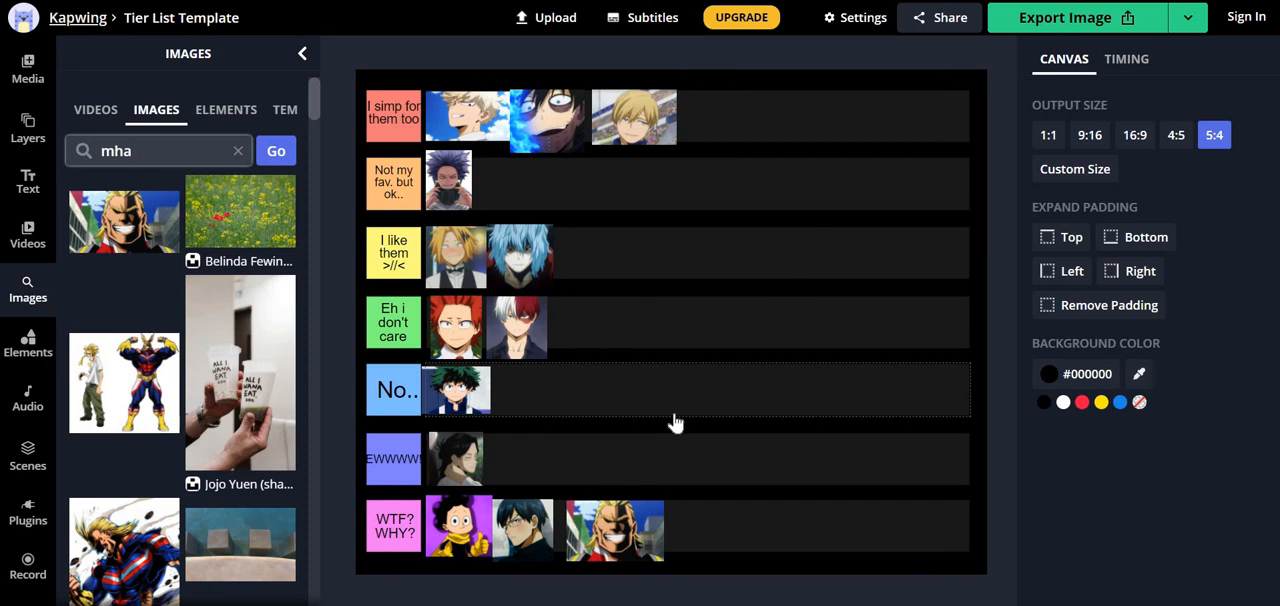
{"action": "mouse_move", "coordinate": [676, 424]}
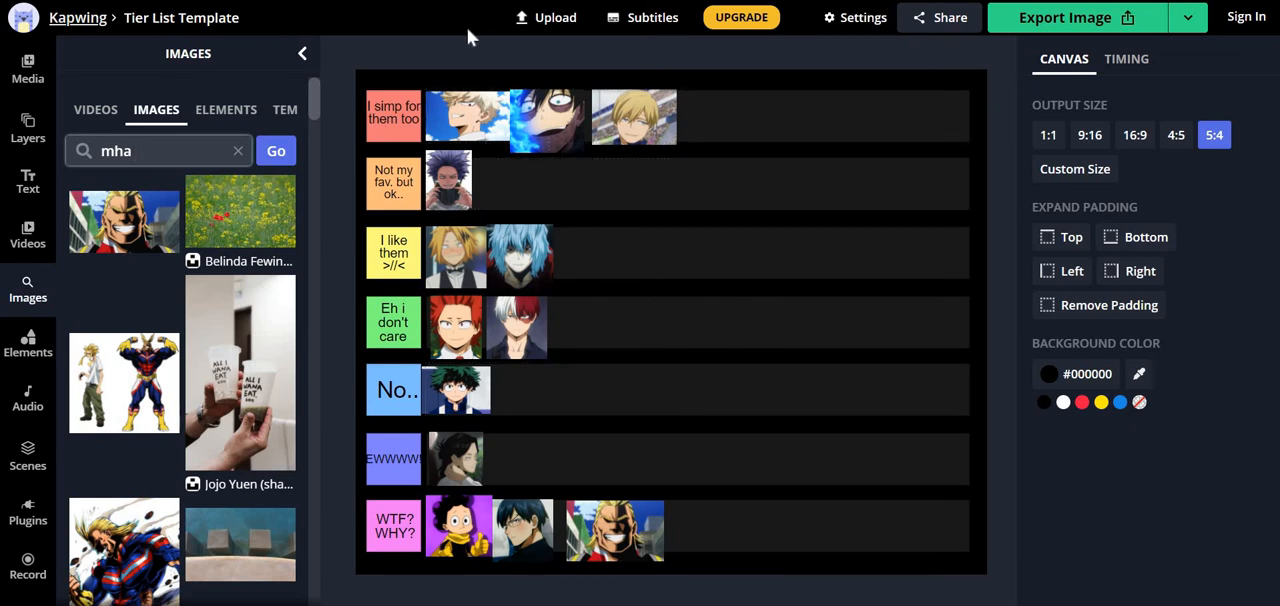
{"action": "mouse_move", "coordinate": [474, 16]}
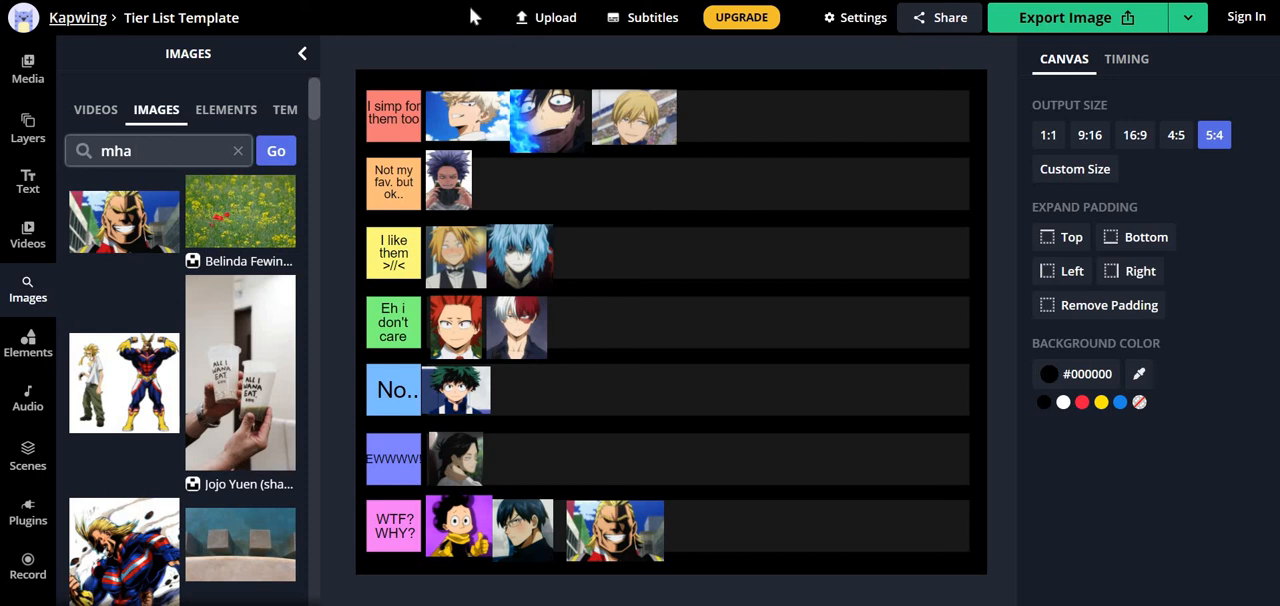